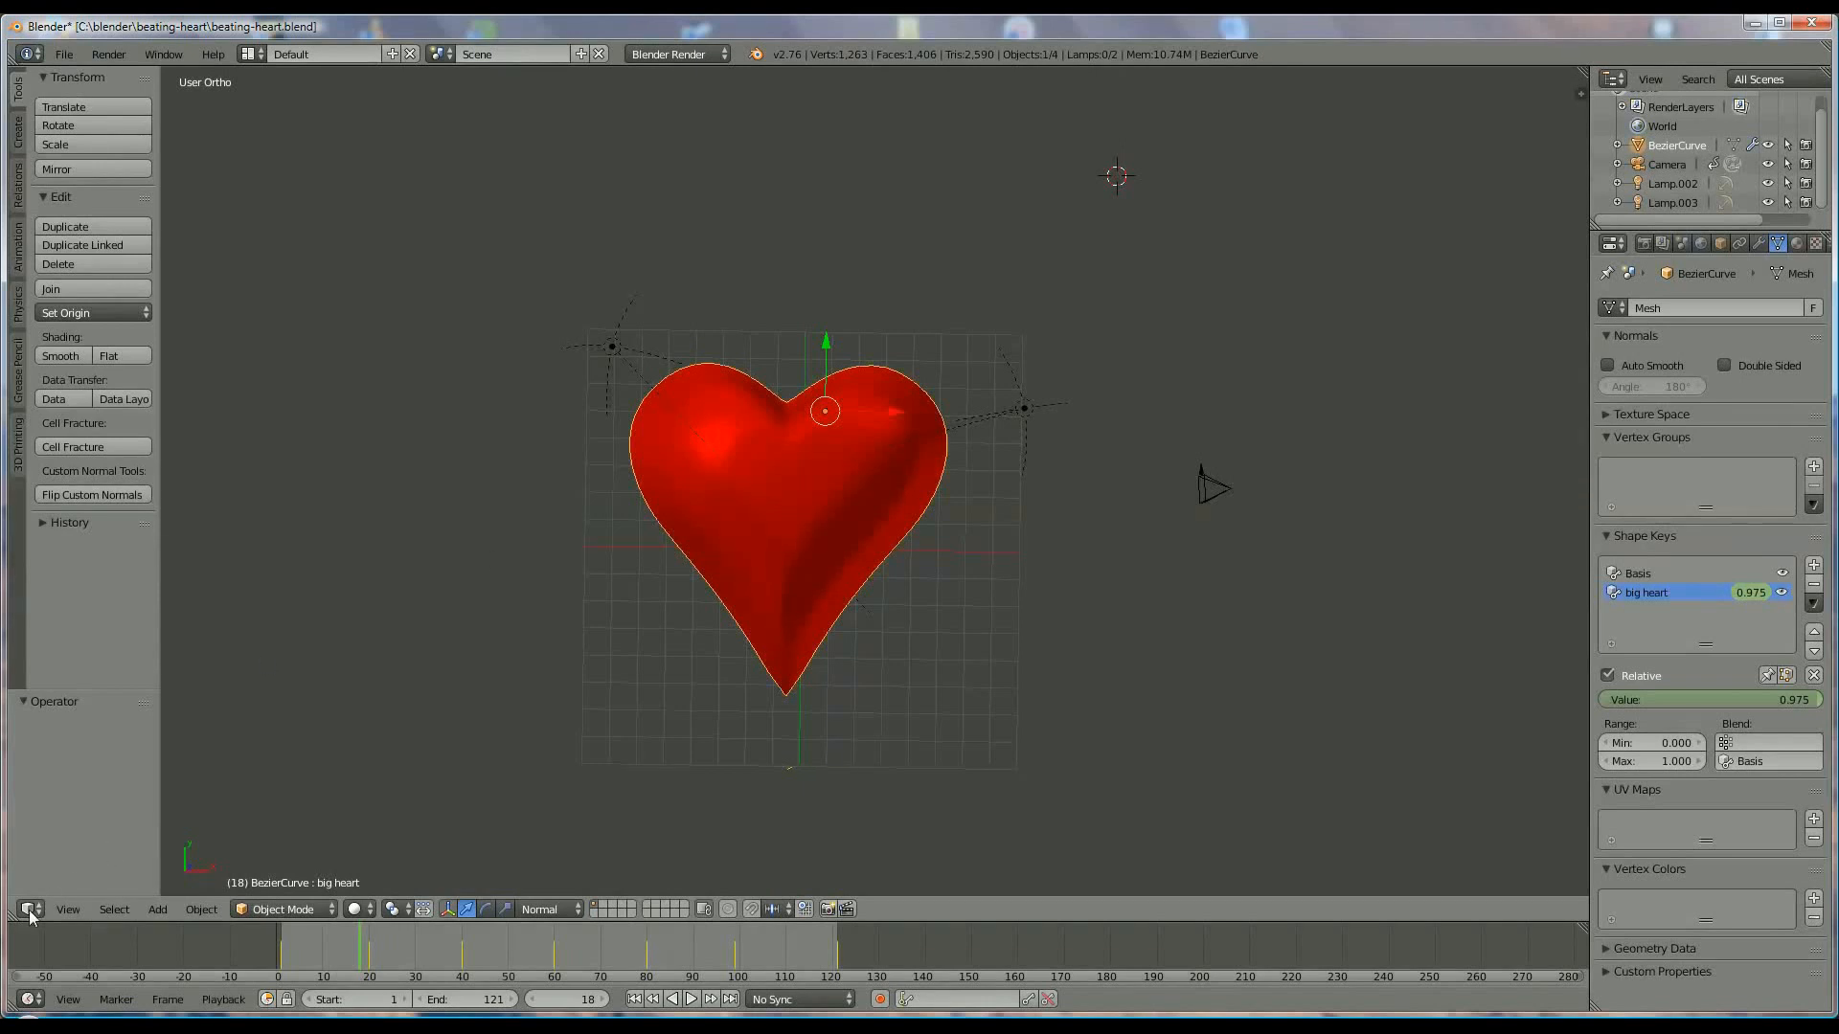
Step: Delete all keyframes of the heart's beat animation in the Graph Editor
click(32, 908)
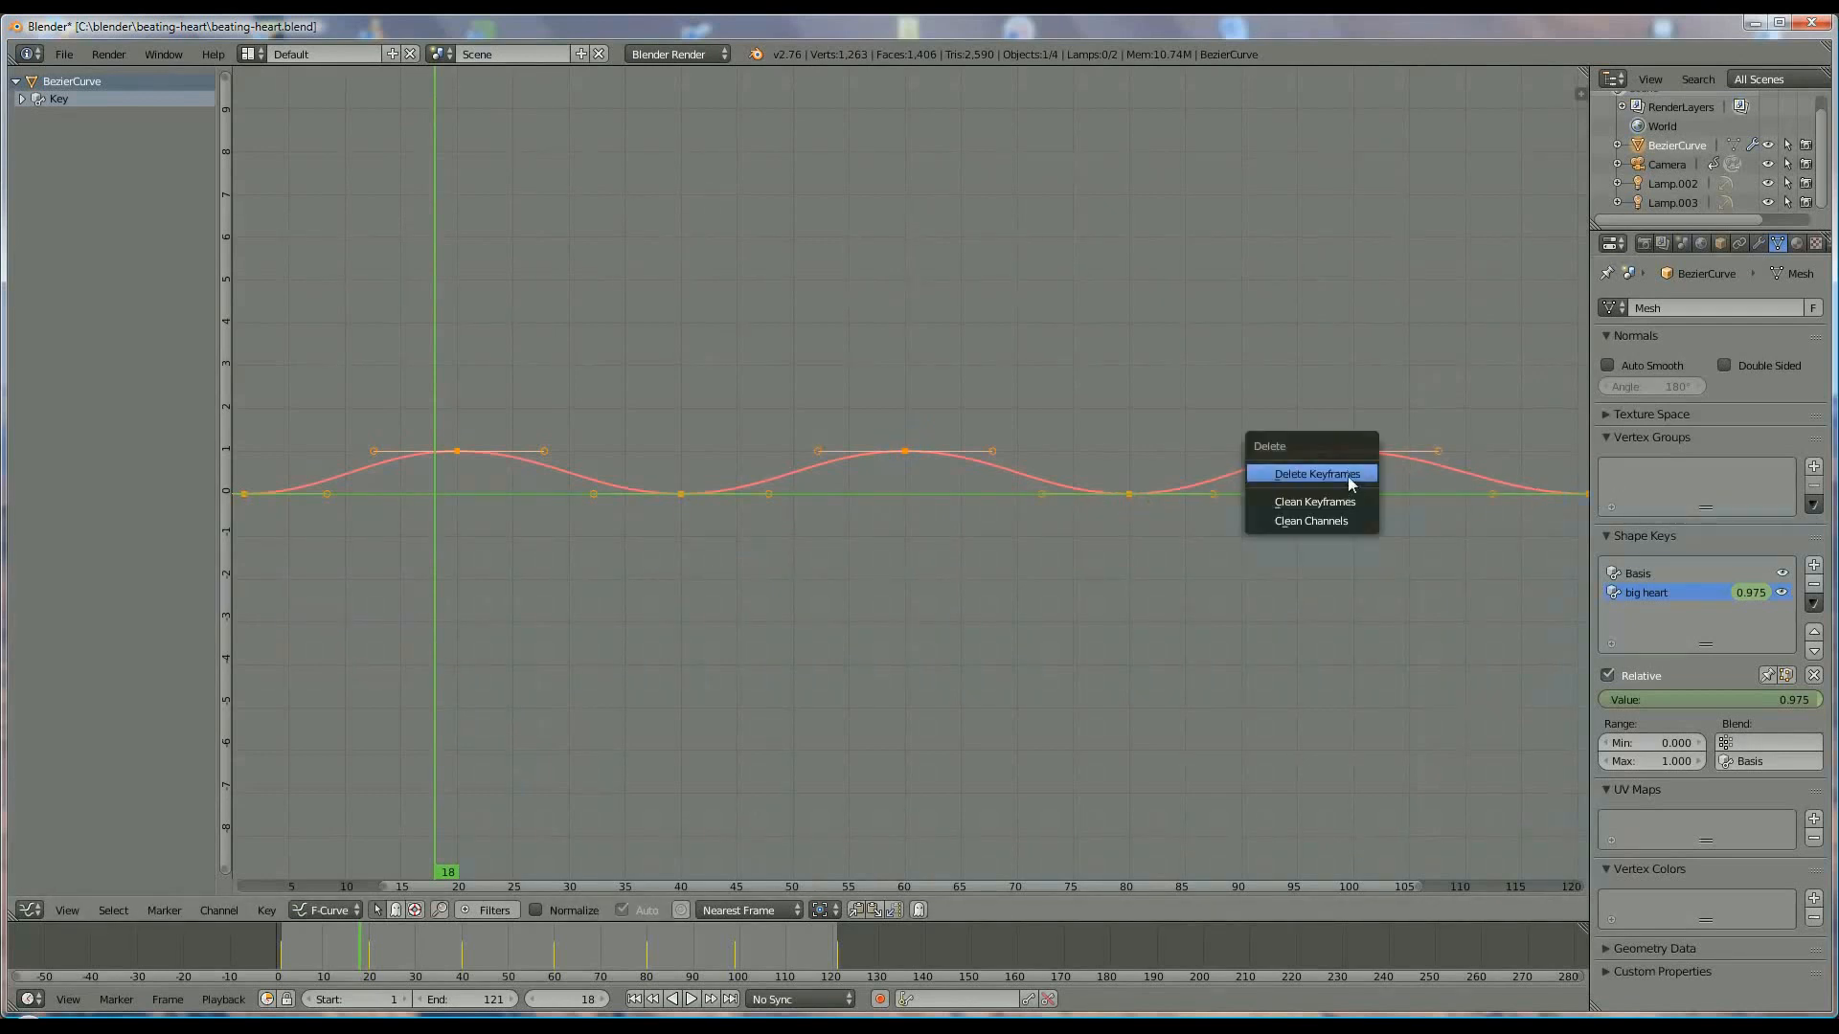
click(1318, 473)
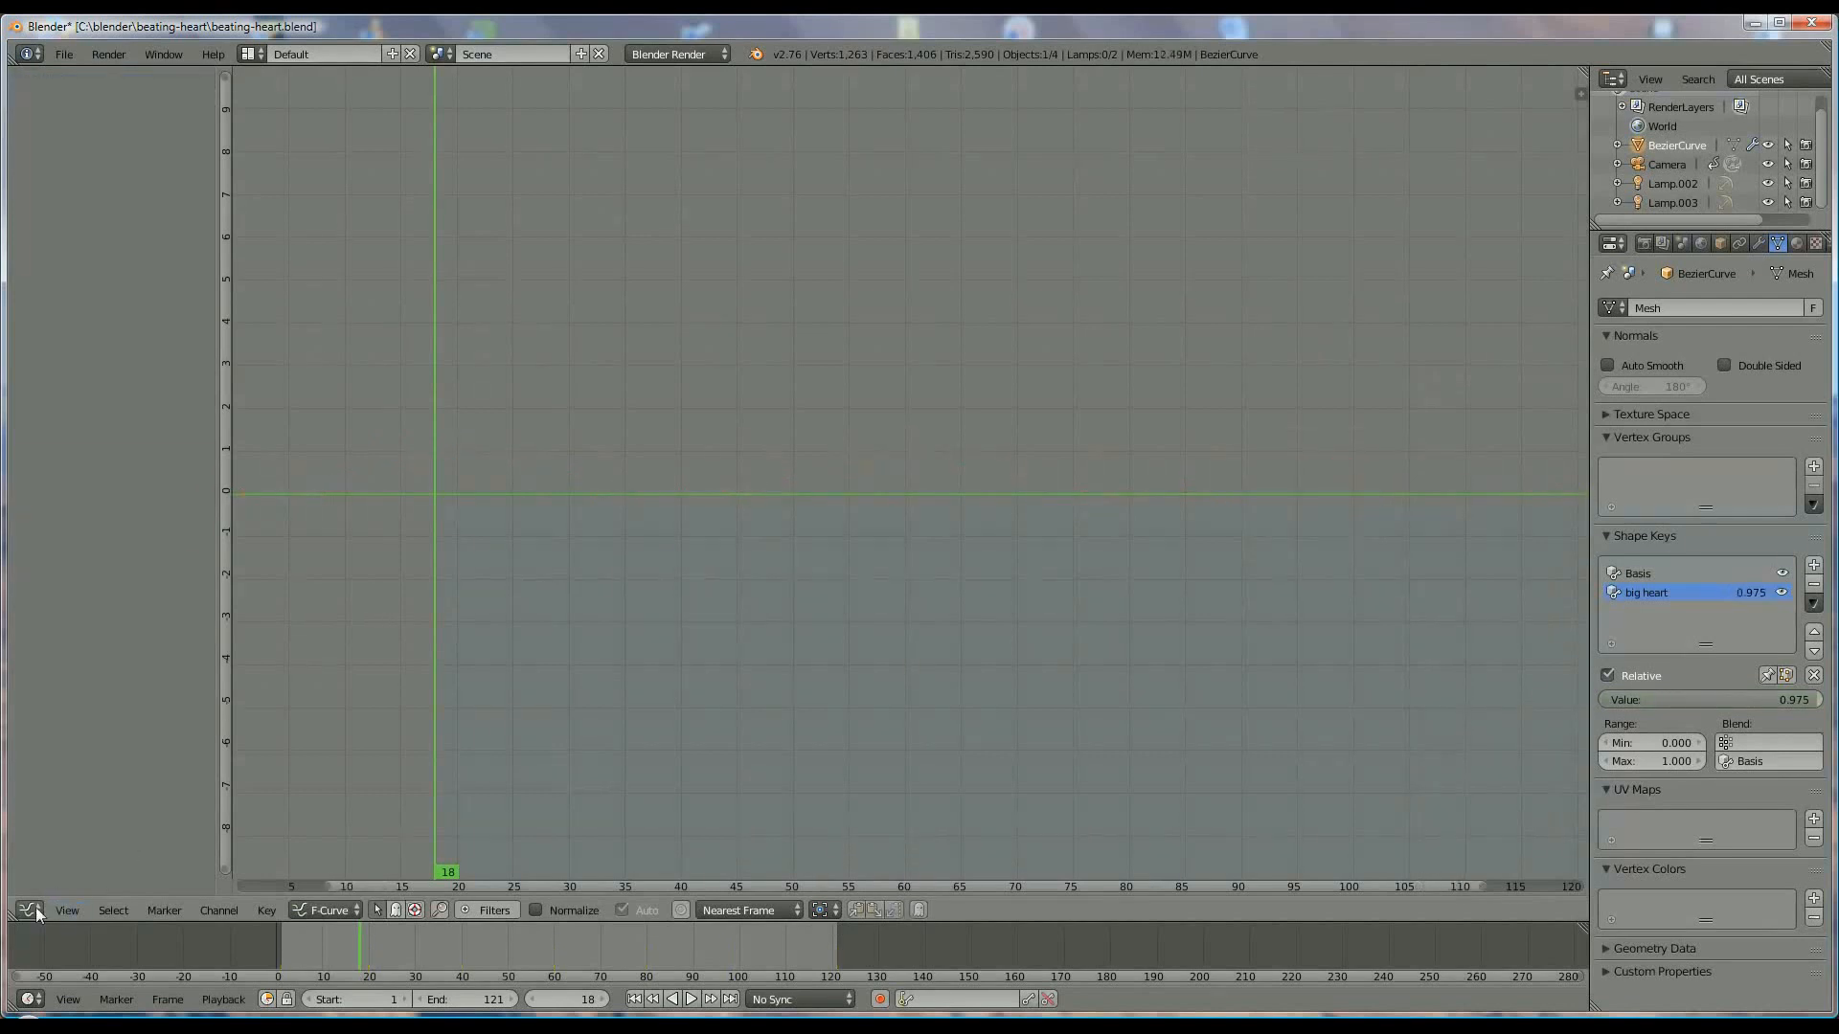
click(28, 908)
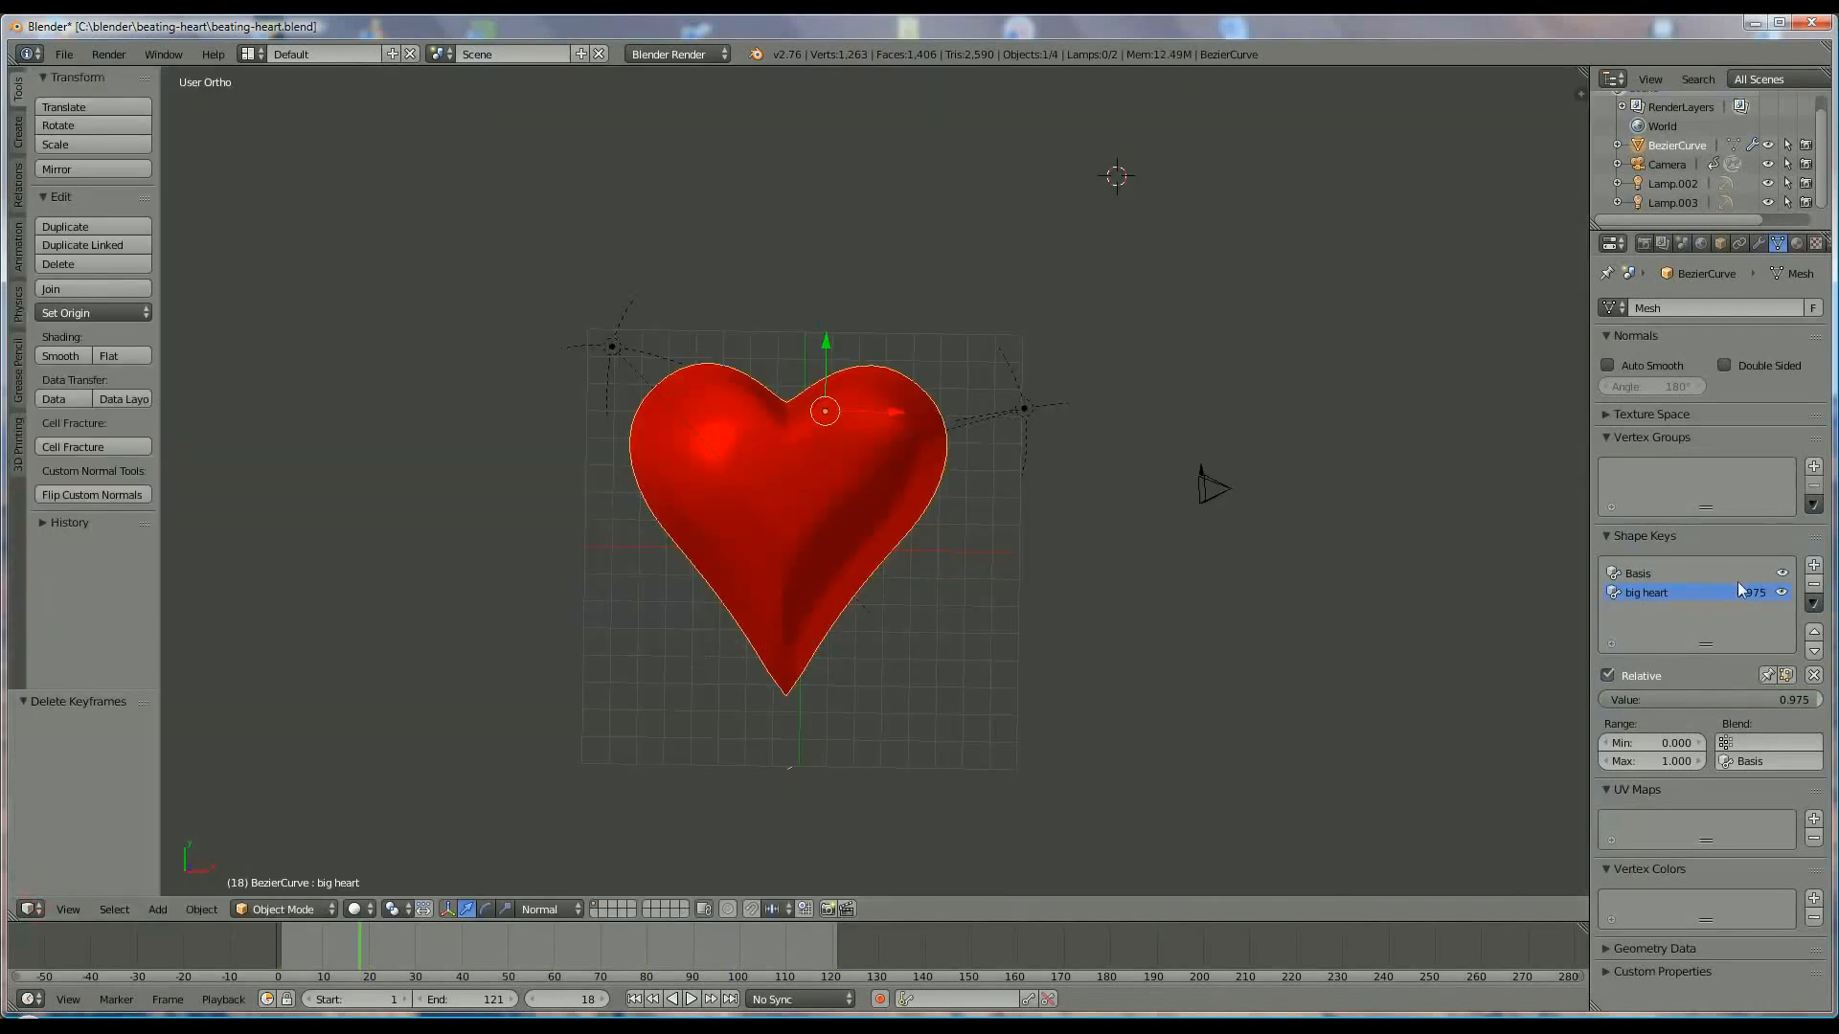
Step: Remove the big heart and Basis shape keys from the heart mesh
click(1814, 582)
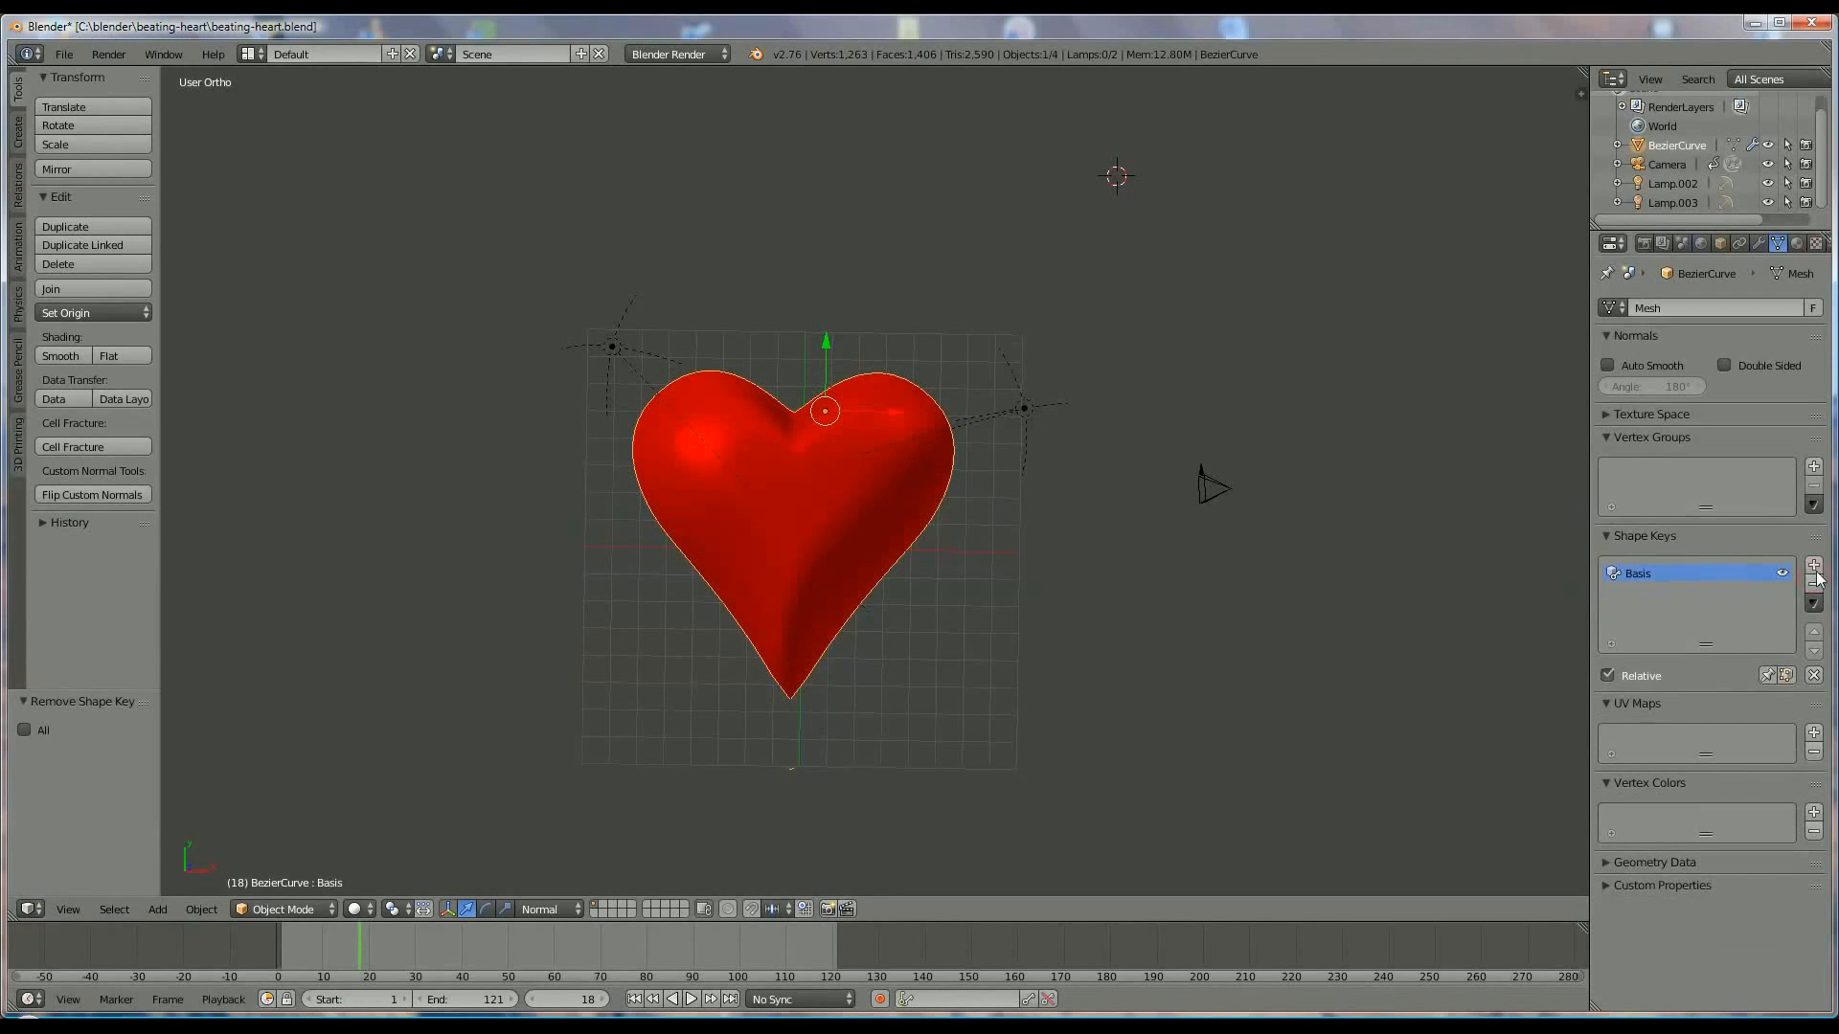
click(1814, 603)
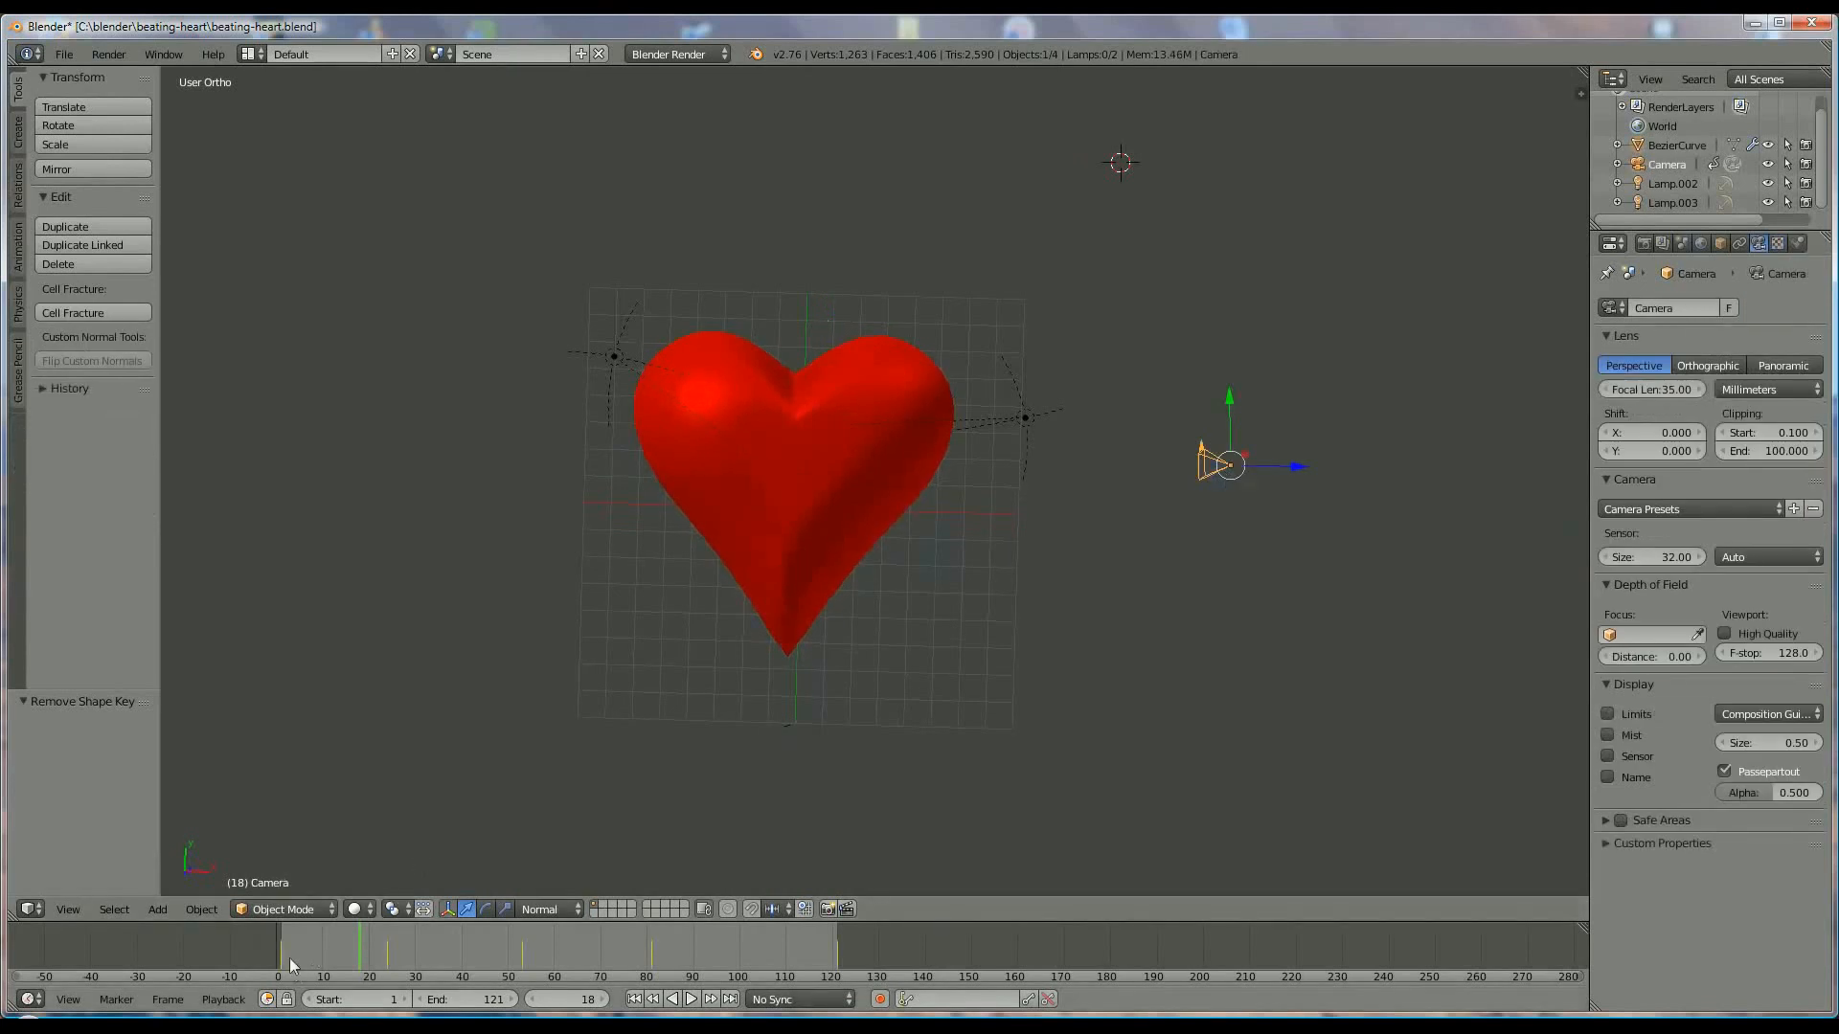
click(689, 999)
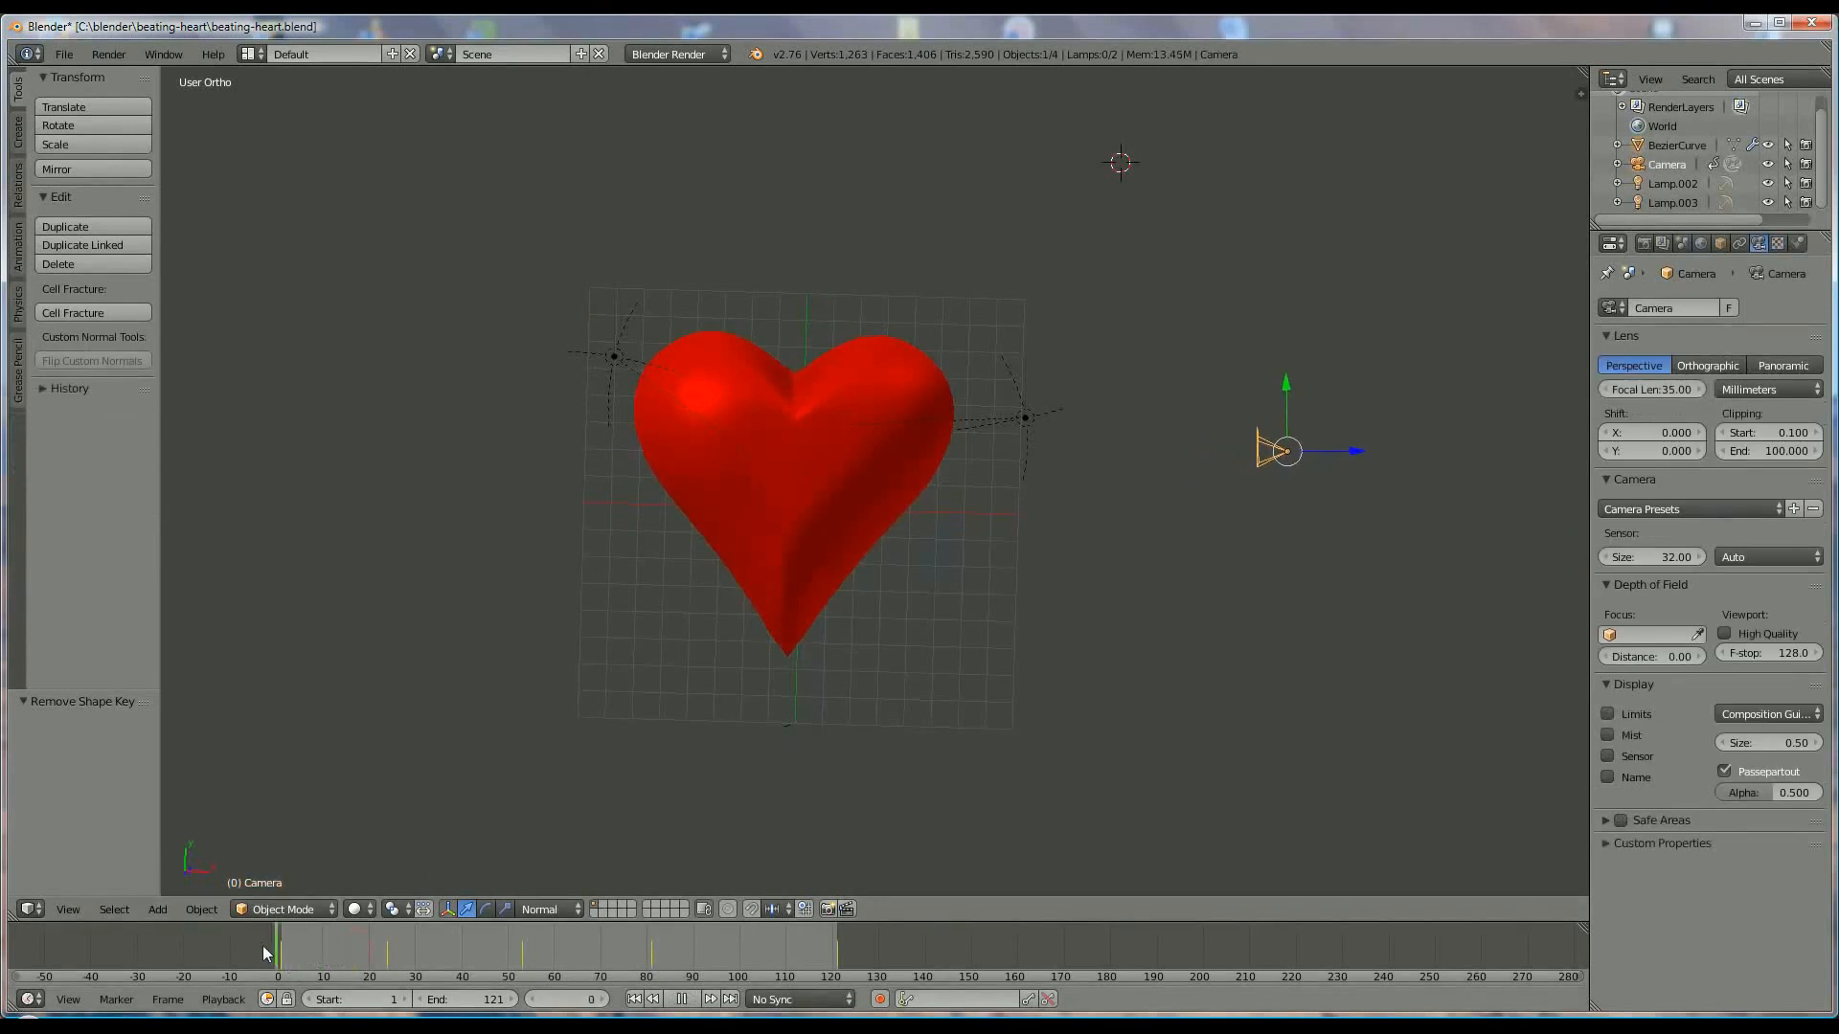
click(458, 958)
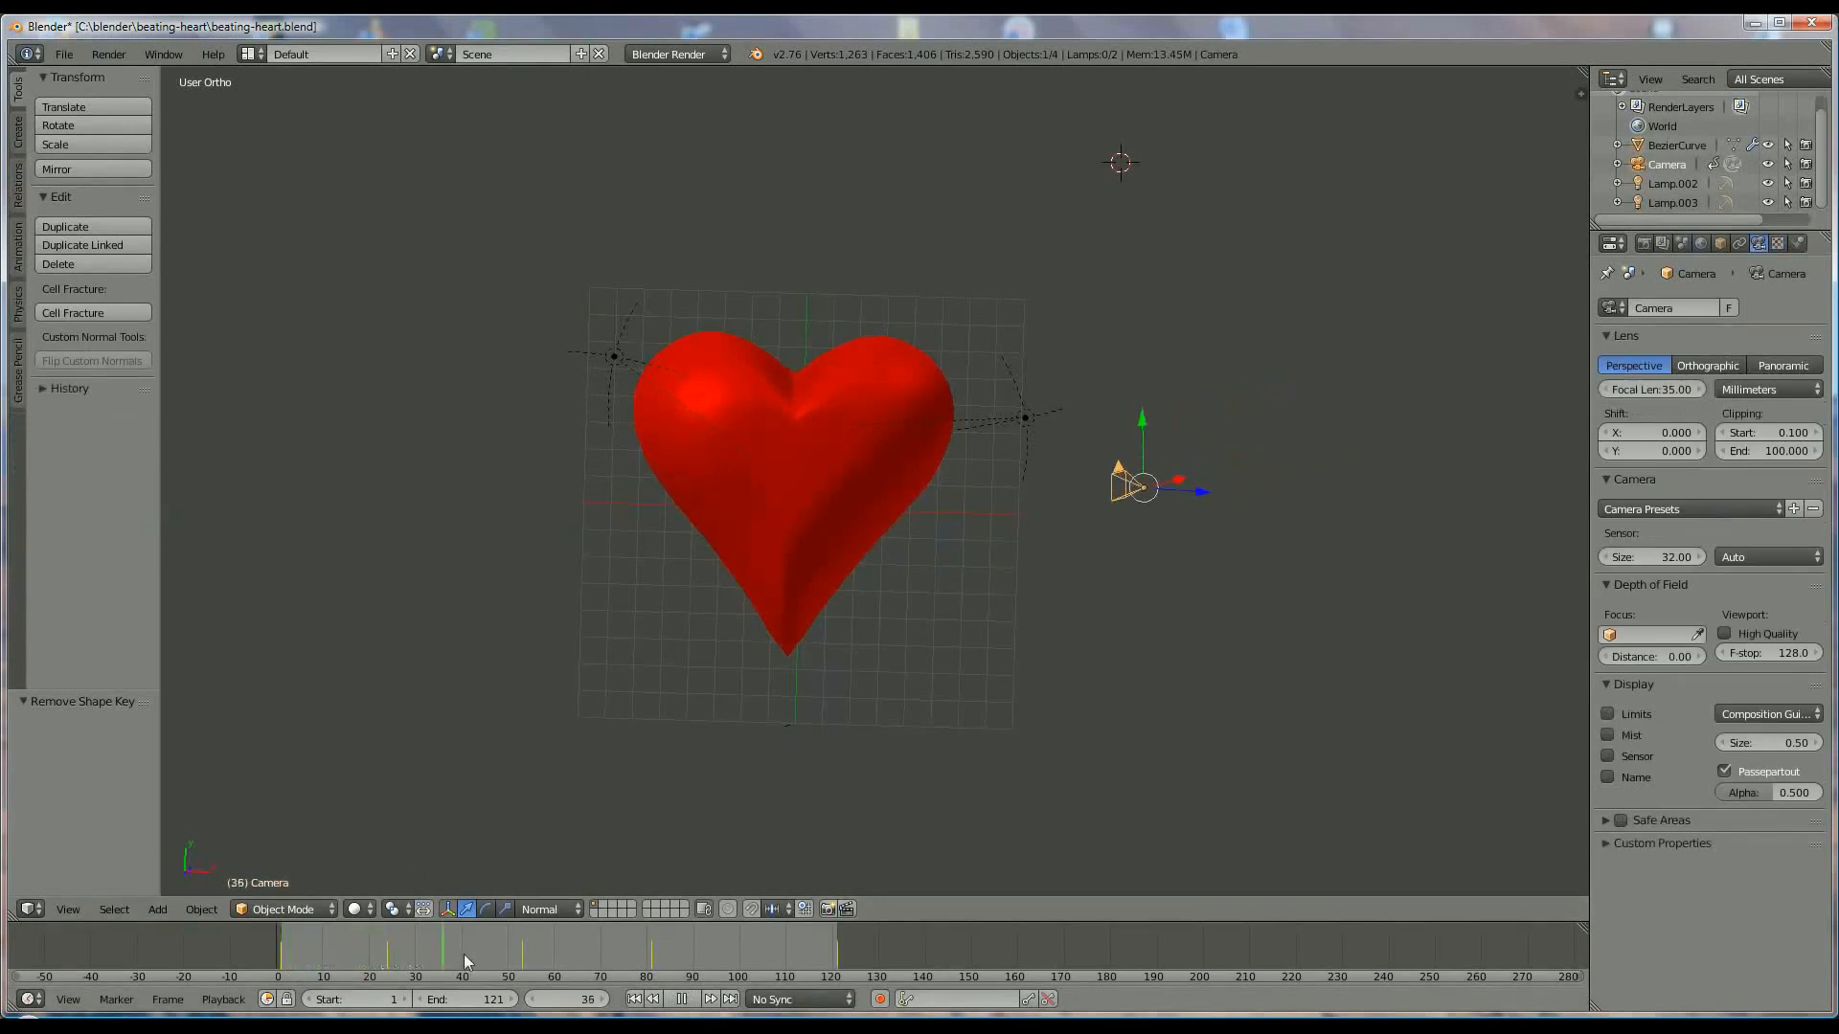
click(774, 950)
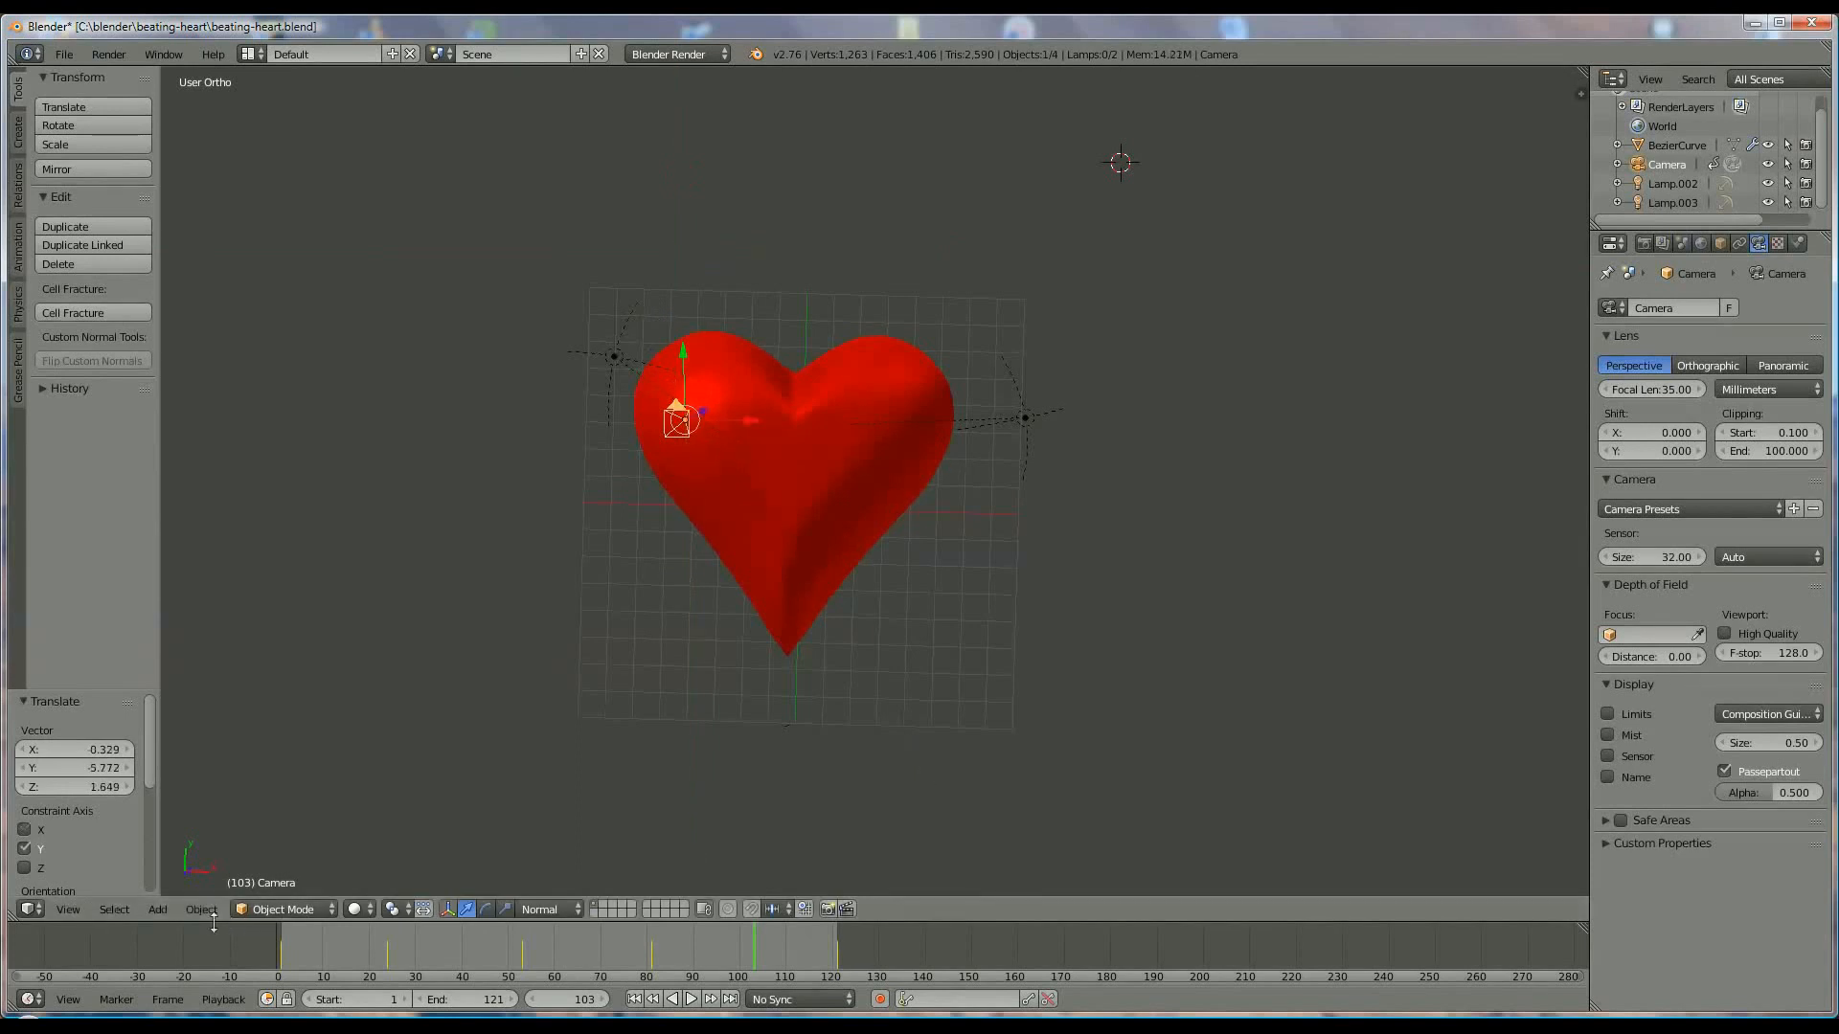
click(201, 908)
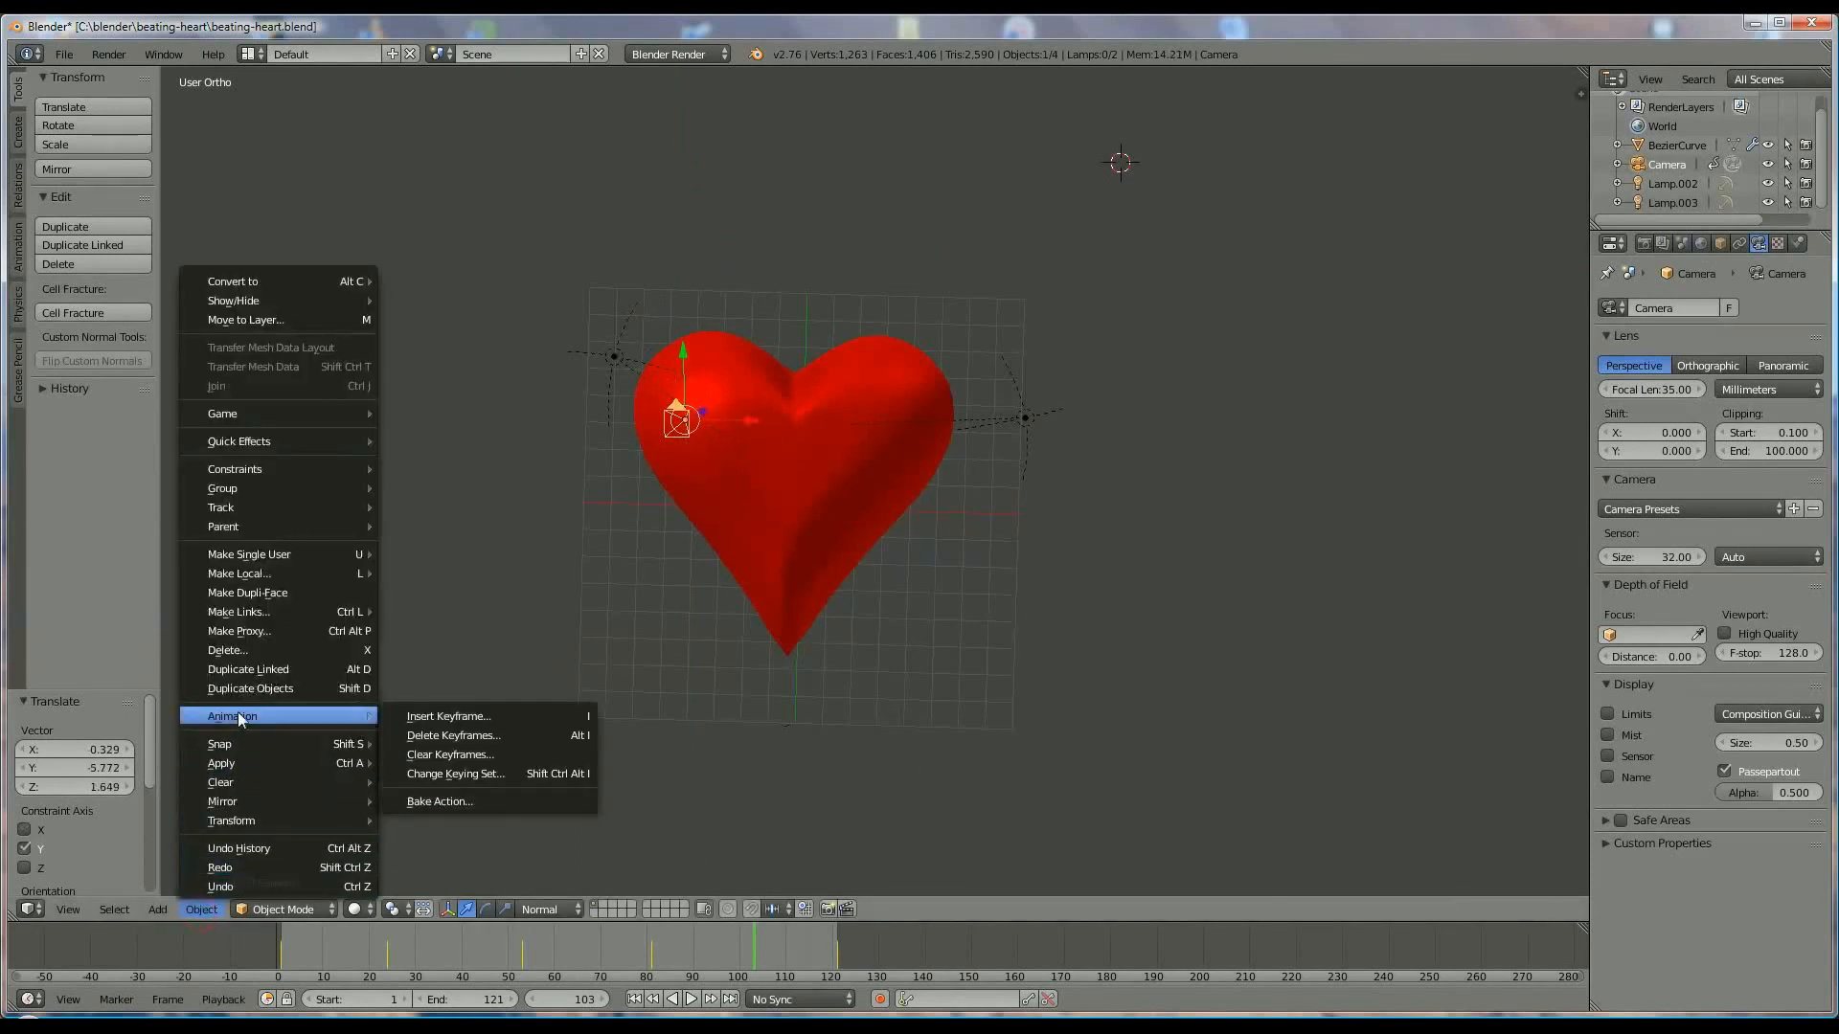
mouse_move(280, 722)
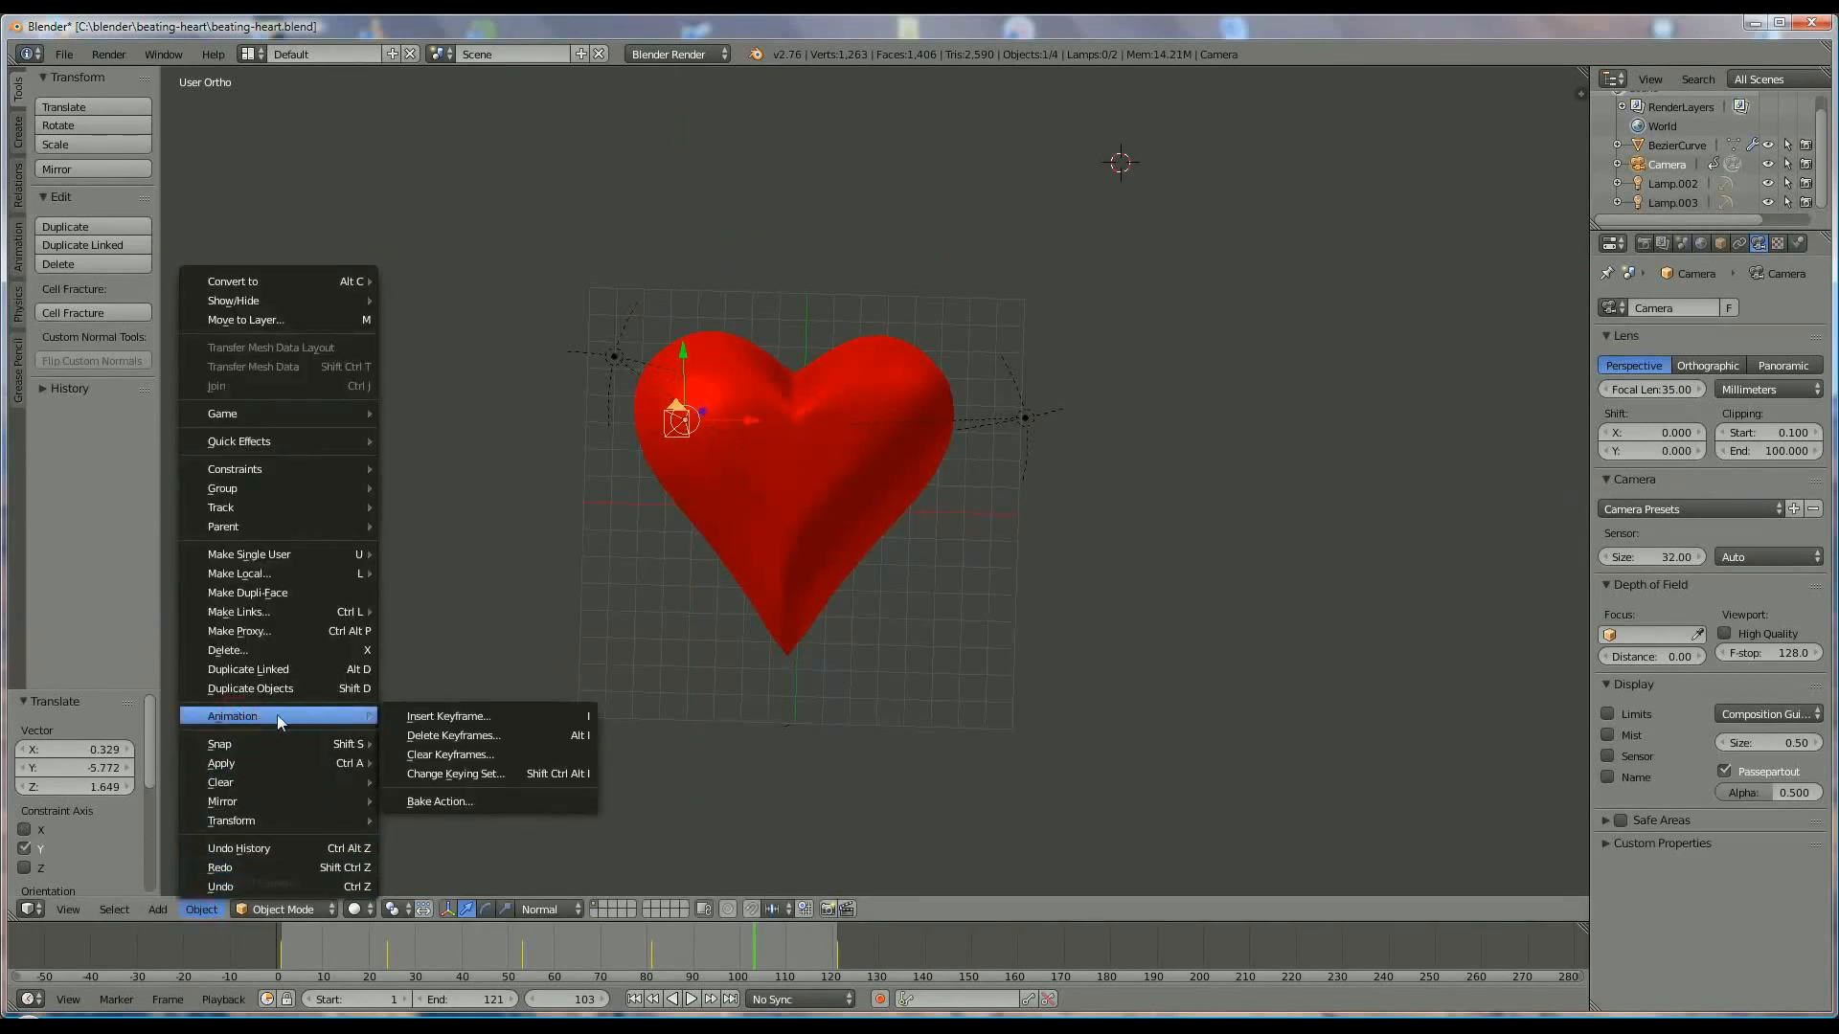
mouse_move(446, 716)
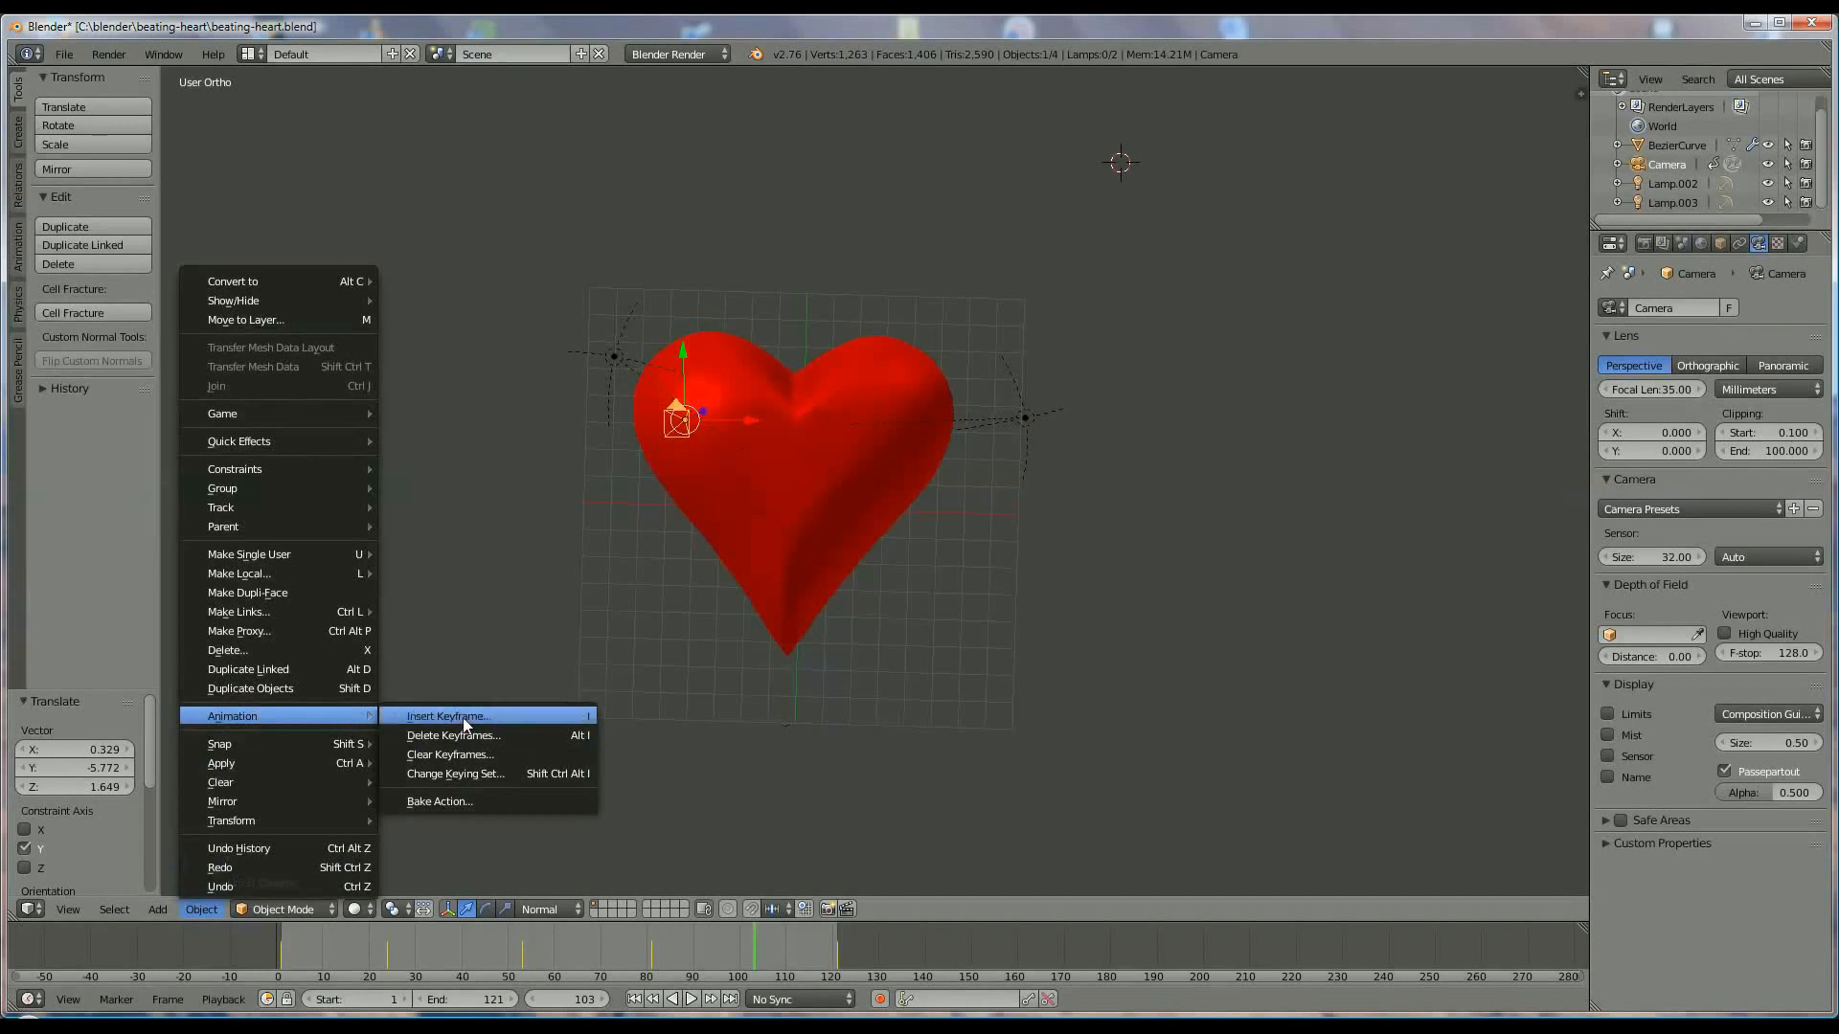
click(446, 715)
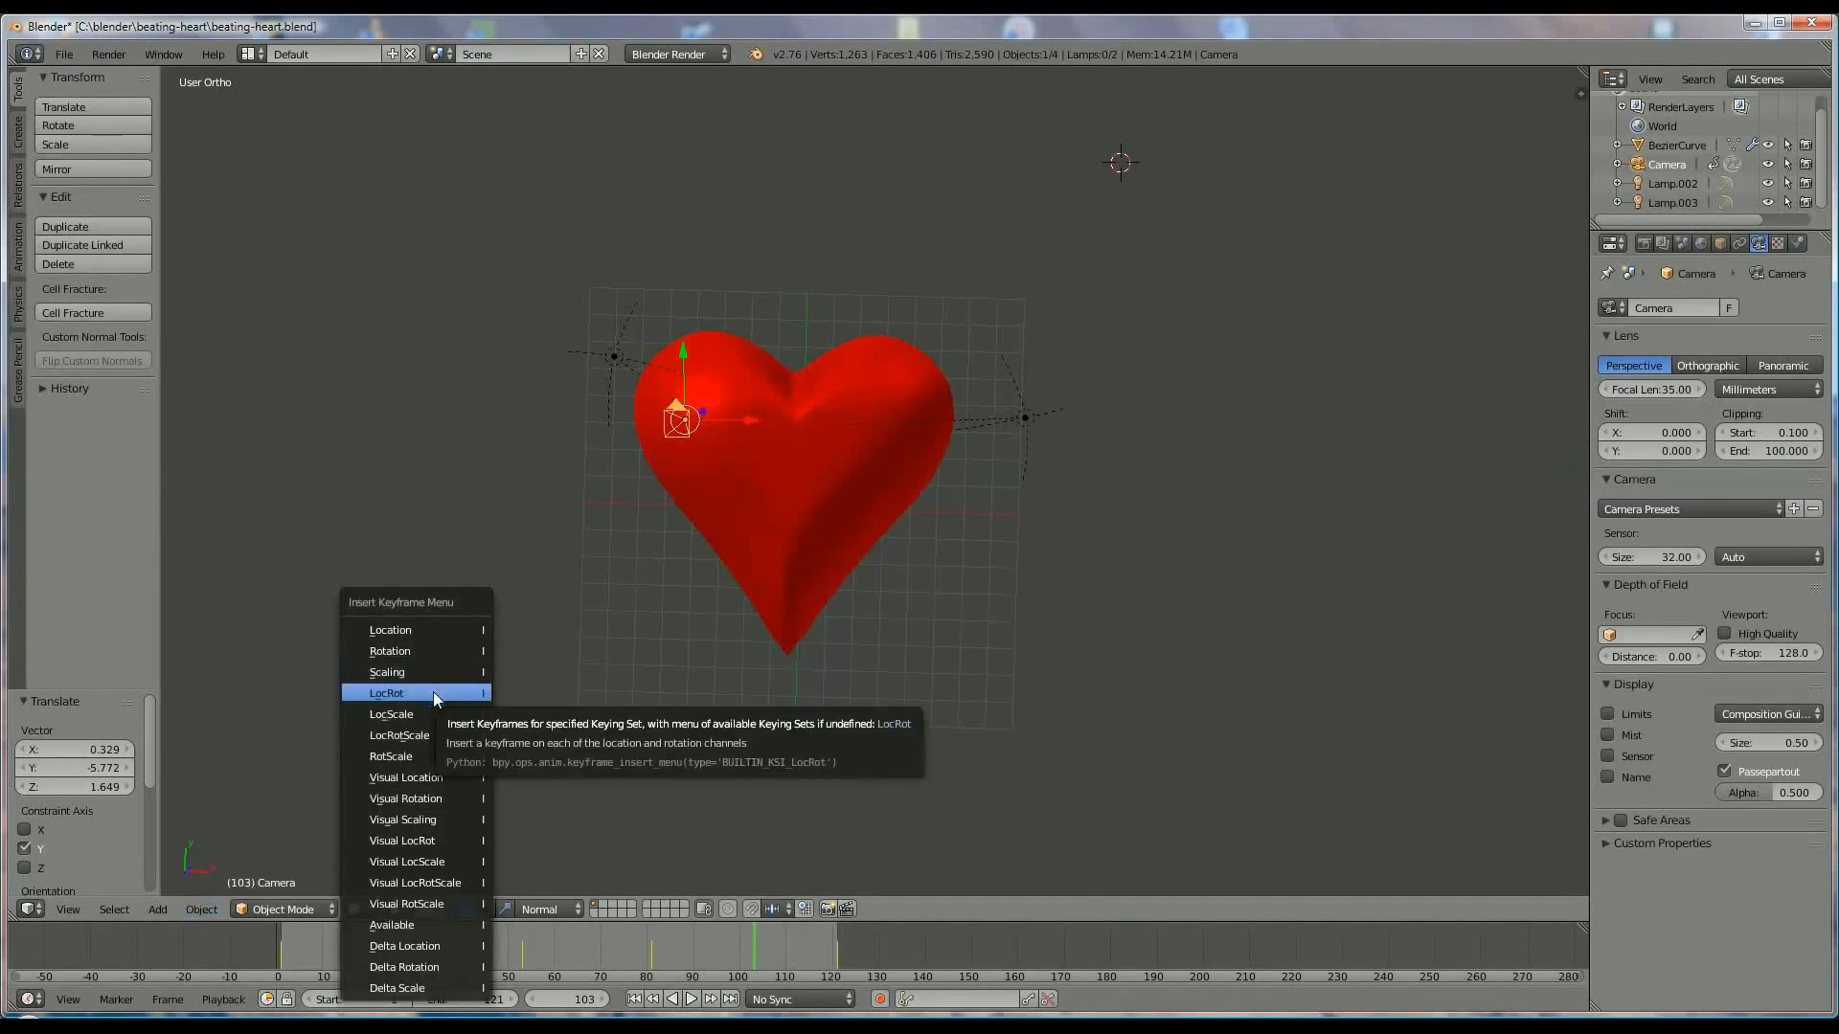
mouse_move(435, 701)
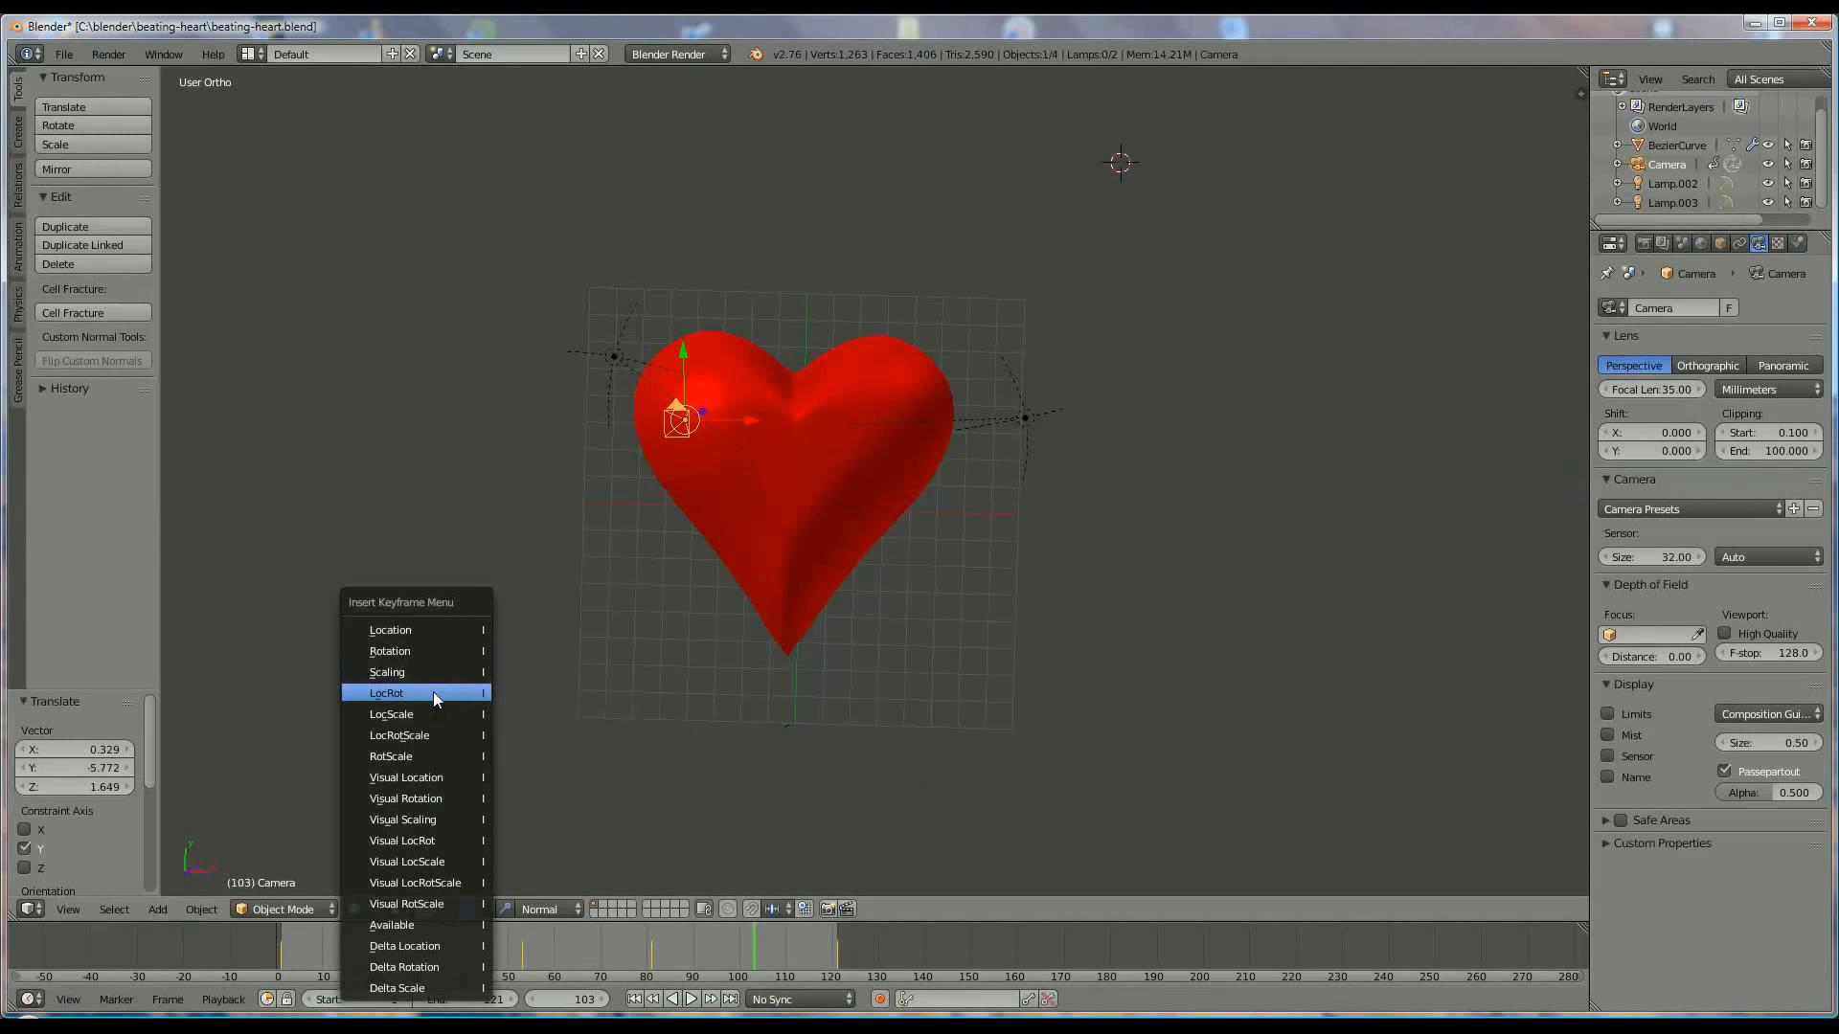
click(387, 691)
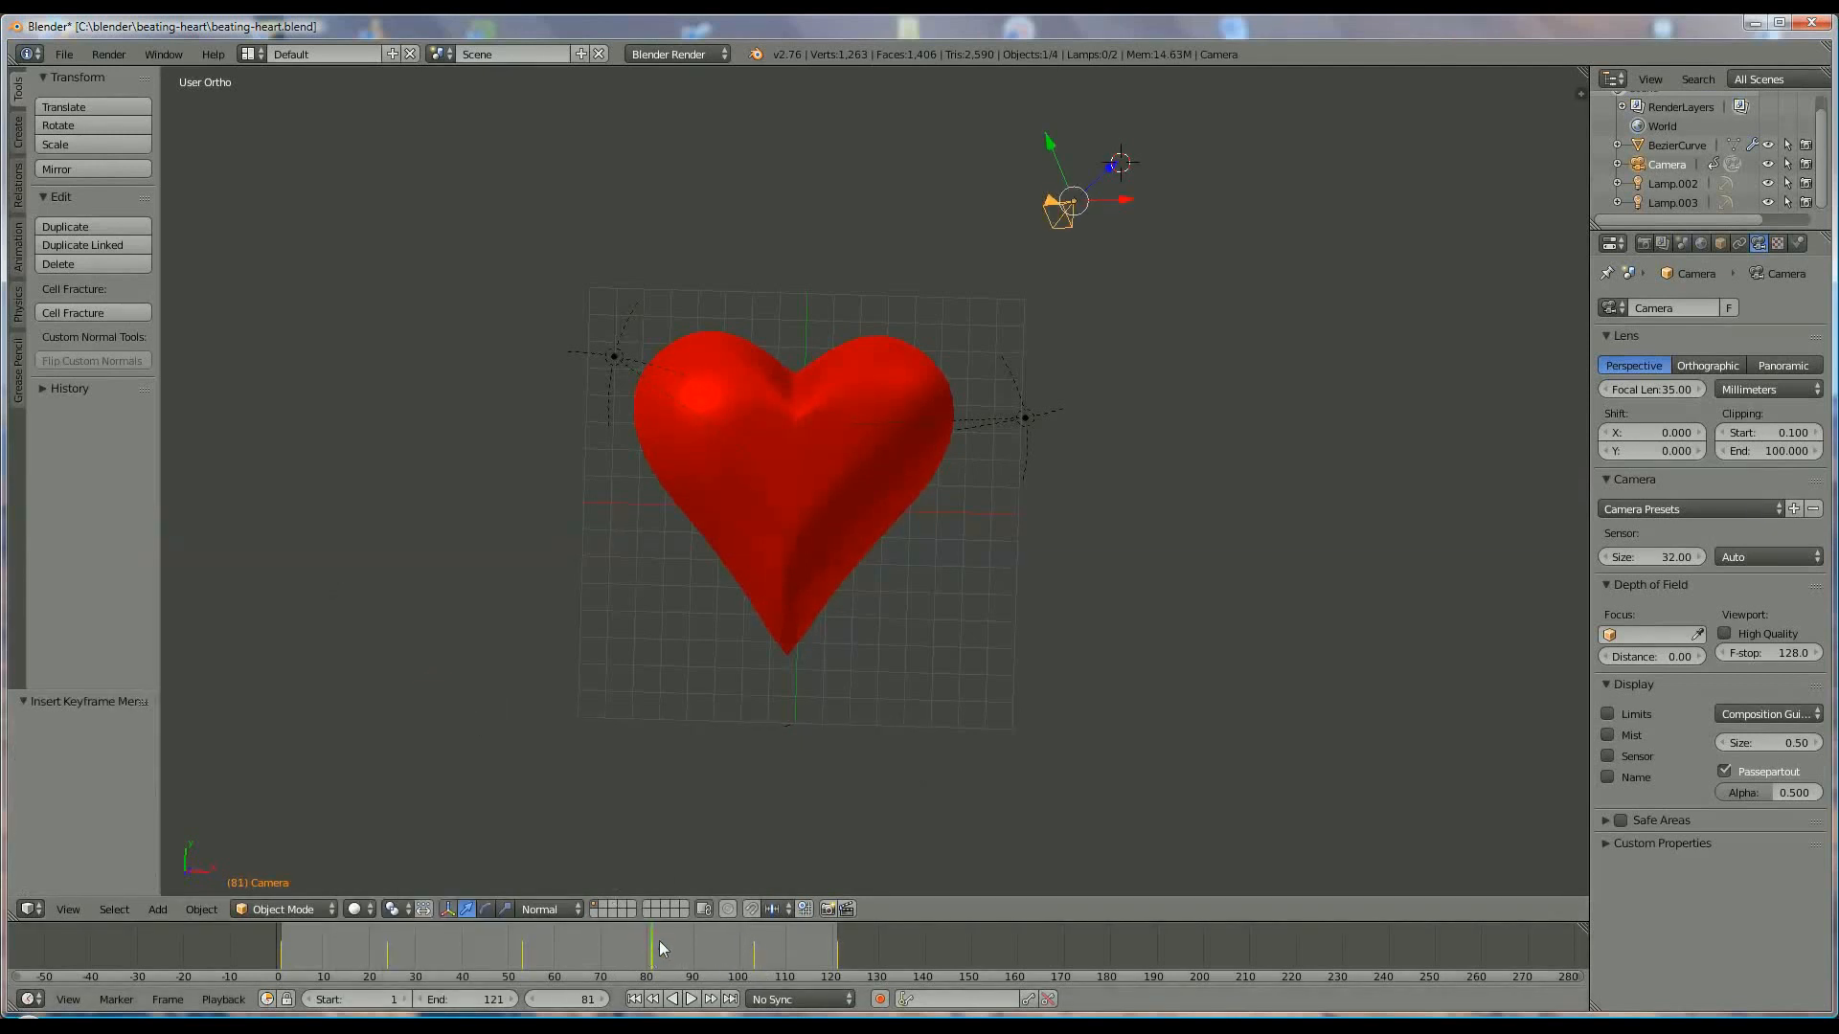
click(691, 1000)
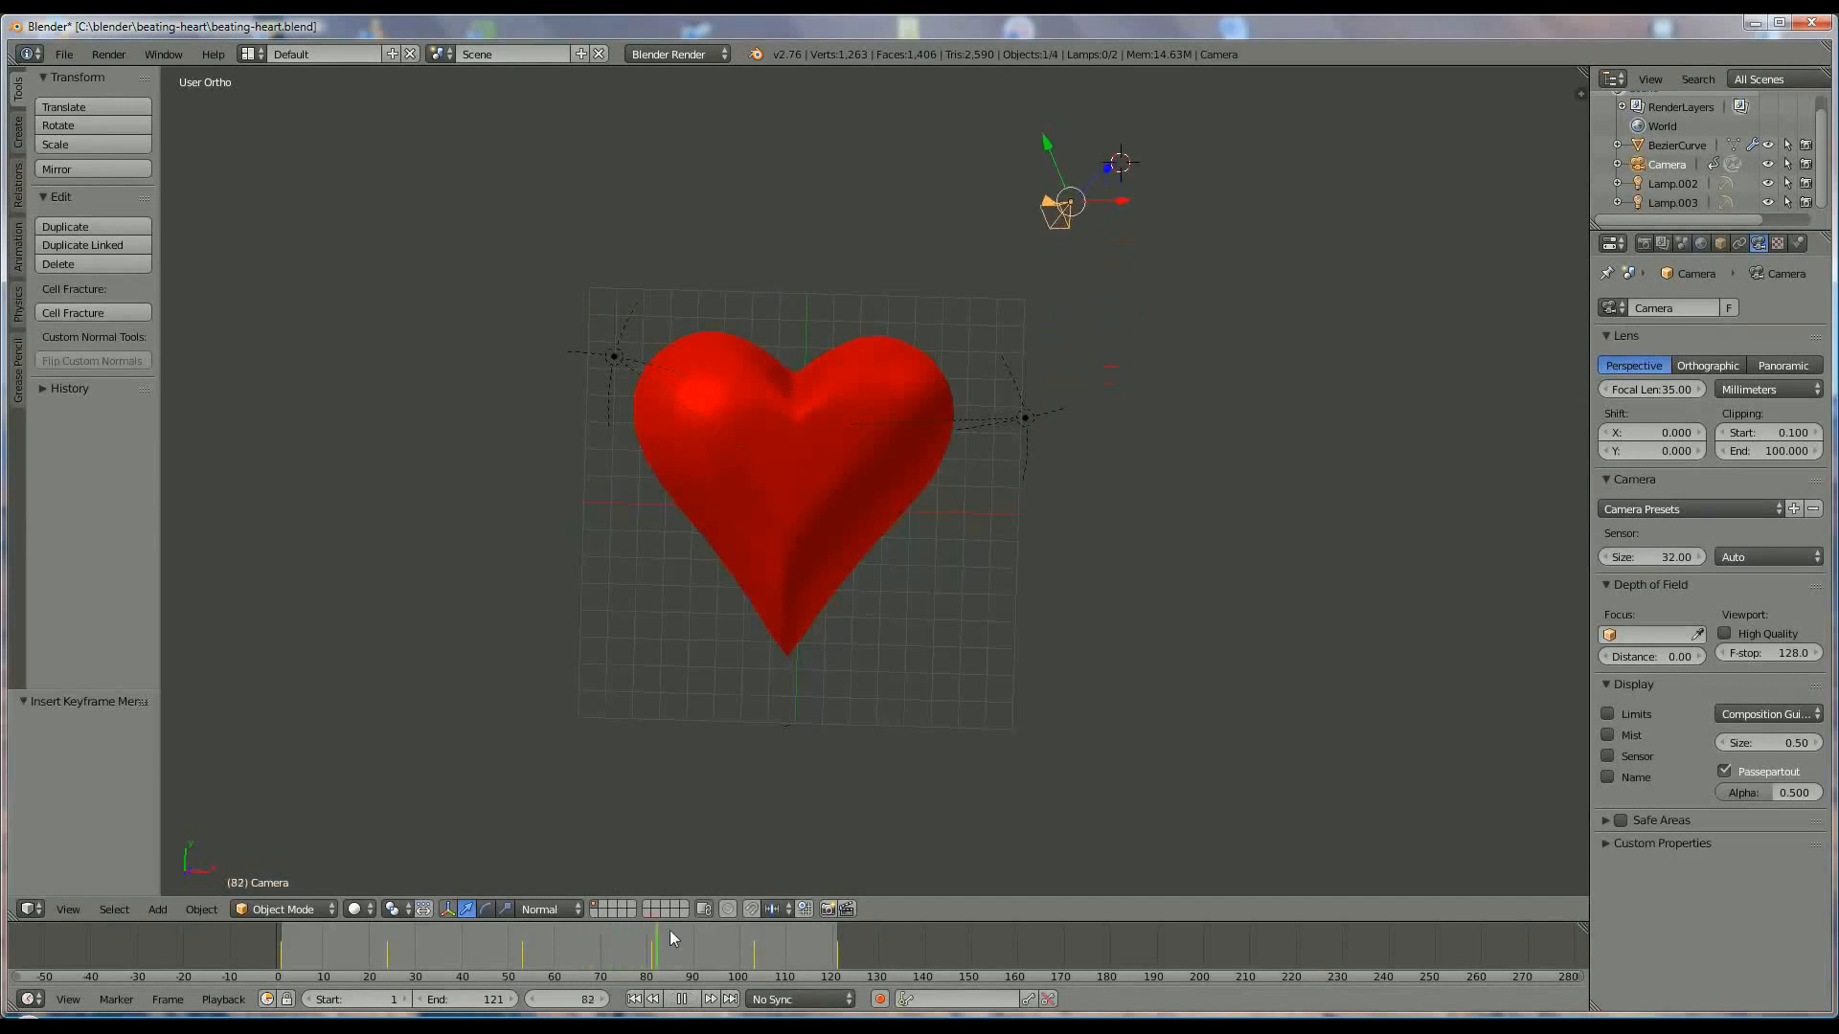
click(781, 950)
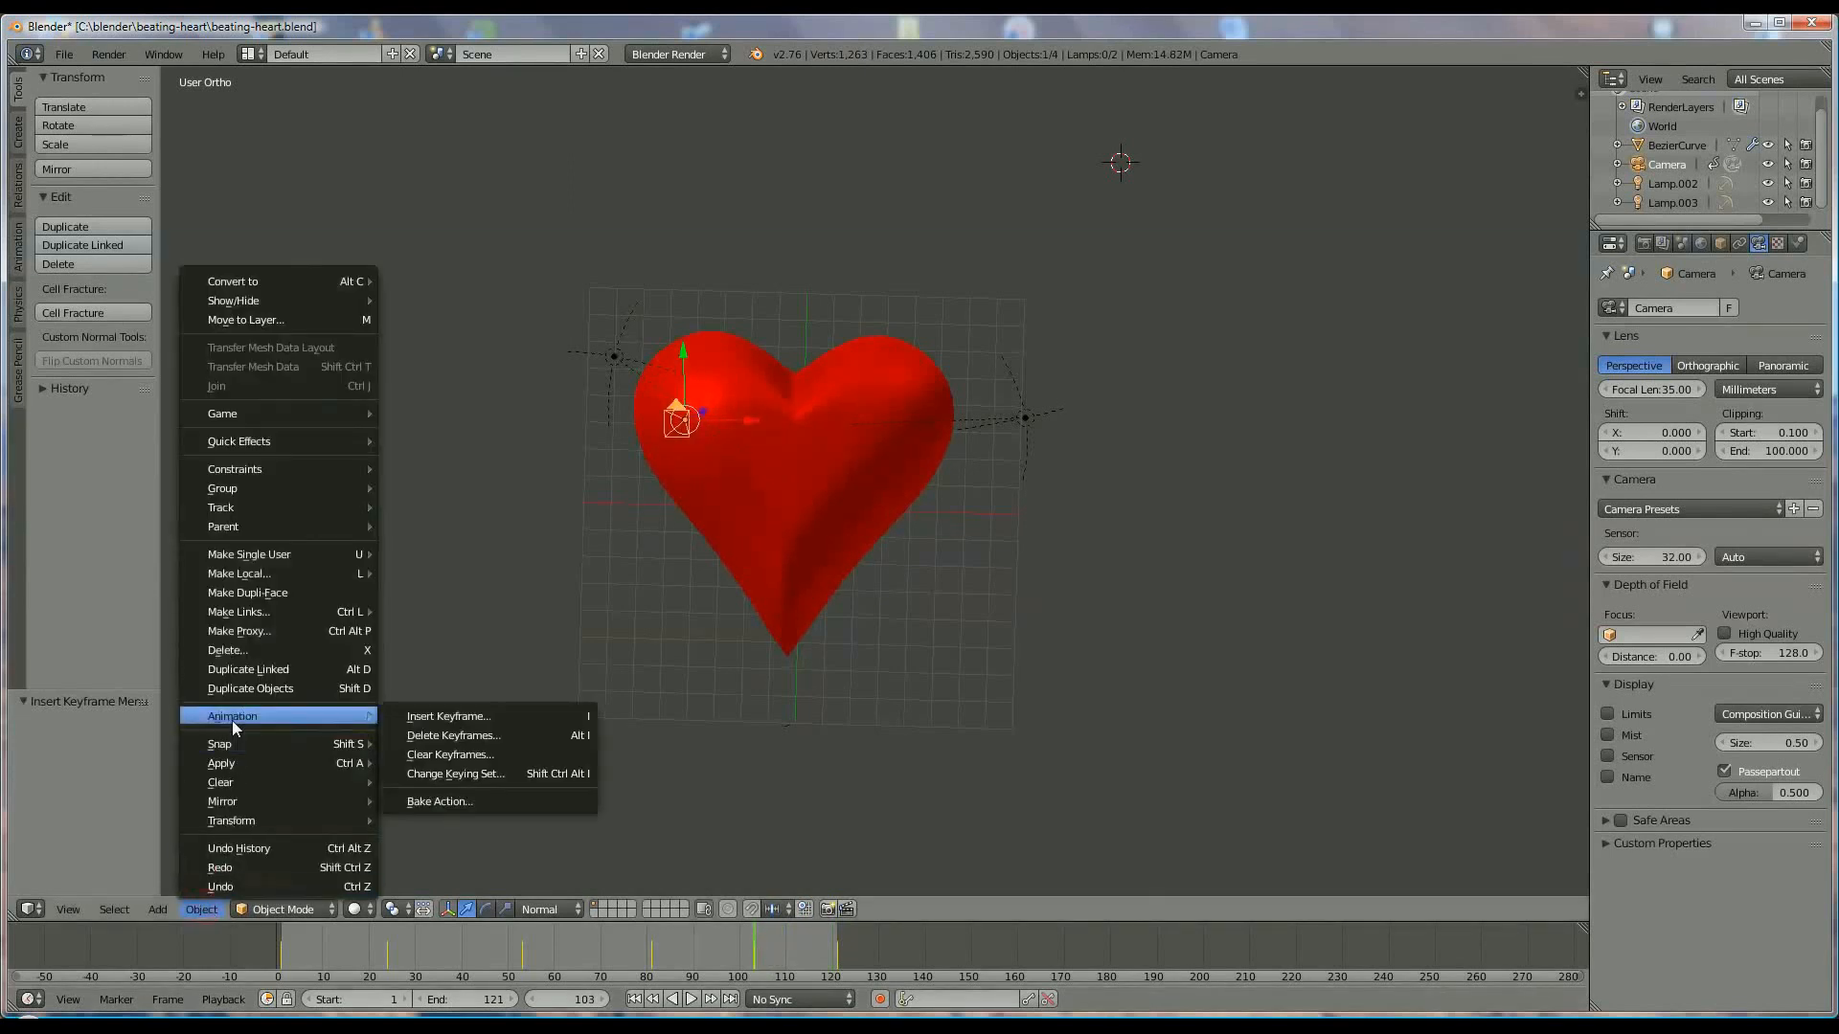
mouse_move(281, 729)
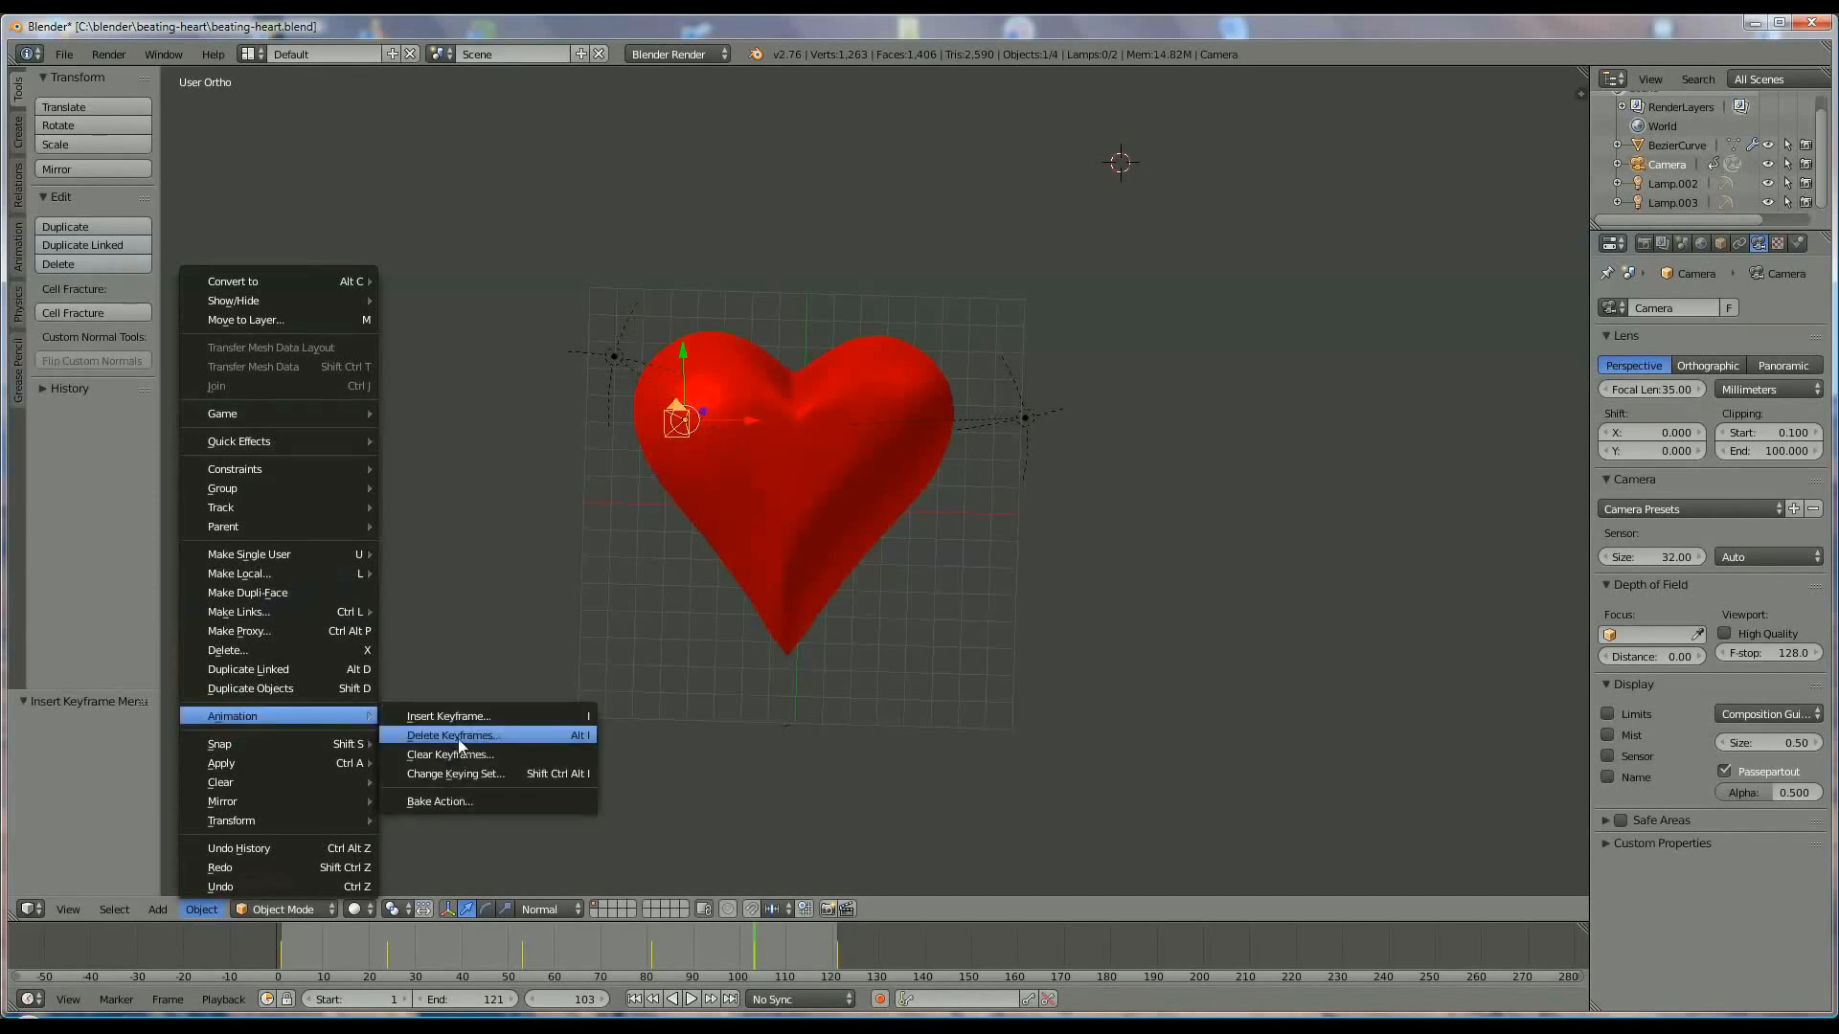
click(452, 736)
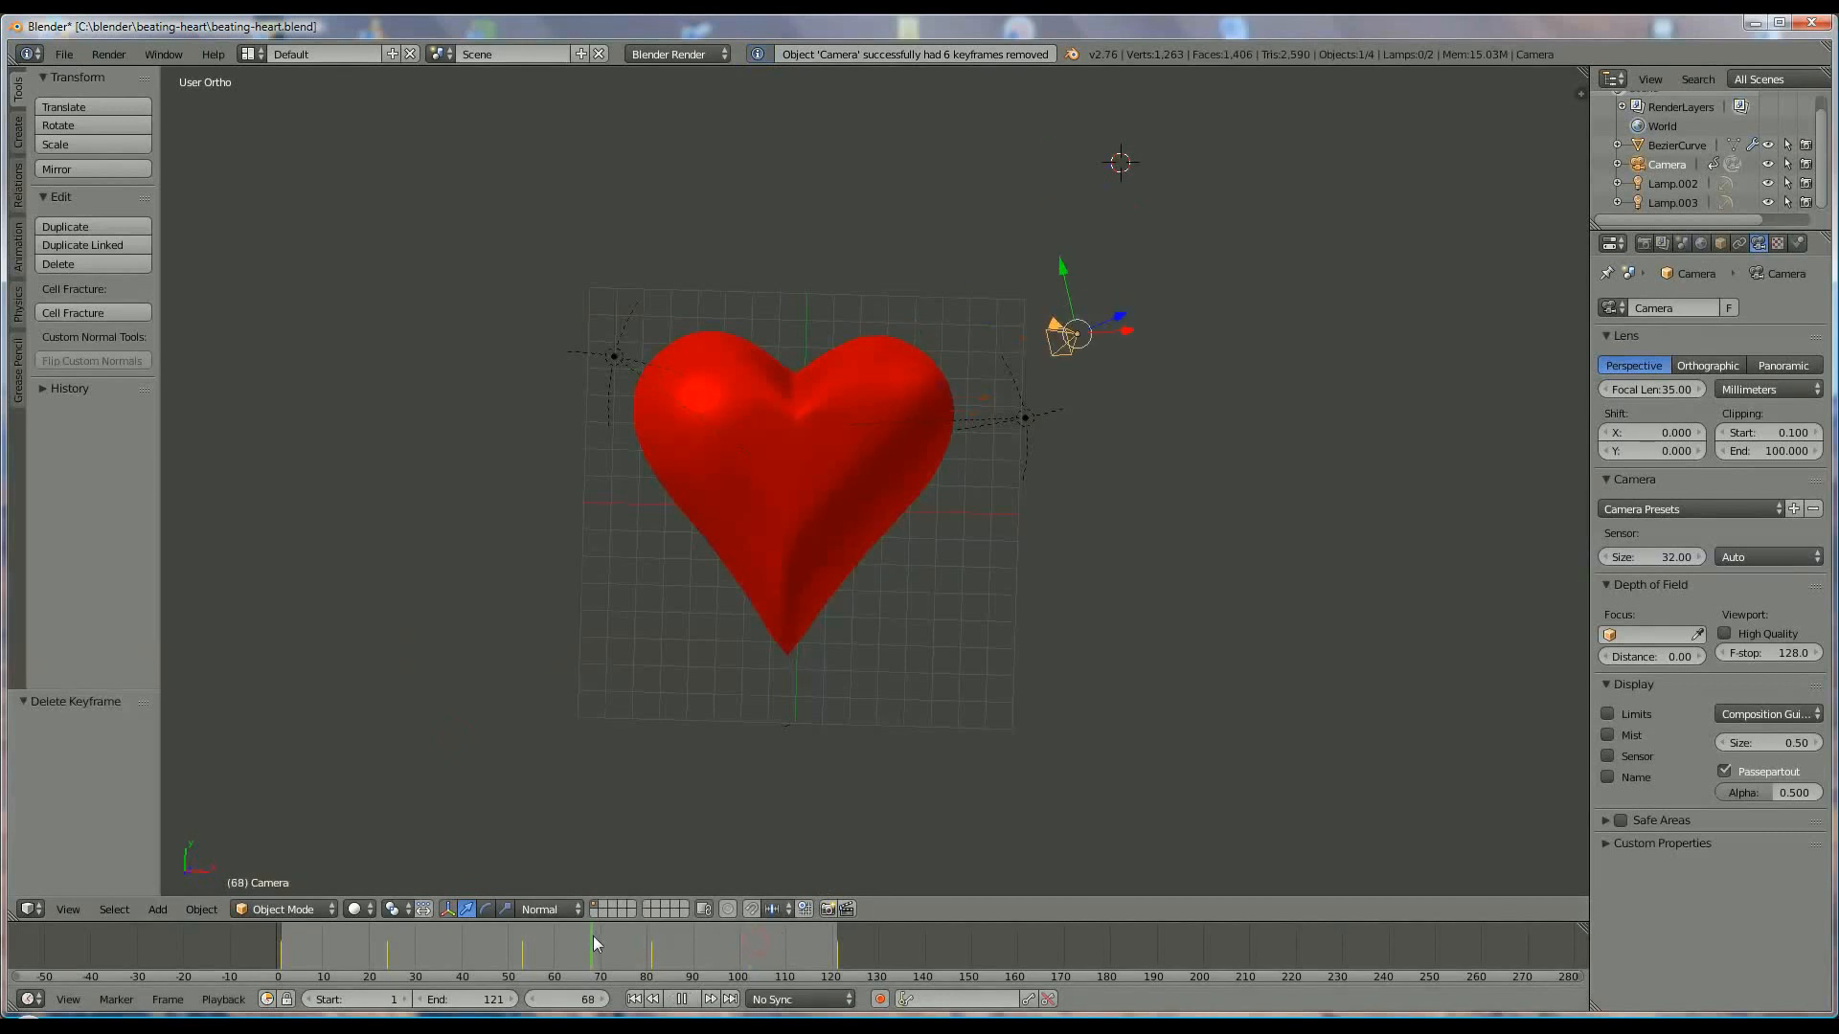
click(714, 944)
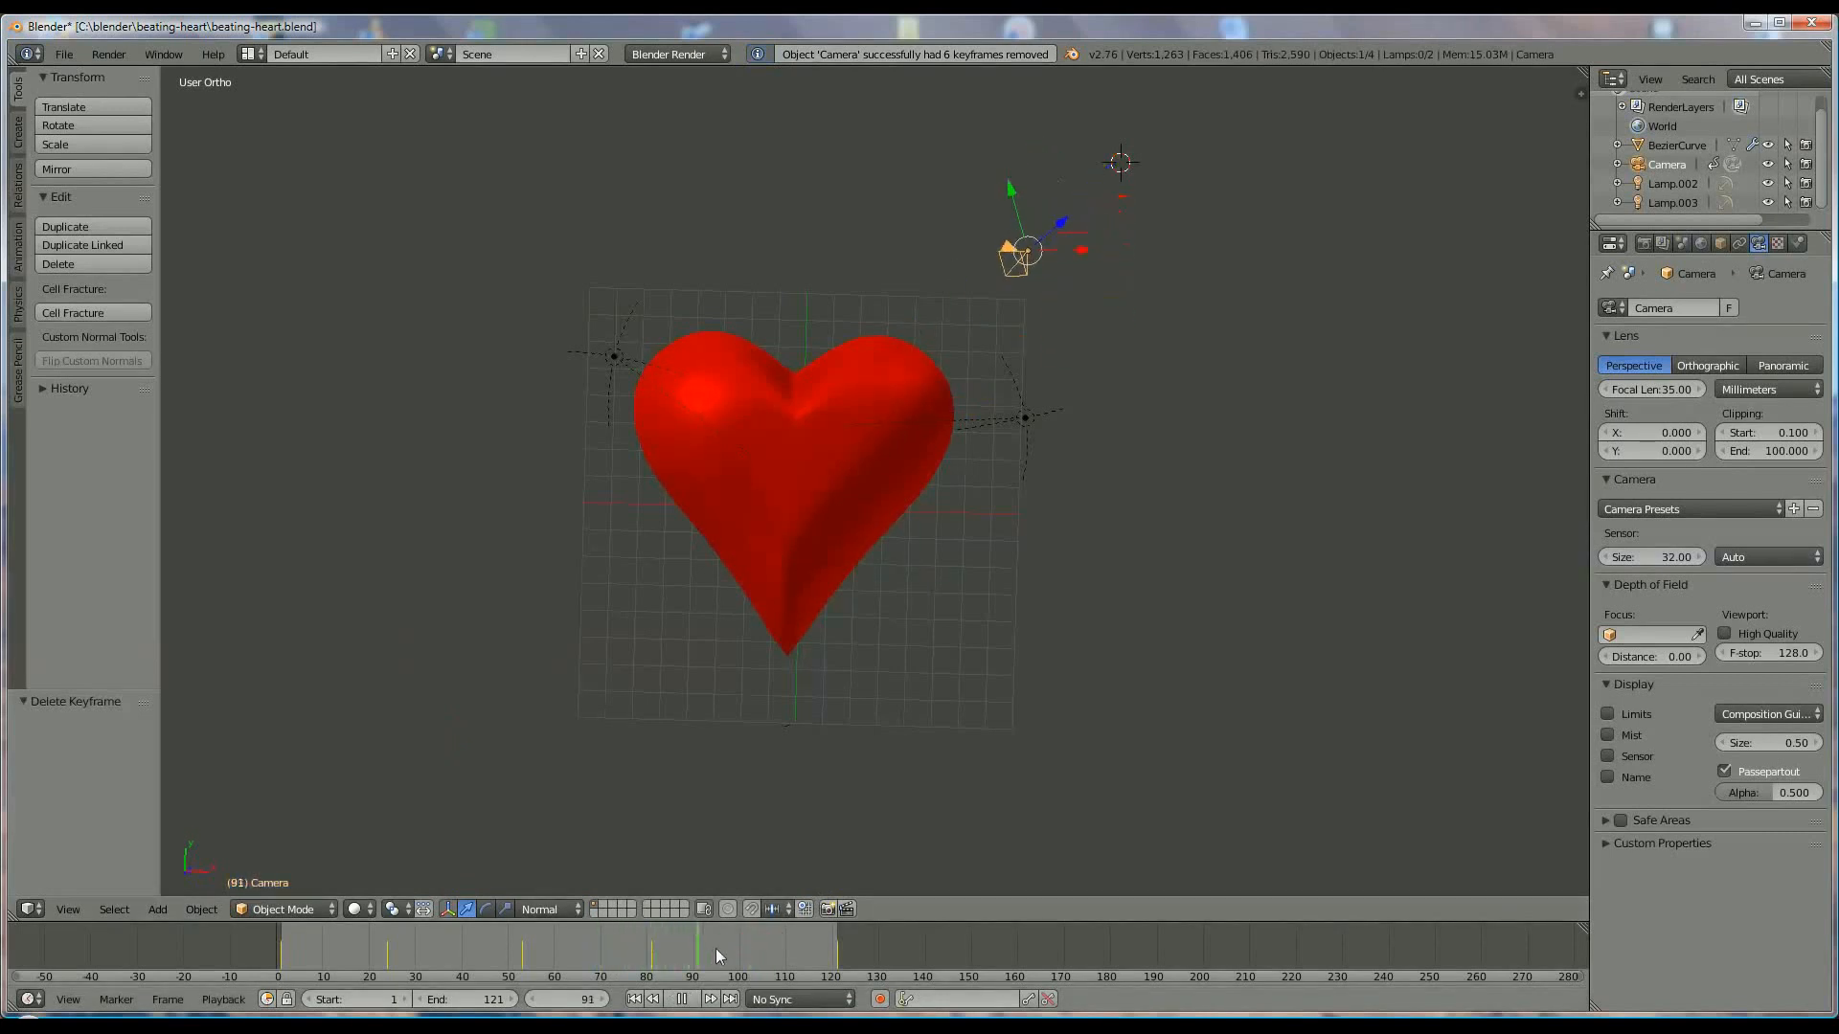
click(833, 950)
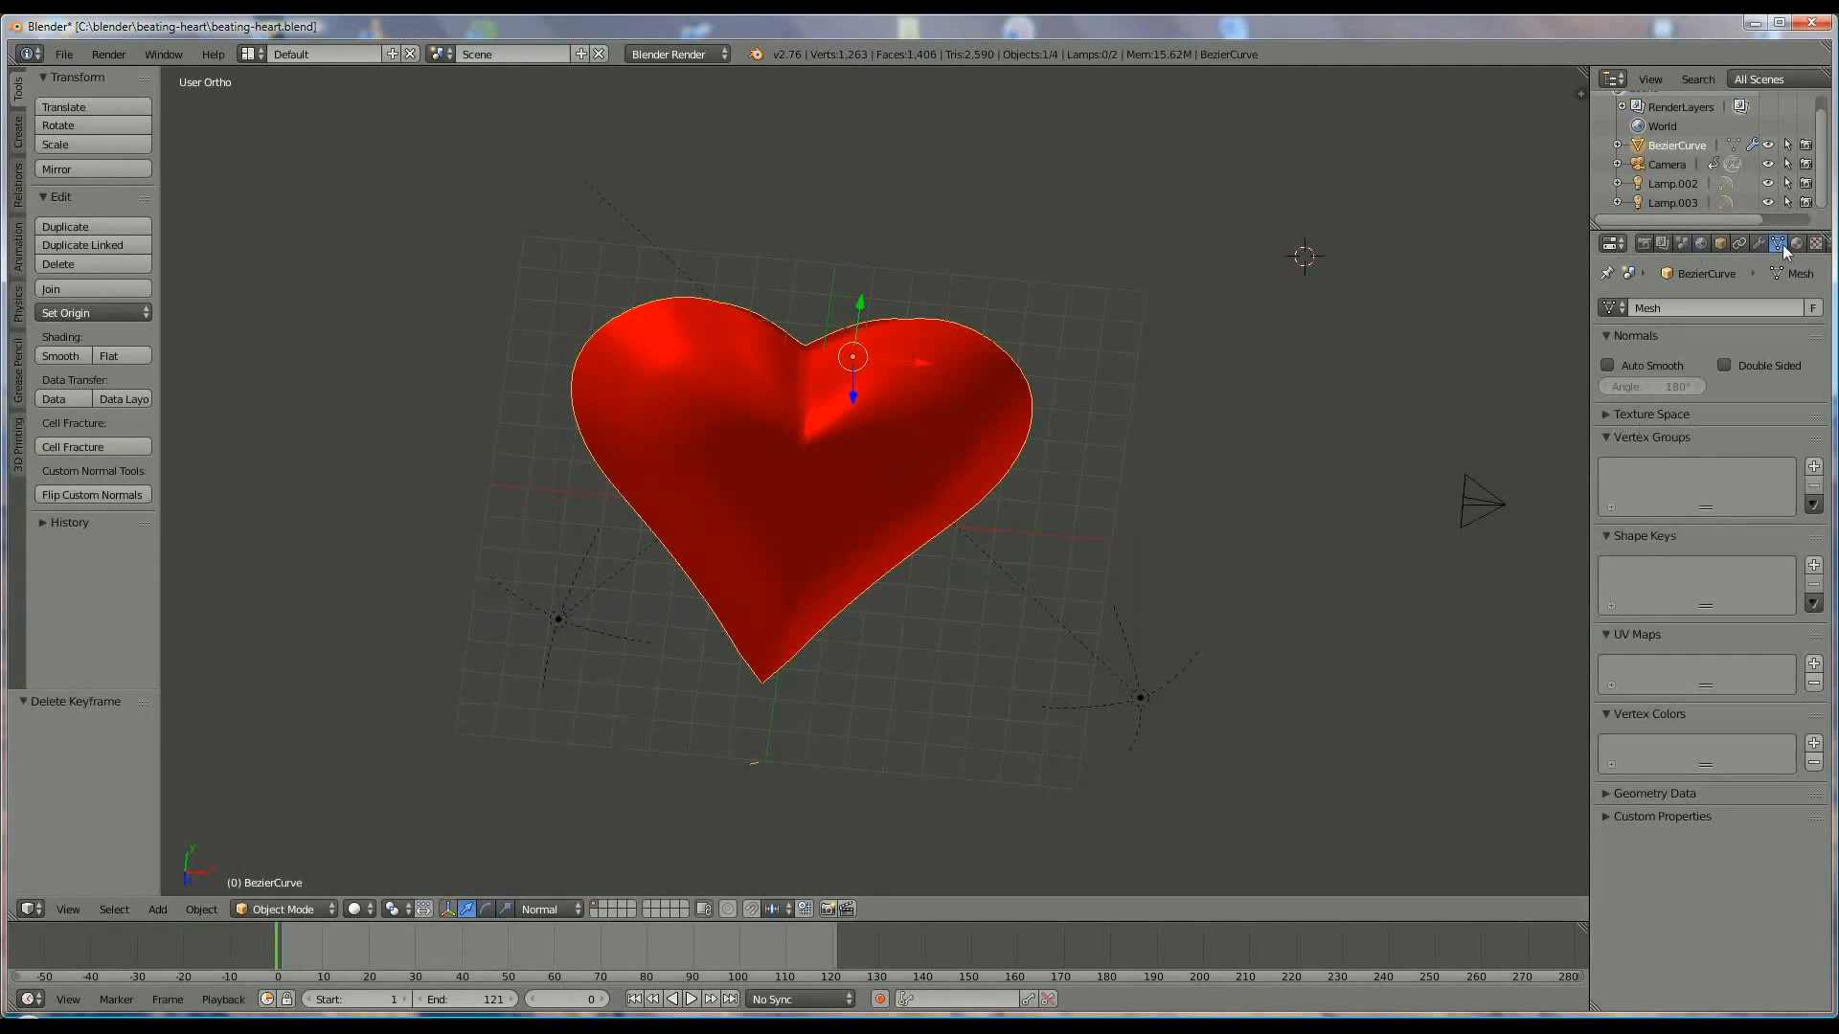
mouse_move(1777, 244)
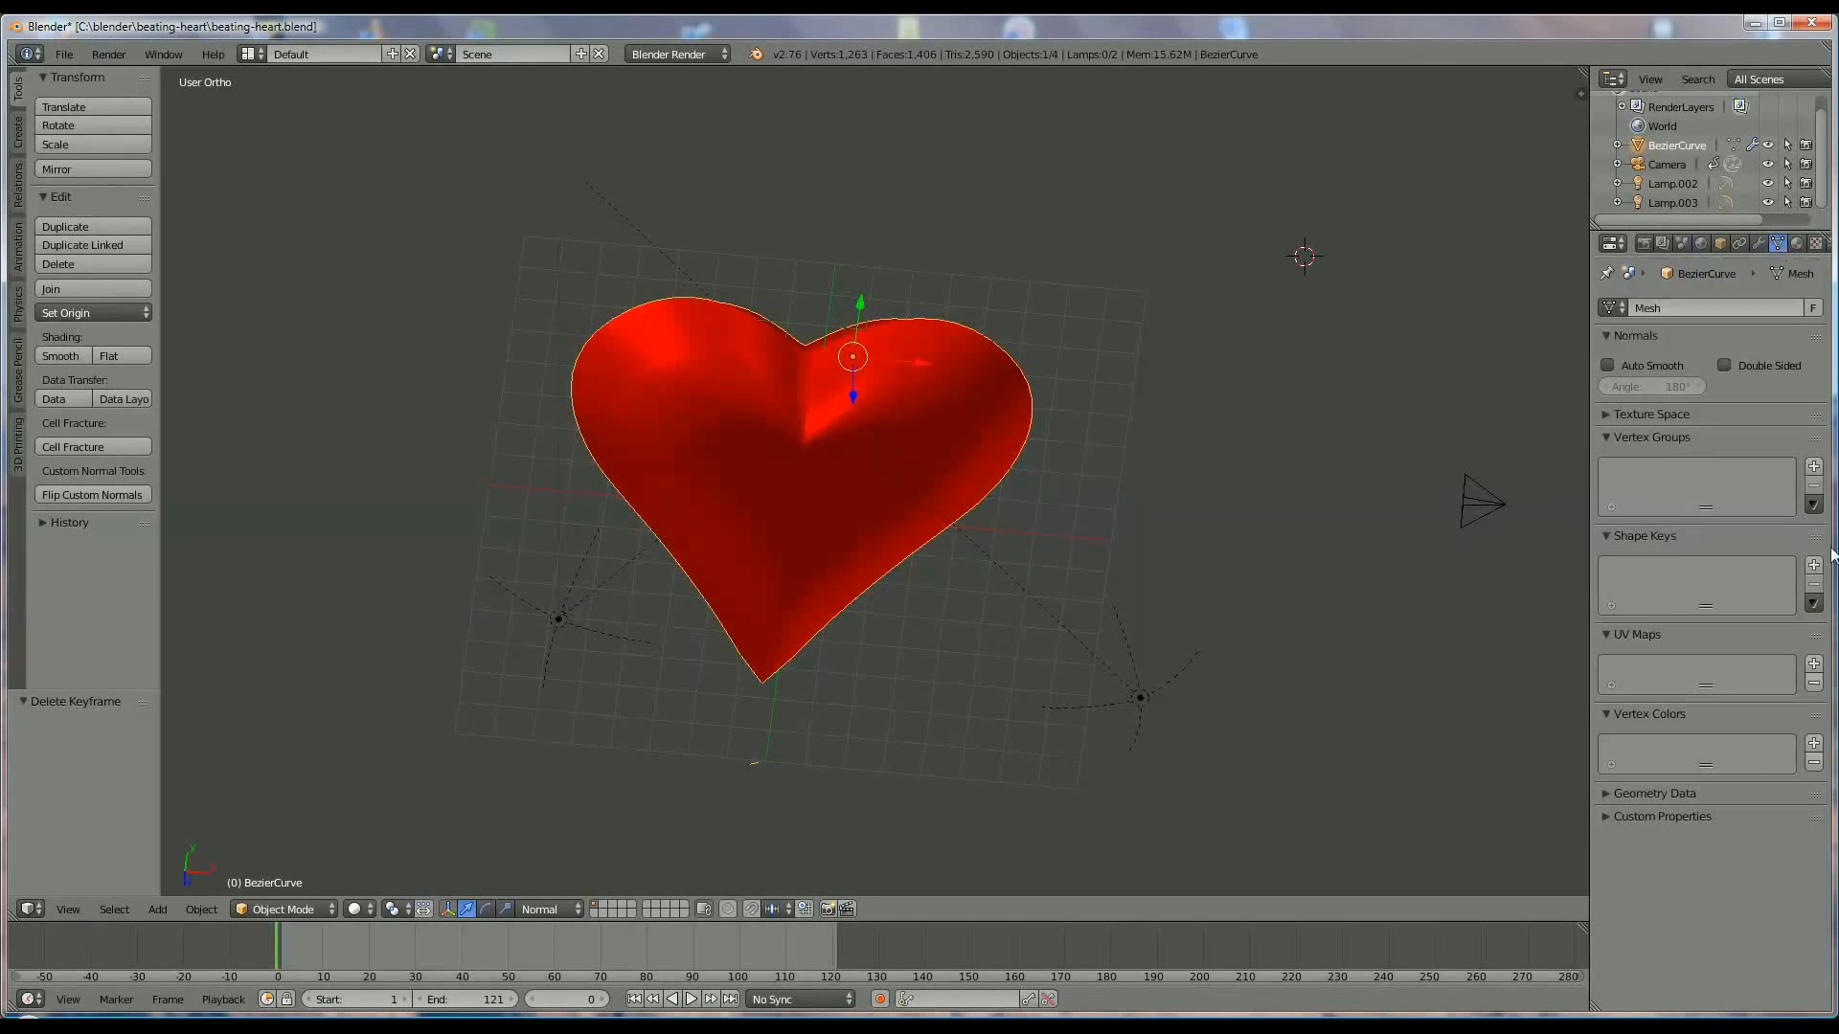
mouse_move(1633, 542)
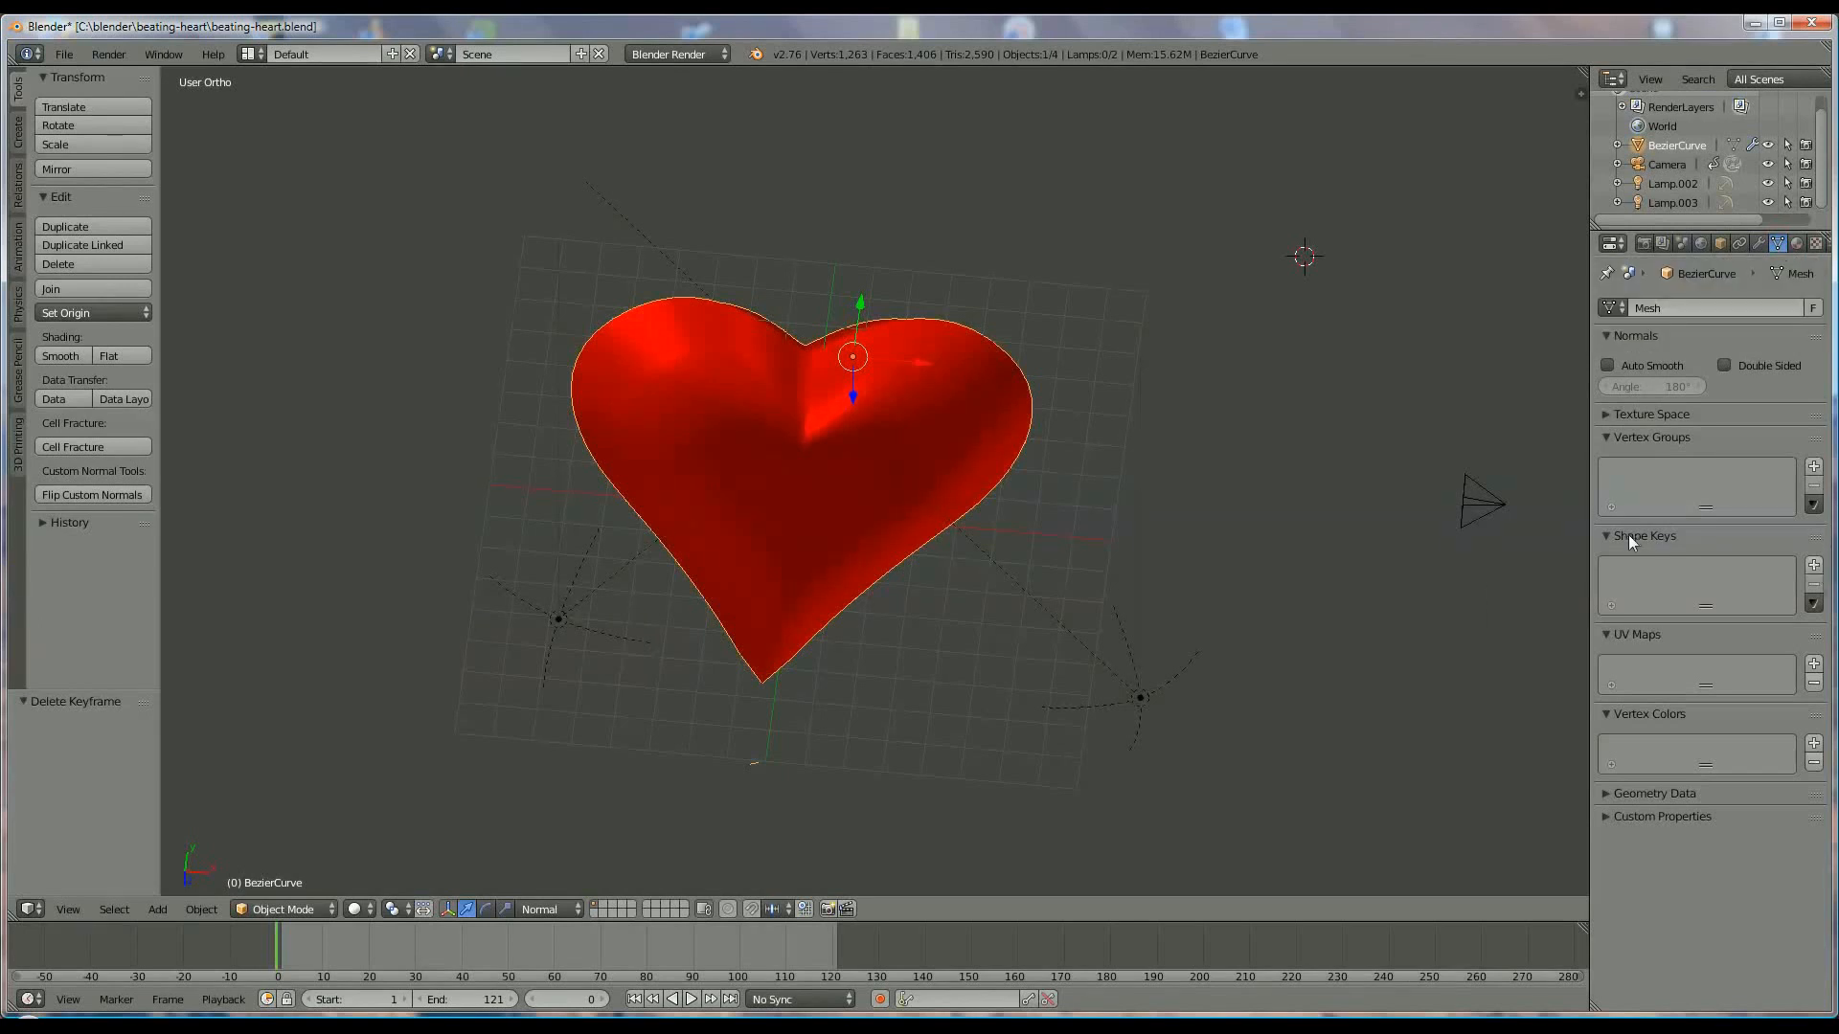
Step: Add a Basis shape key and a second shape key renamed to 'big heart'
click(1814, 563)
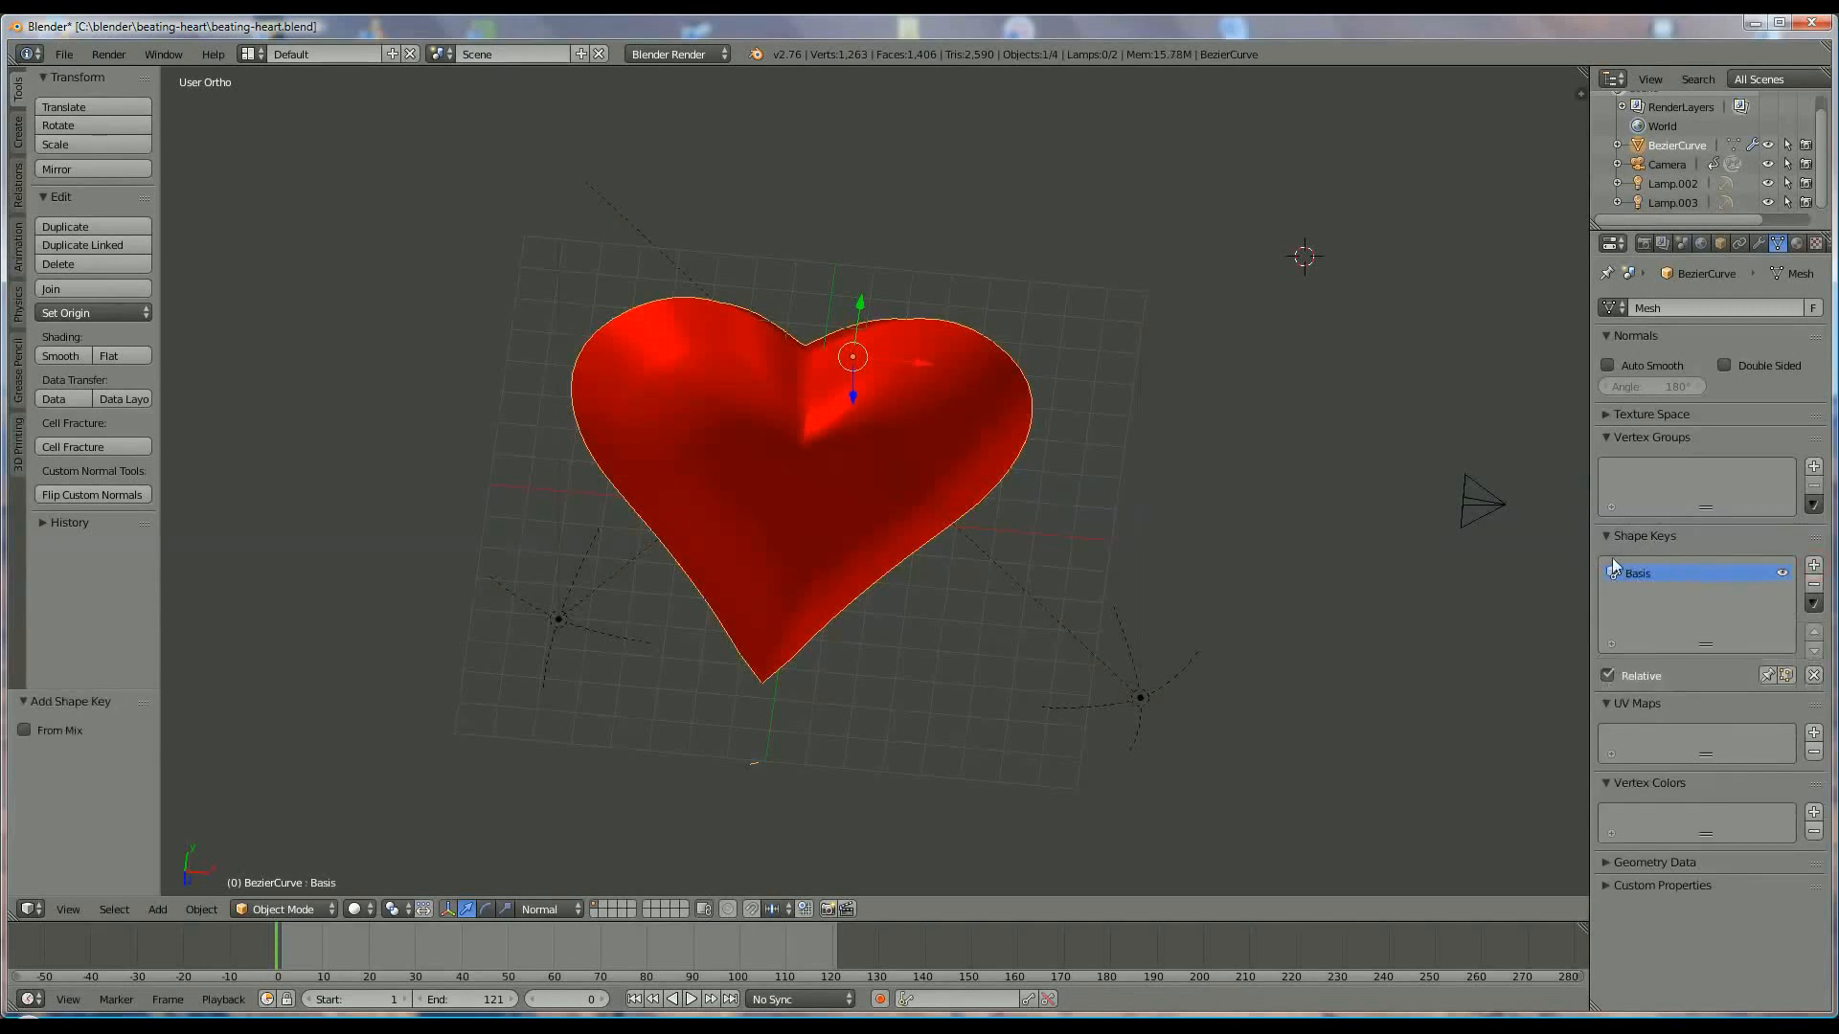
mouse_move(916, 279)
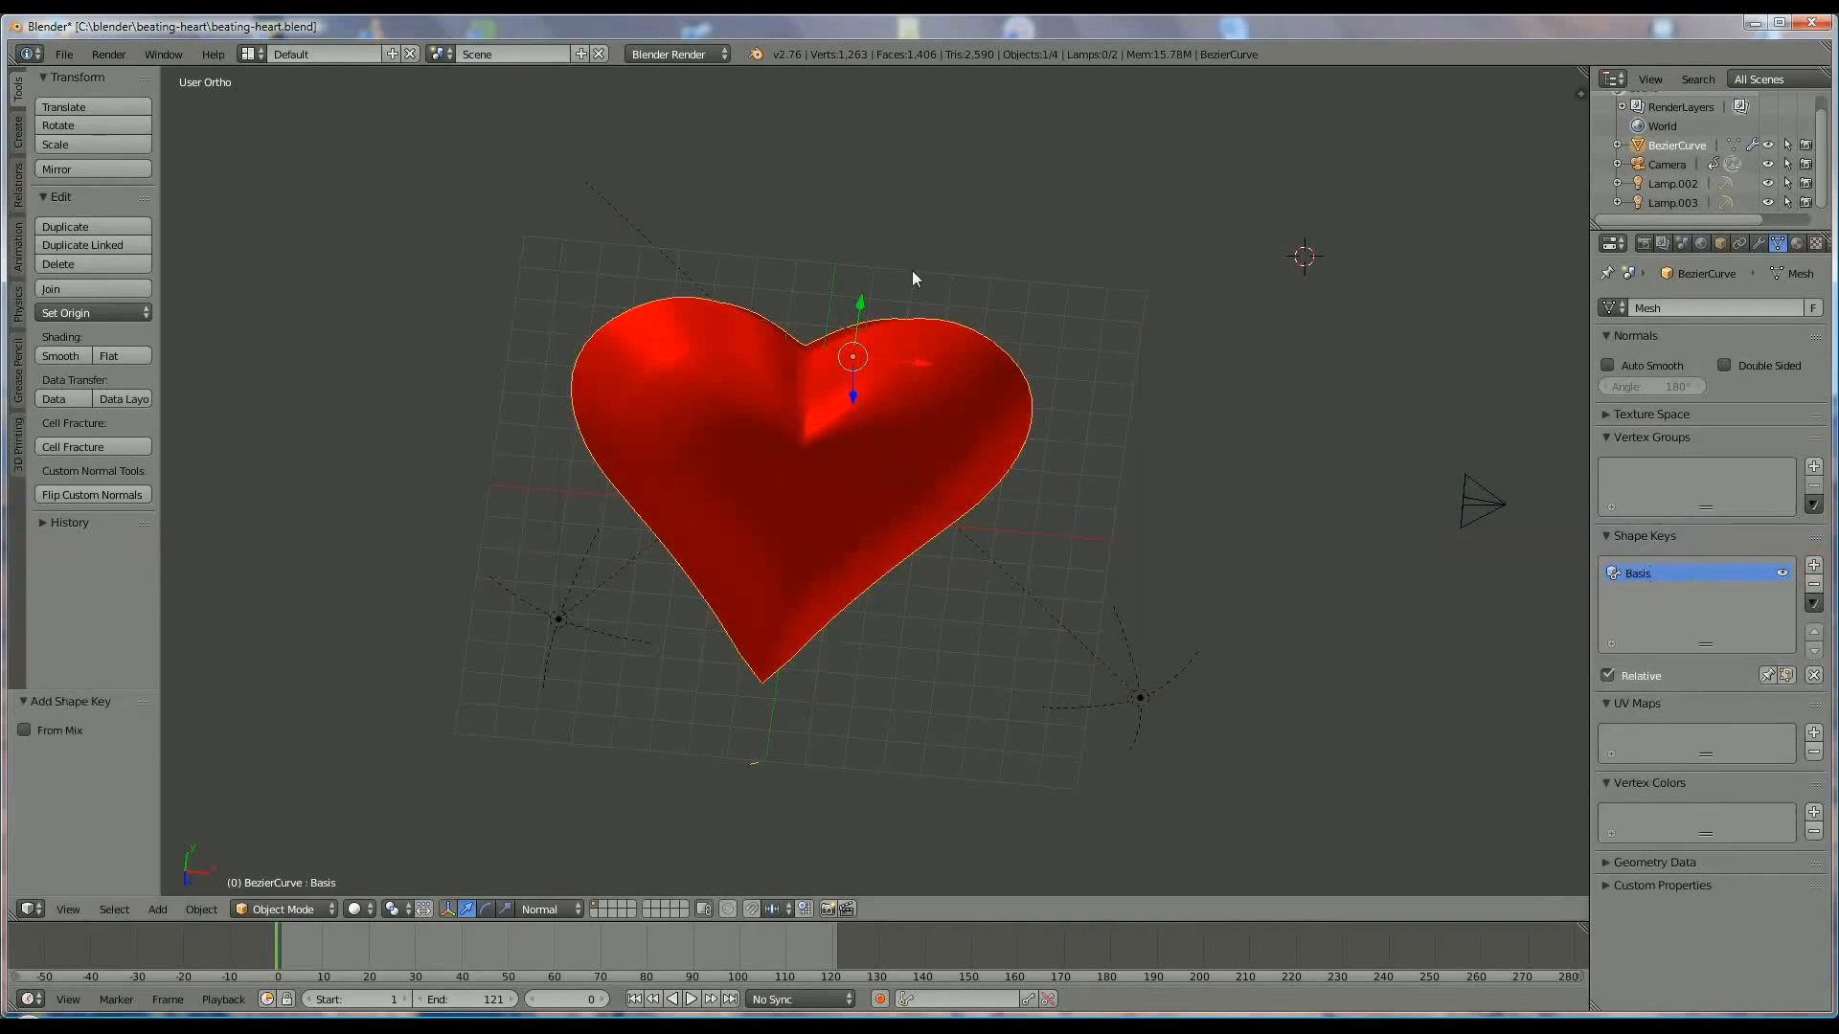
scroll(down, 3)
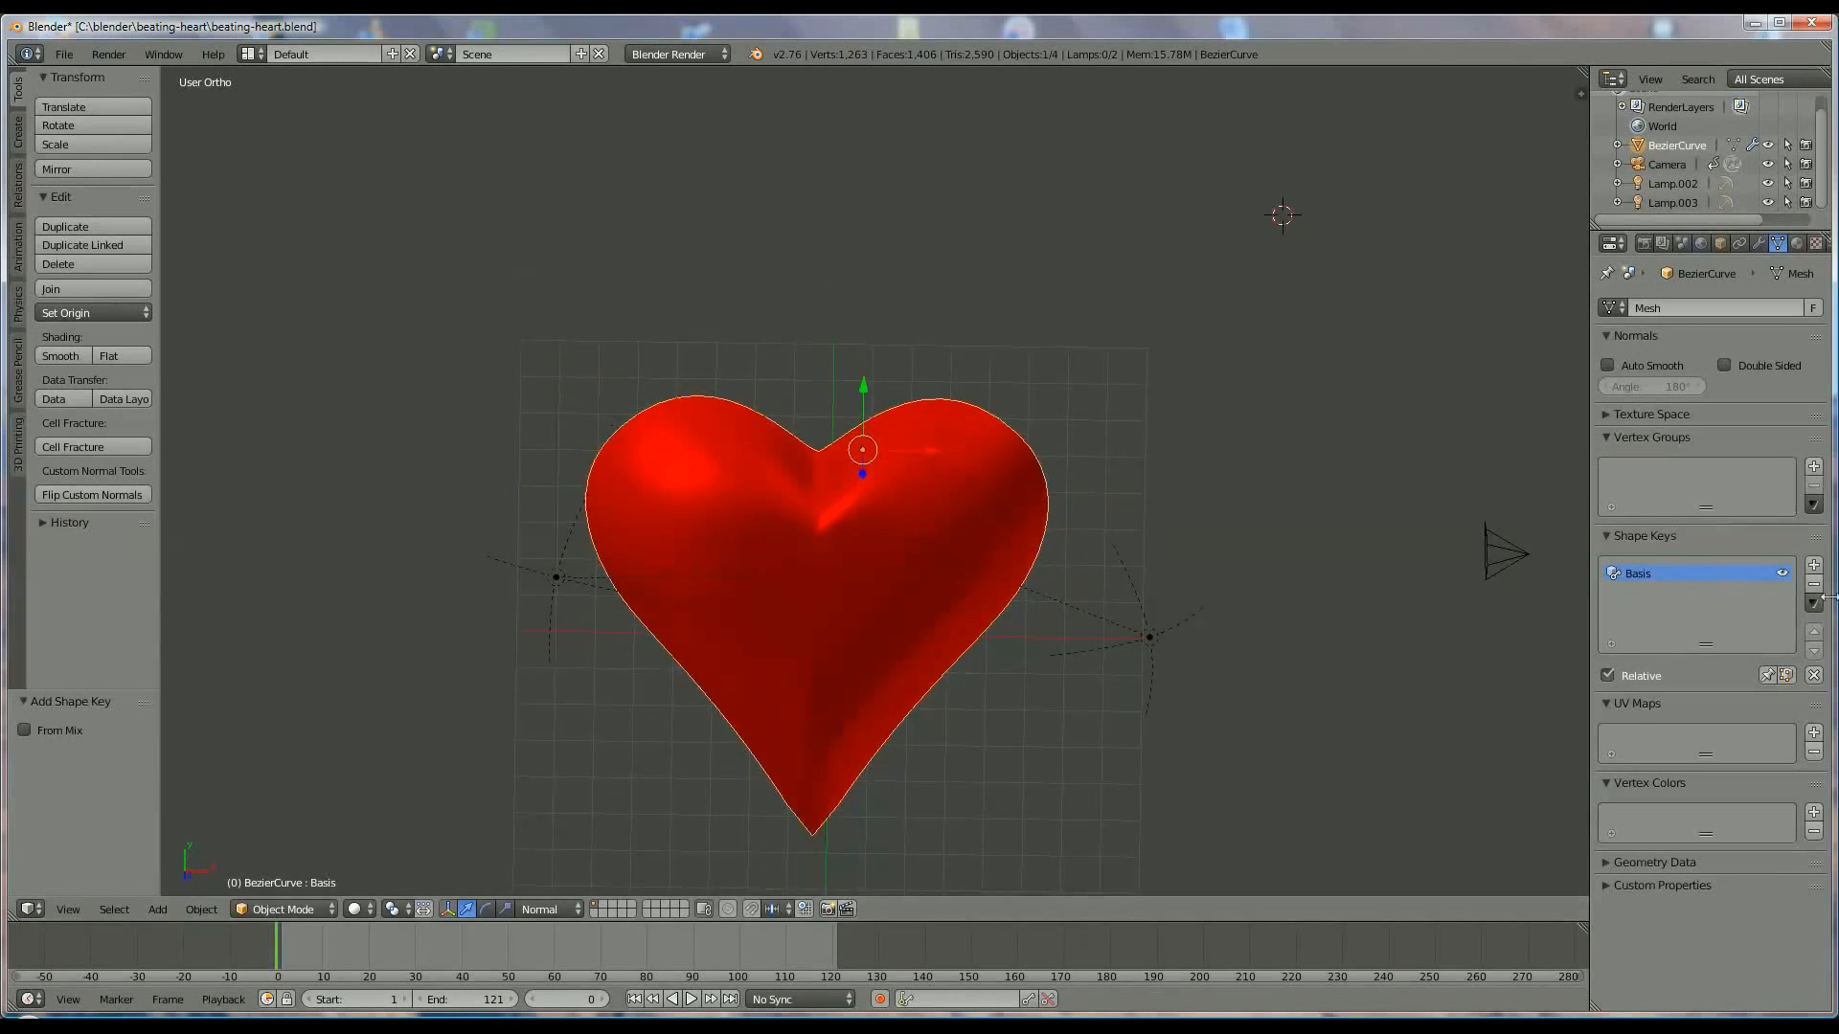
click(1814, 563)
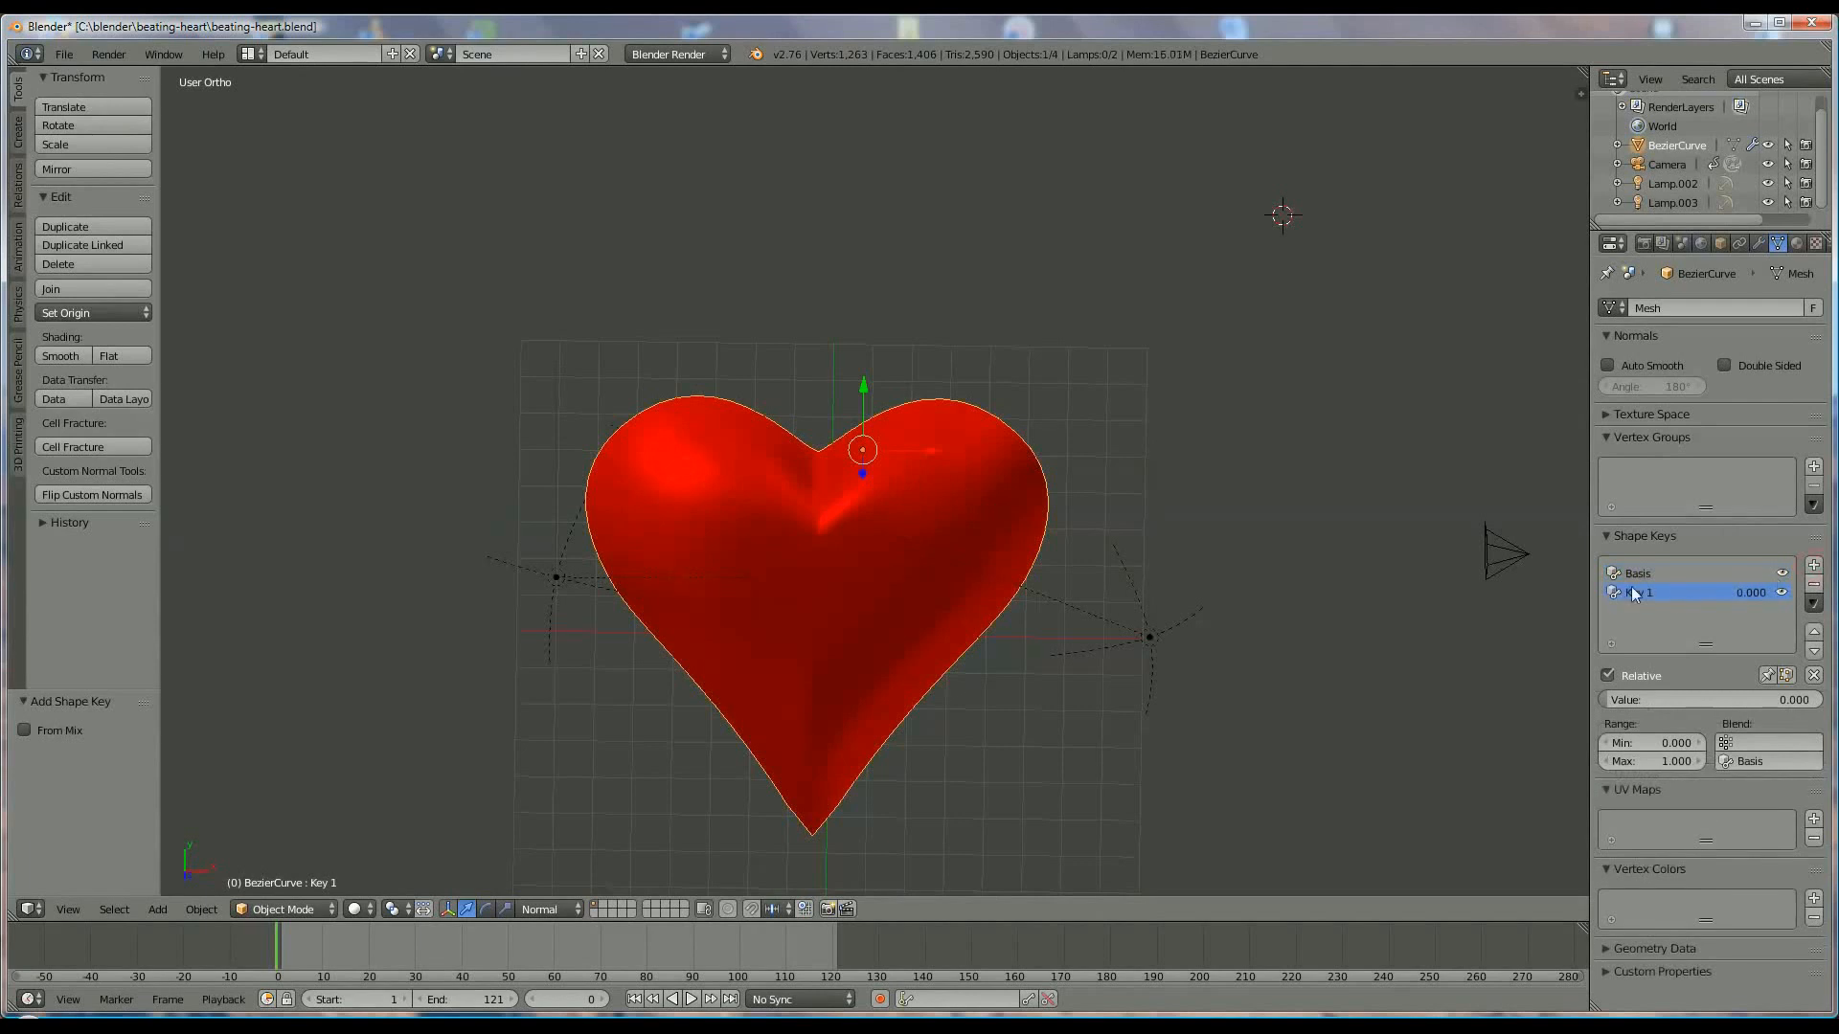
double_click(1653, 592)
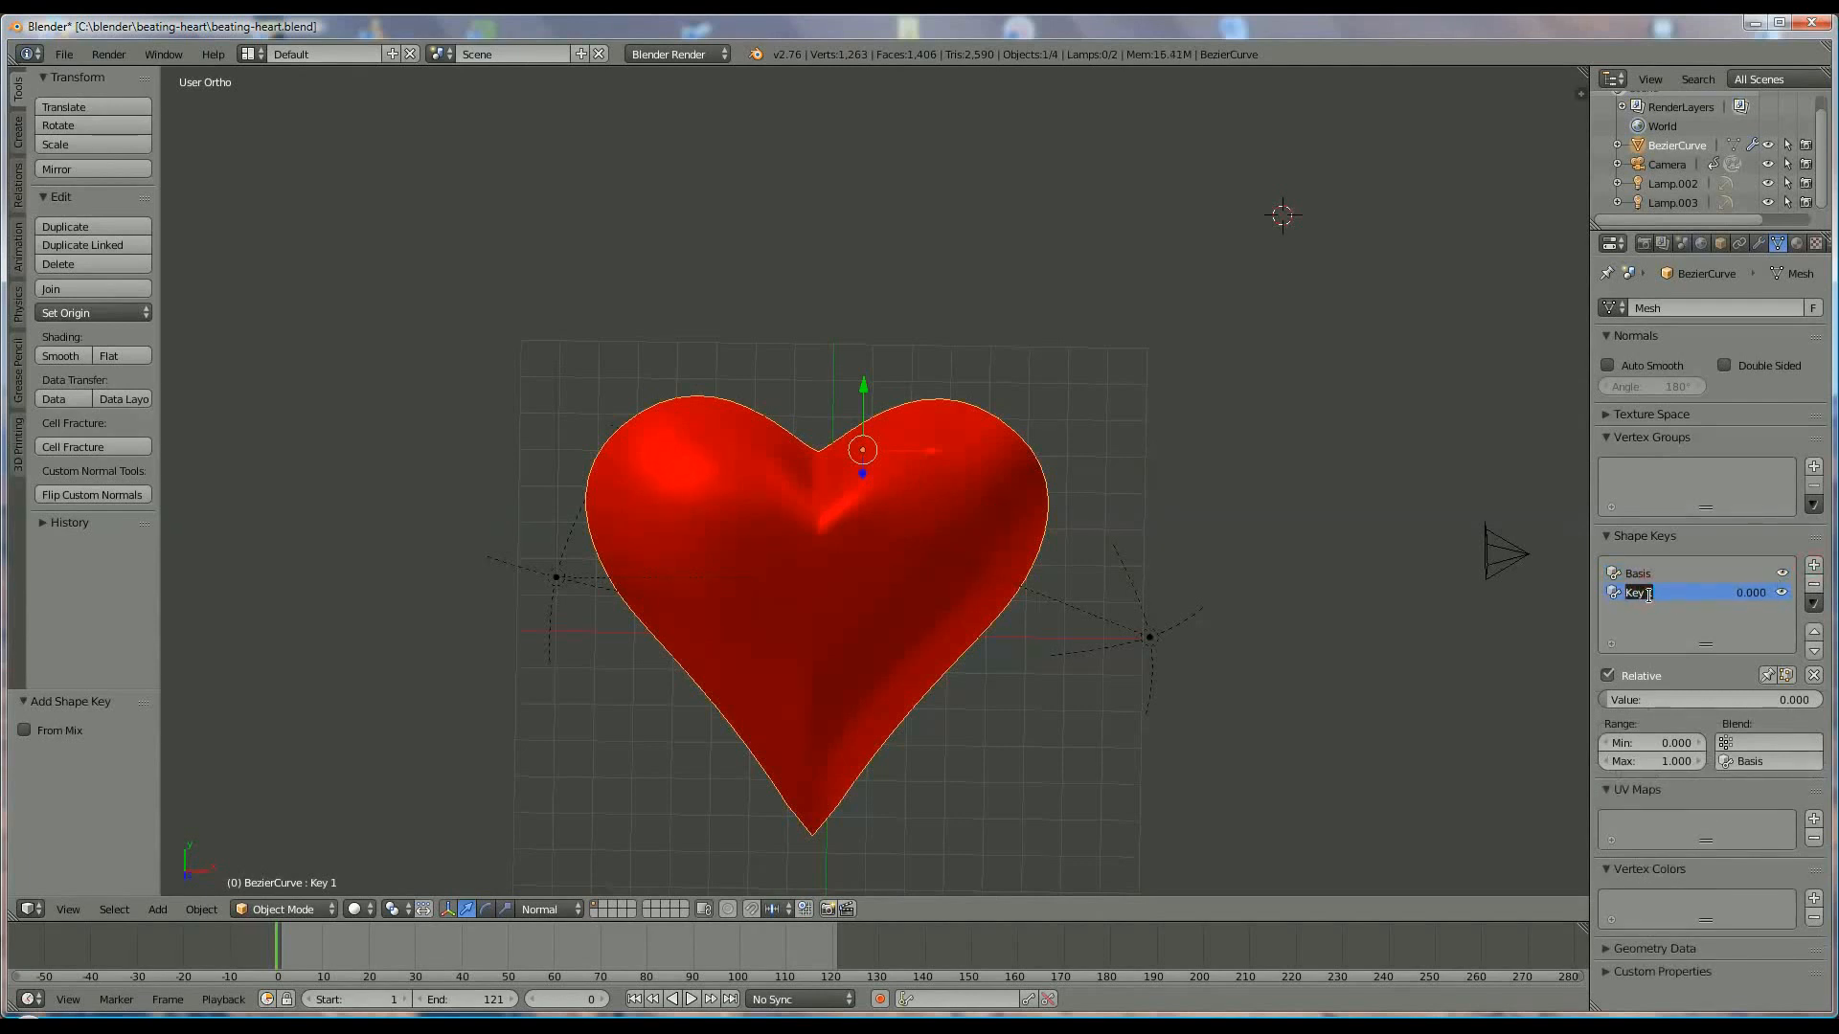
text(big heart)
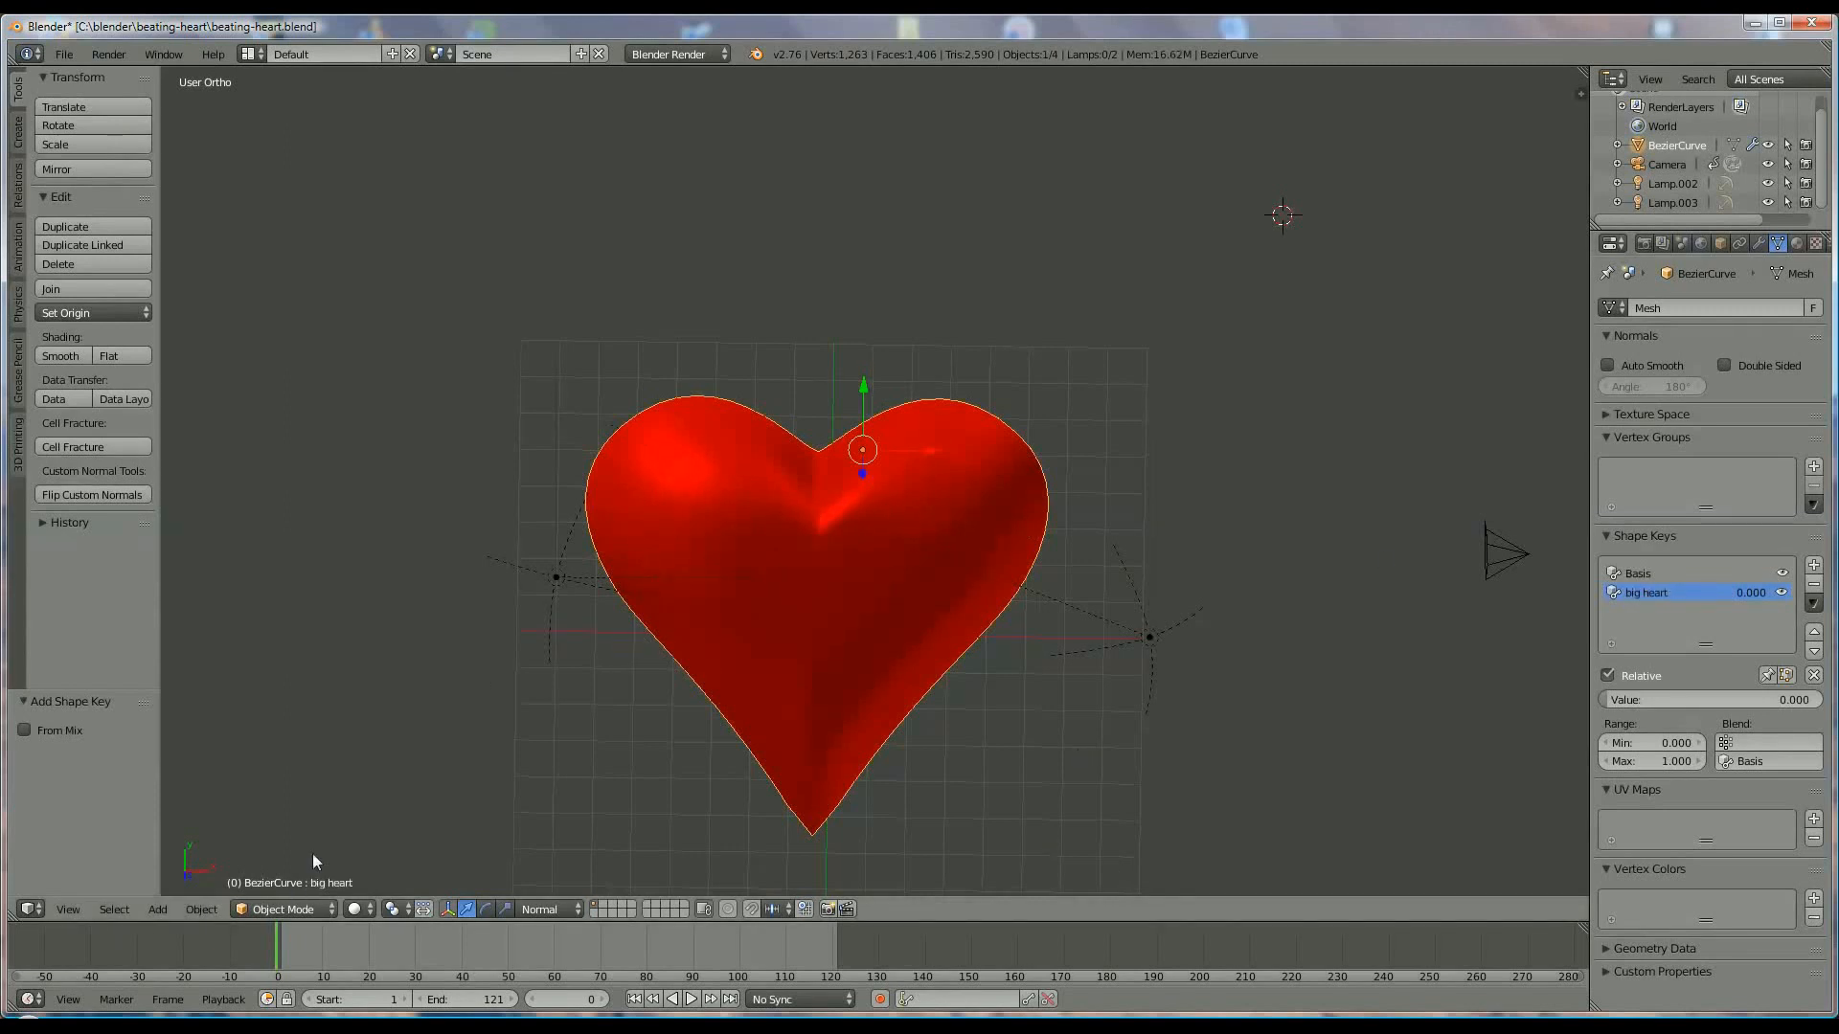
Step: Move a vertex of the big heart key proportionally, adjusting the falloff radius for a soft bulge
key(Tab)
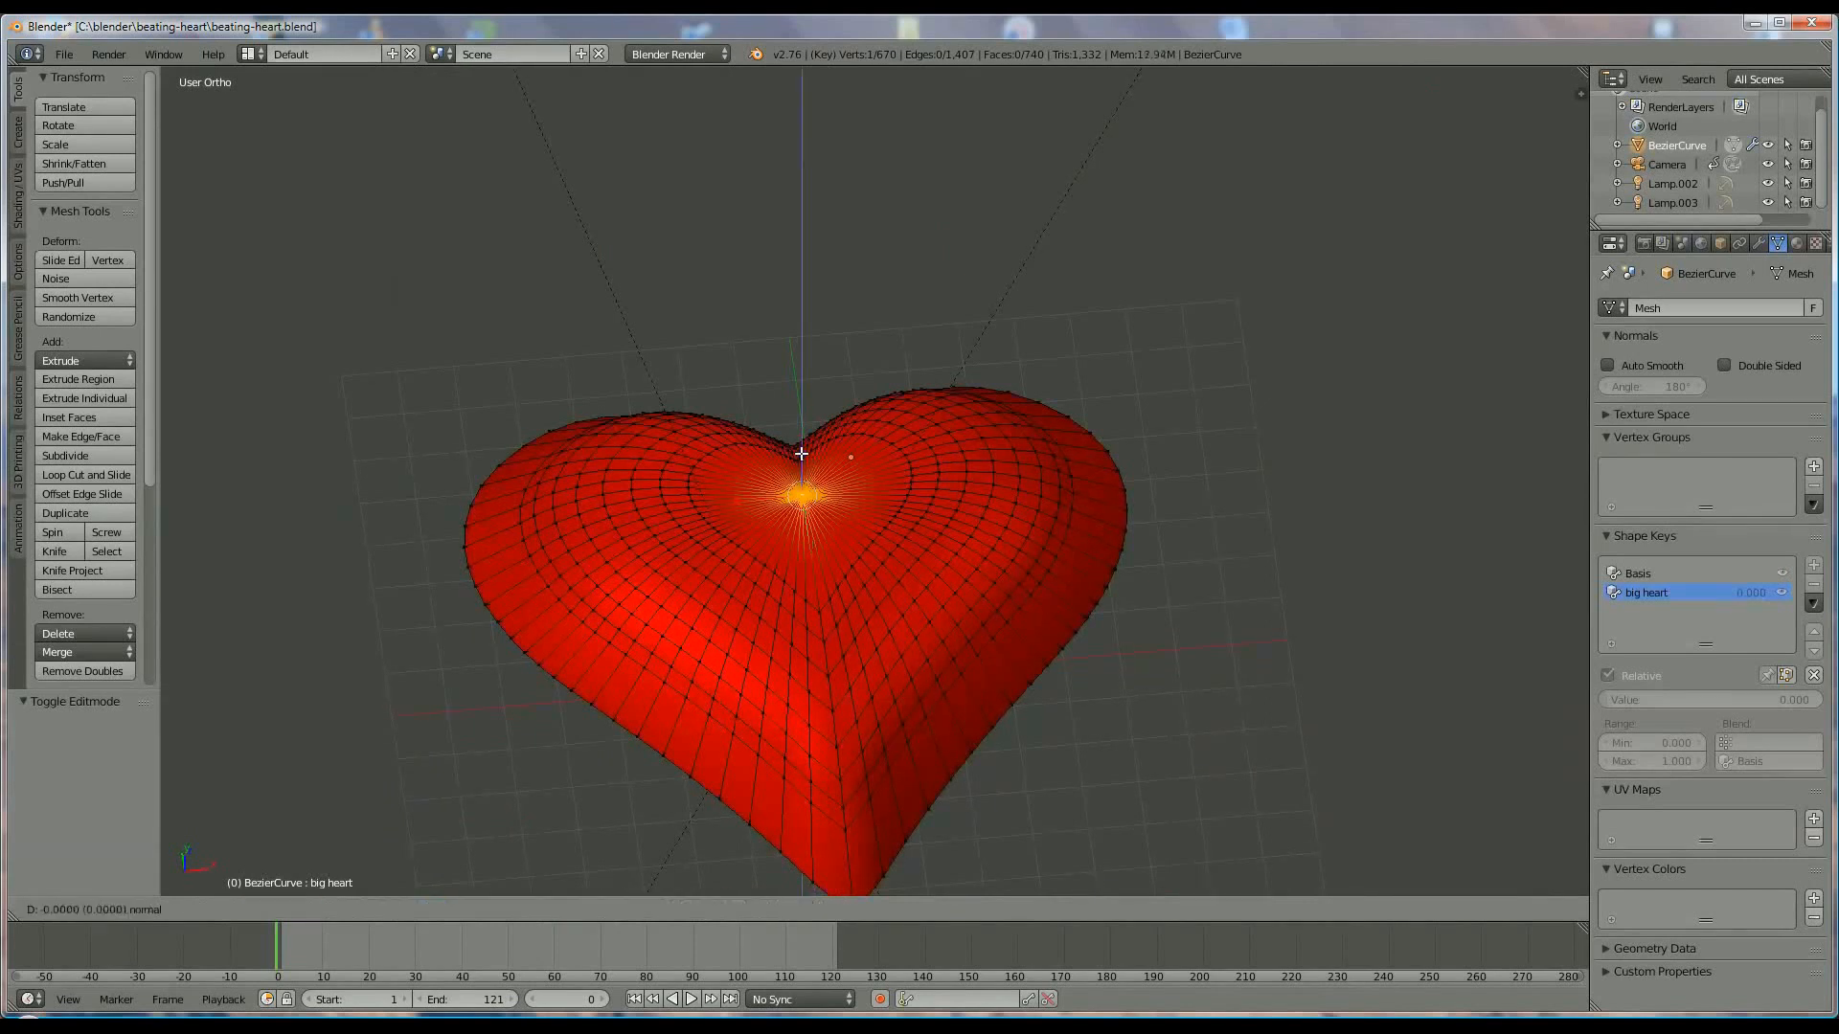
mouse_move(800, 452)
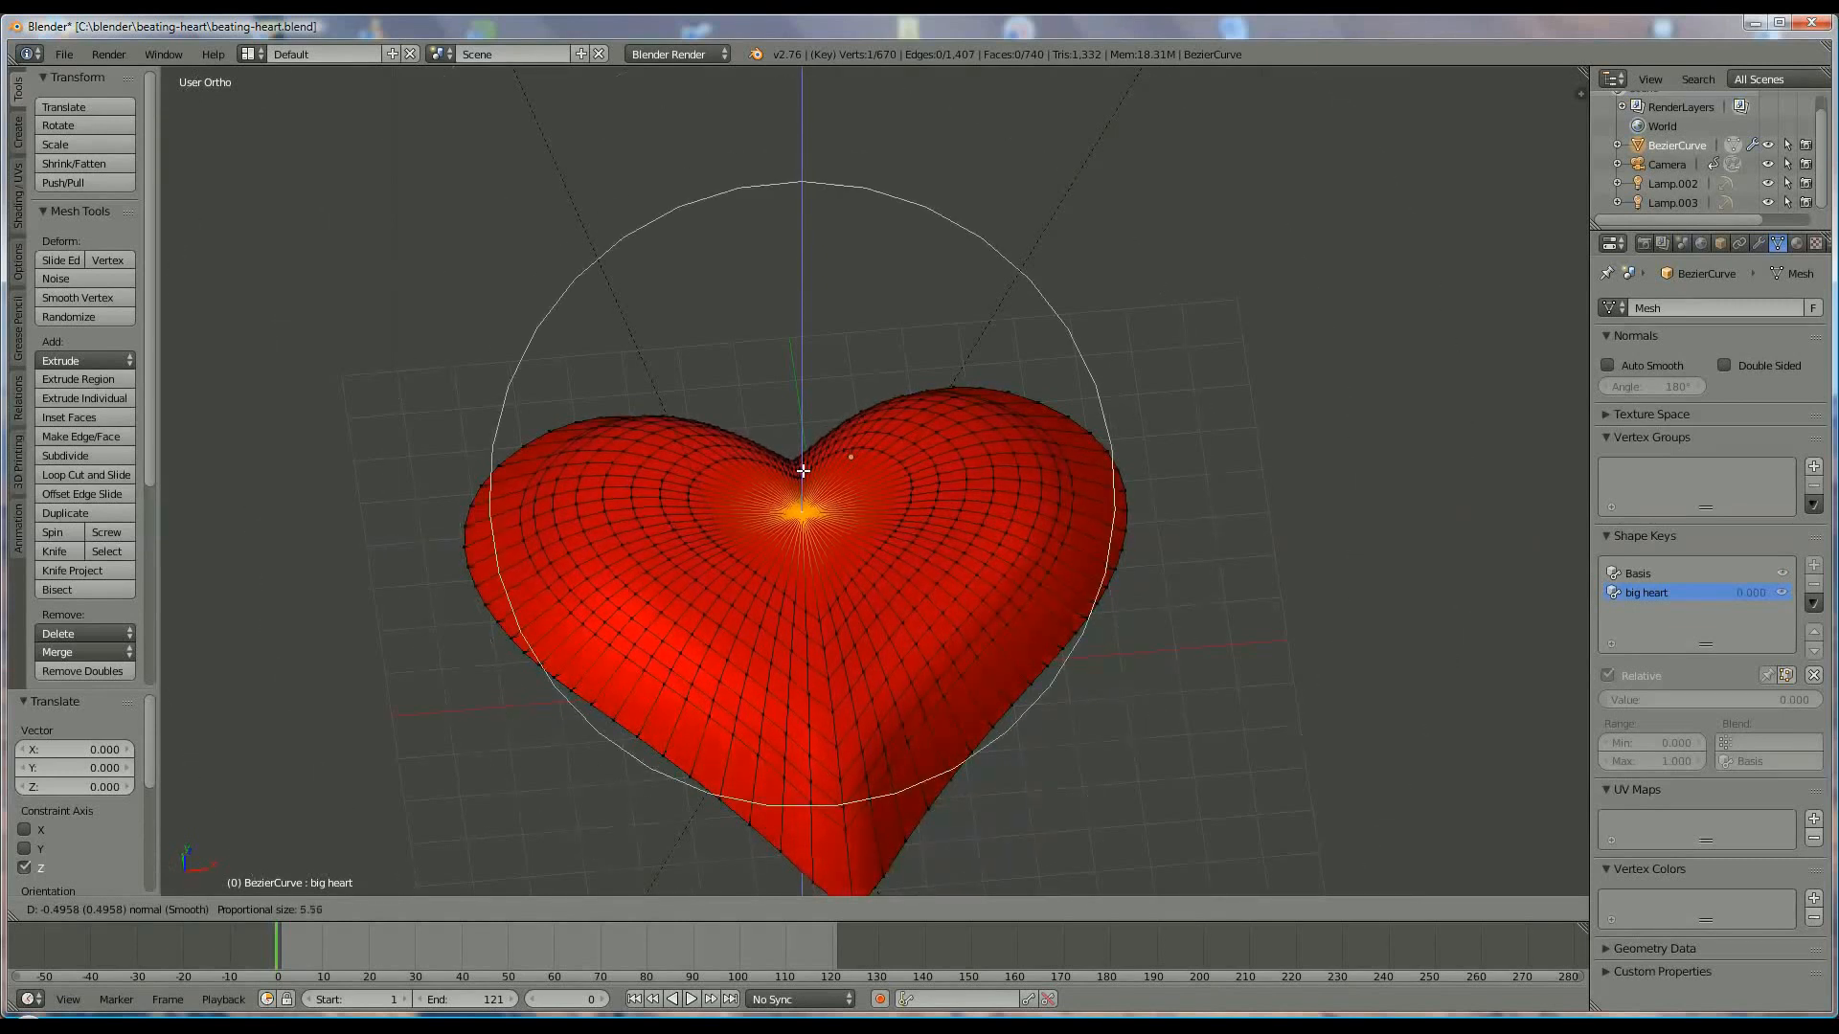
scroll(down, 3)
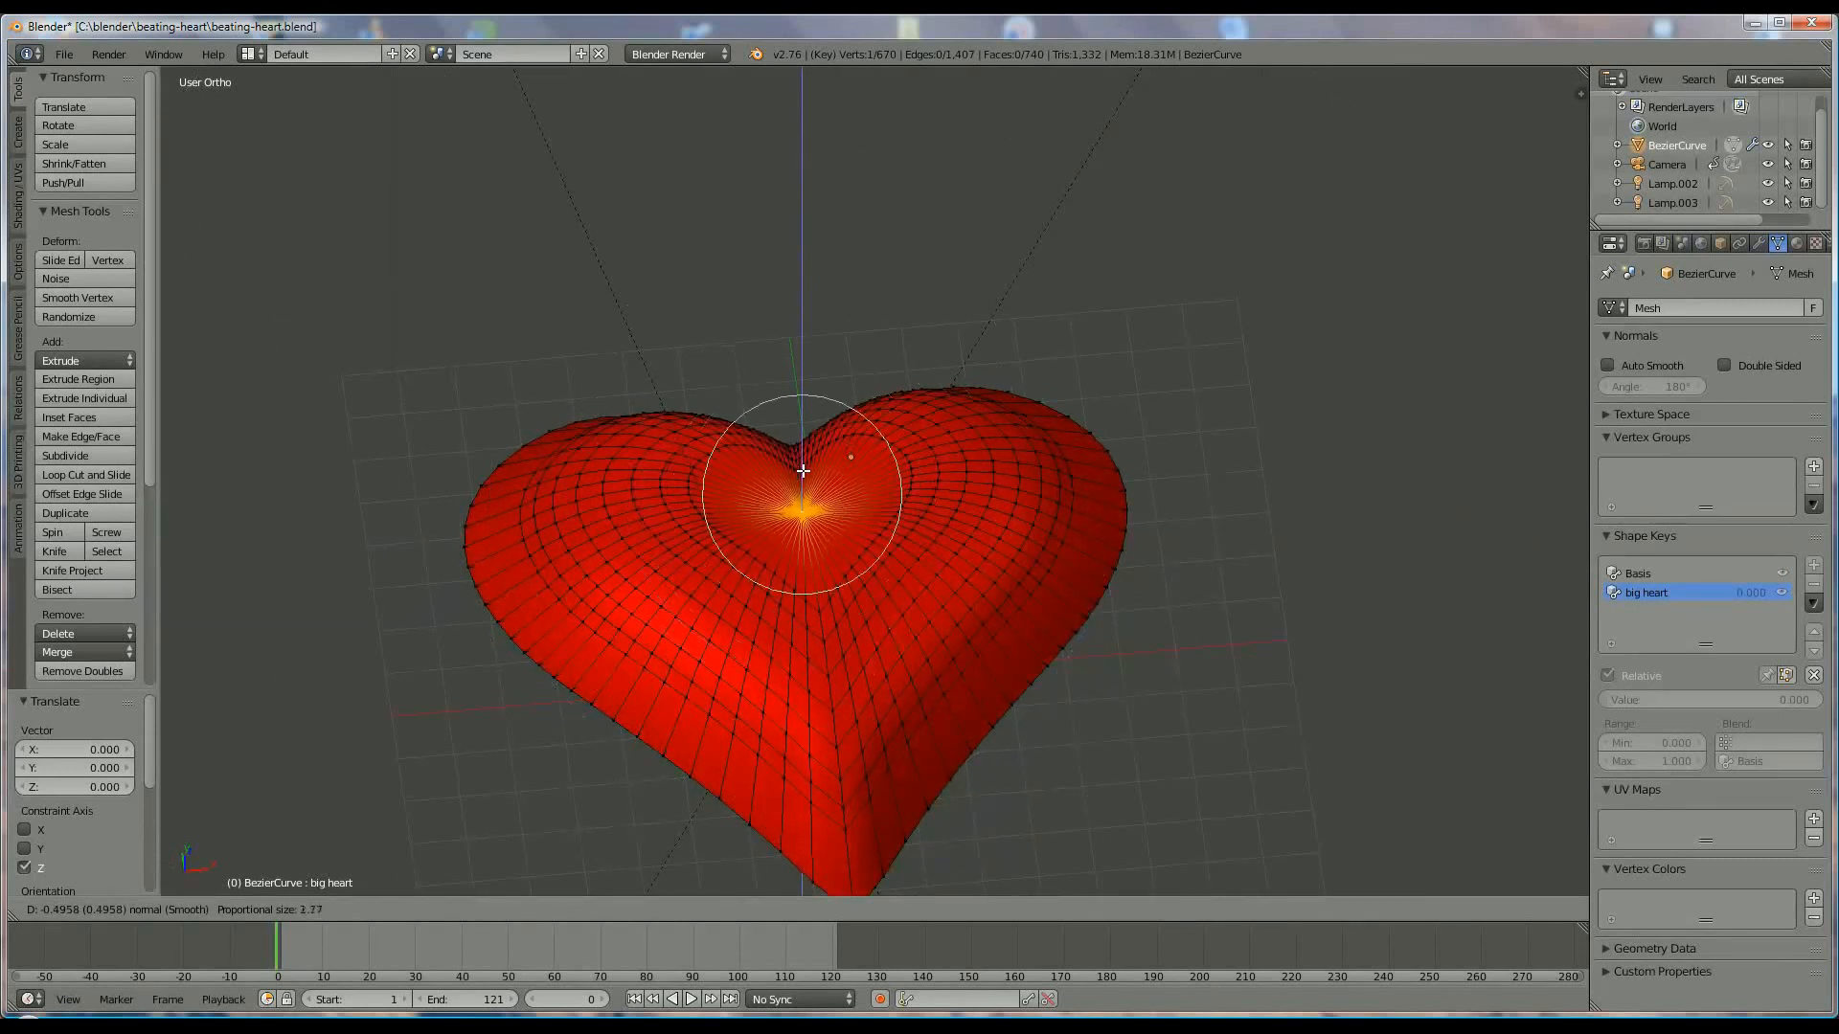
scroll(down, 3)
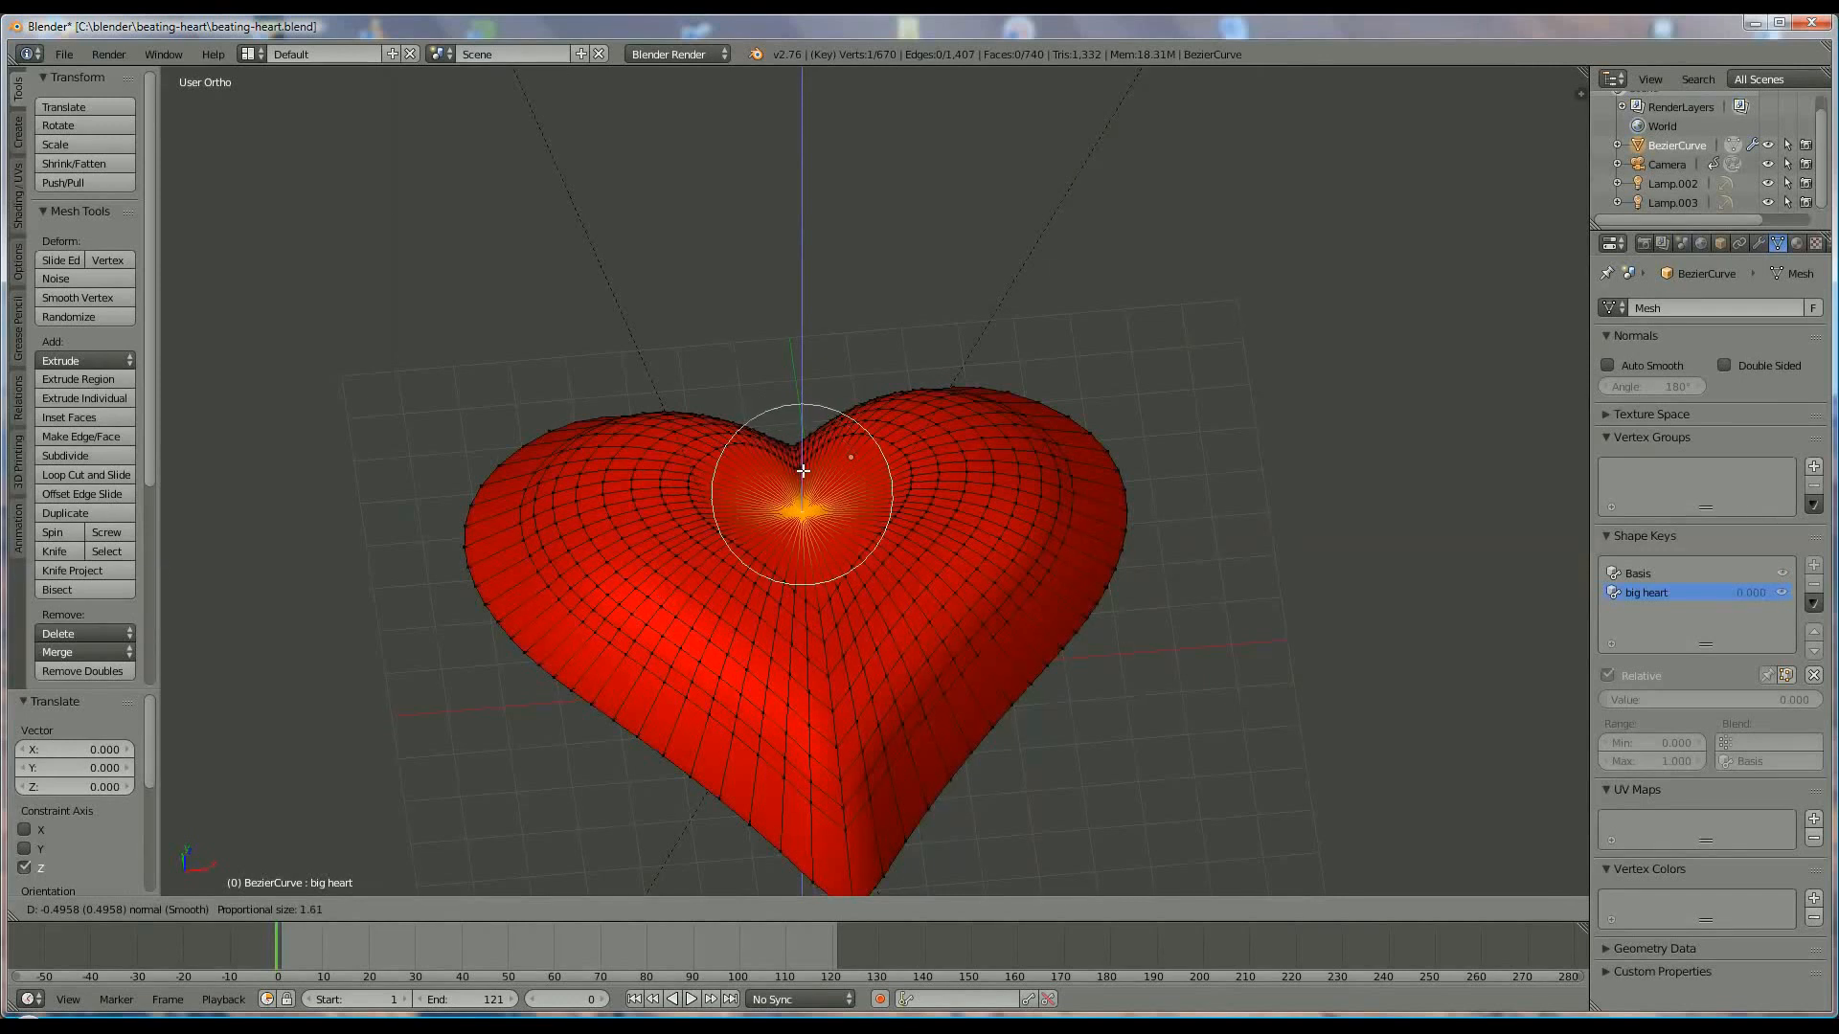
scroll(up, 3)
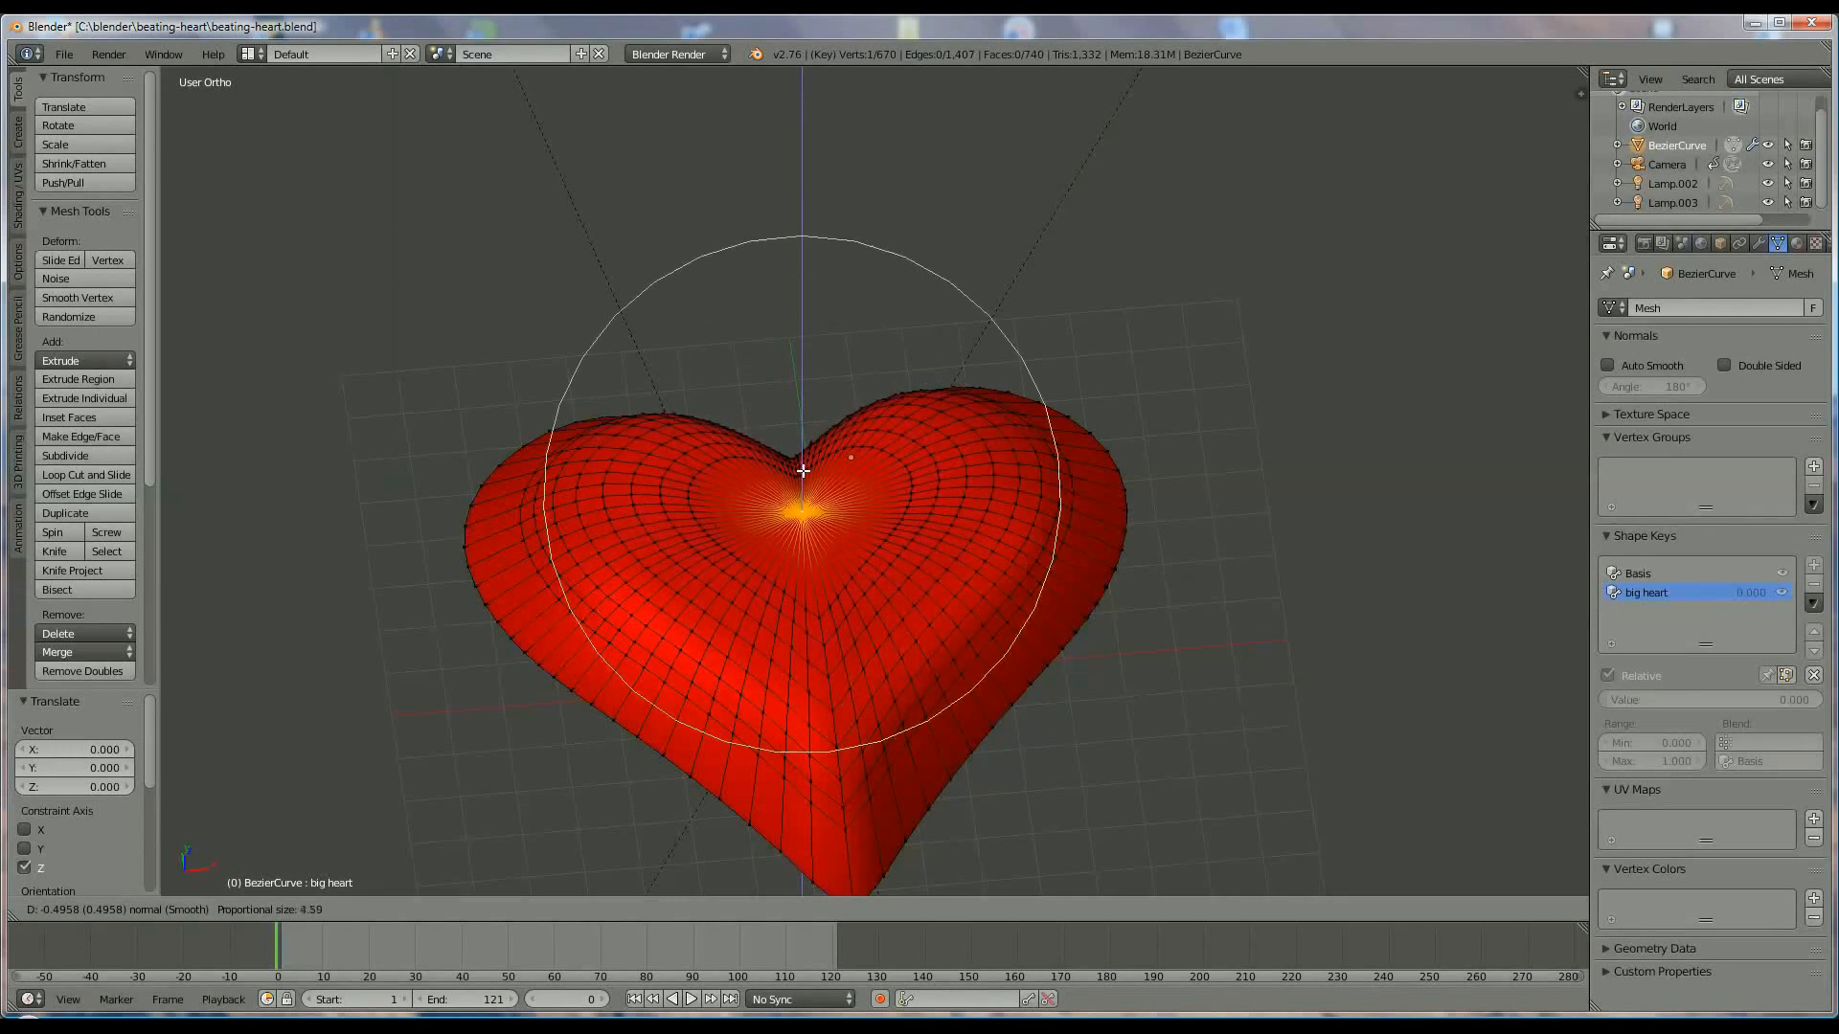
scroll(up, 3)
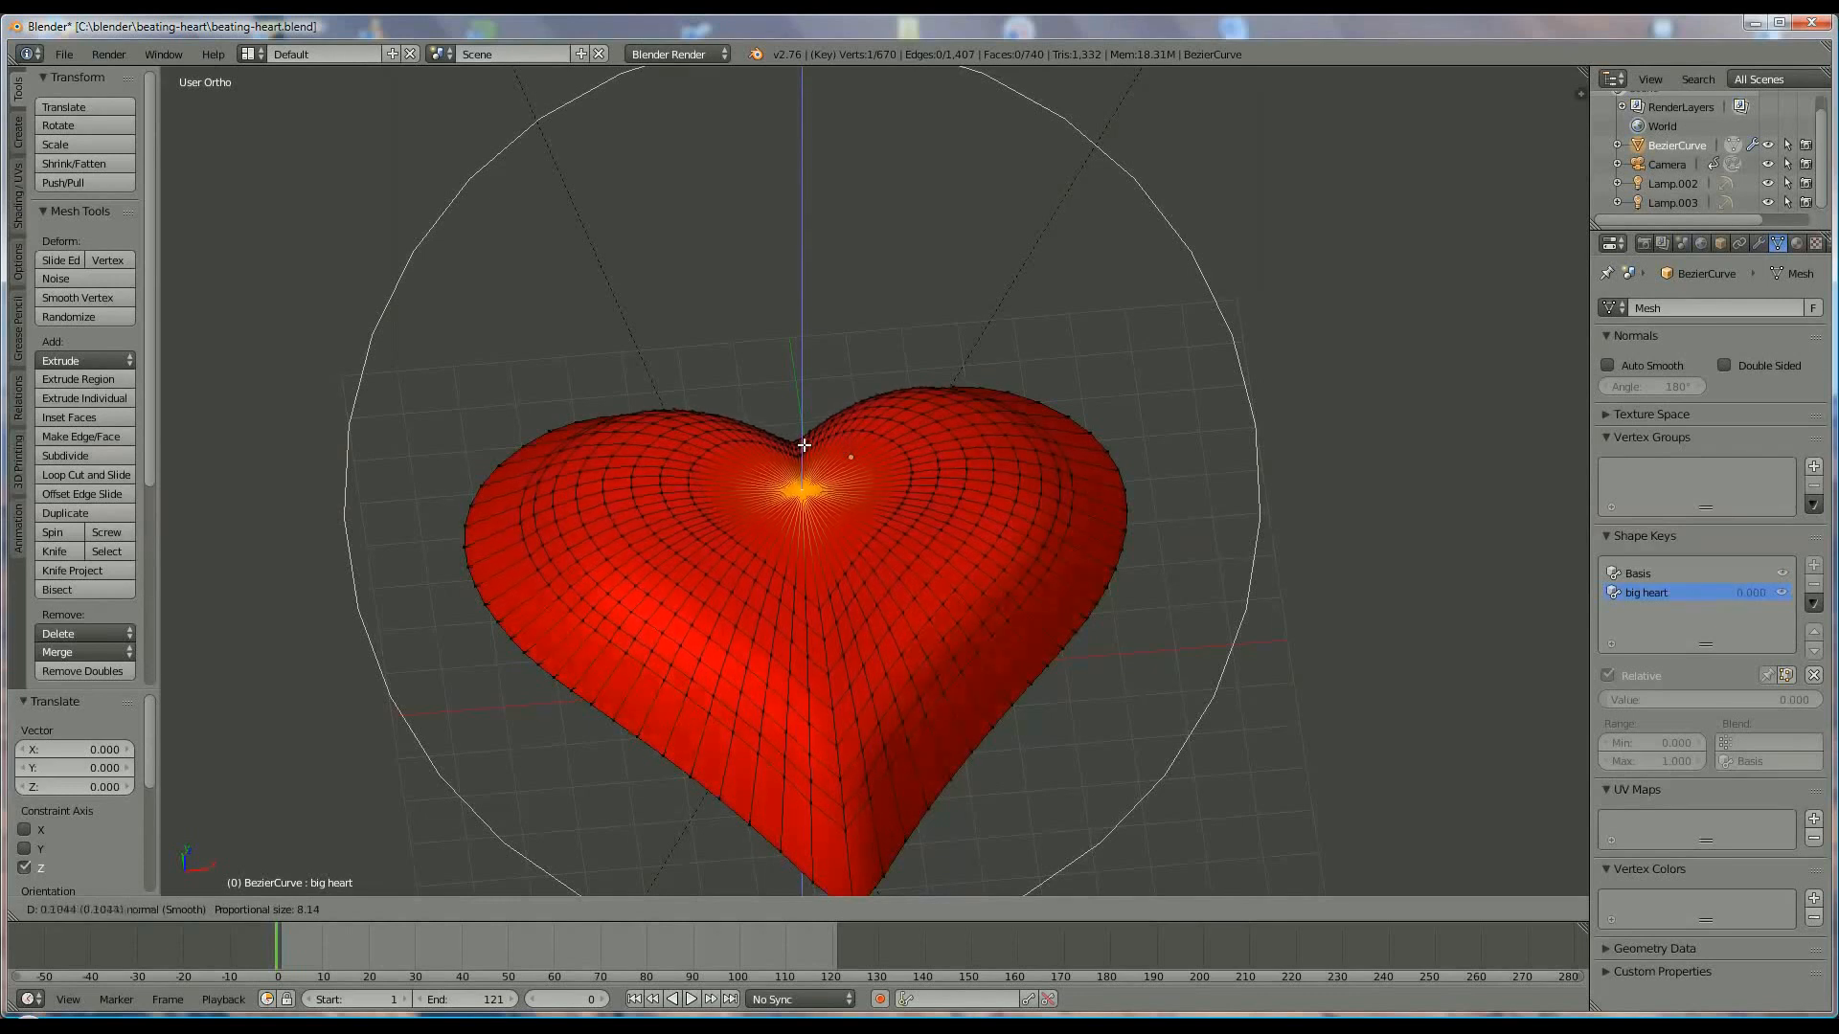
mouse_move(807, 369)
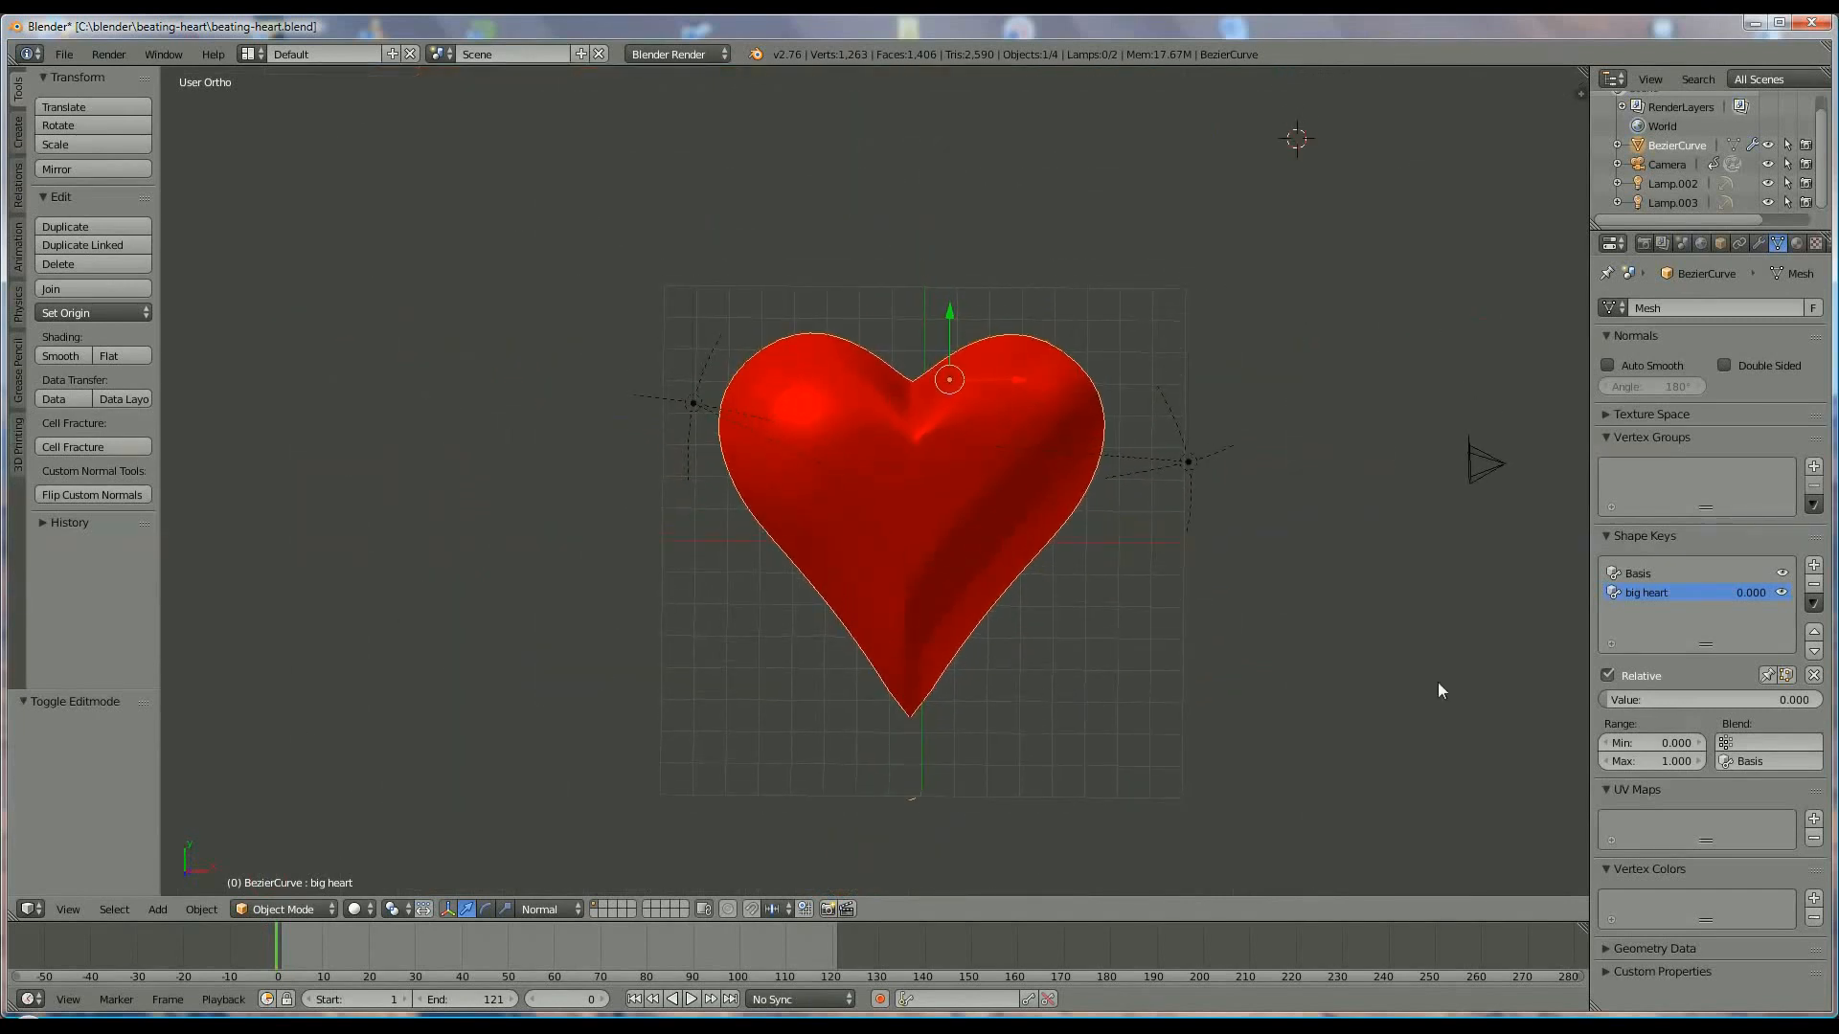
mouse_move(1622, 699)
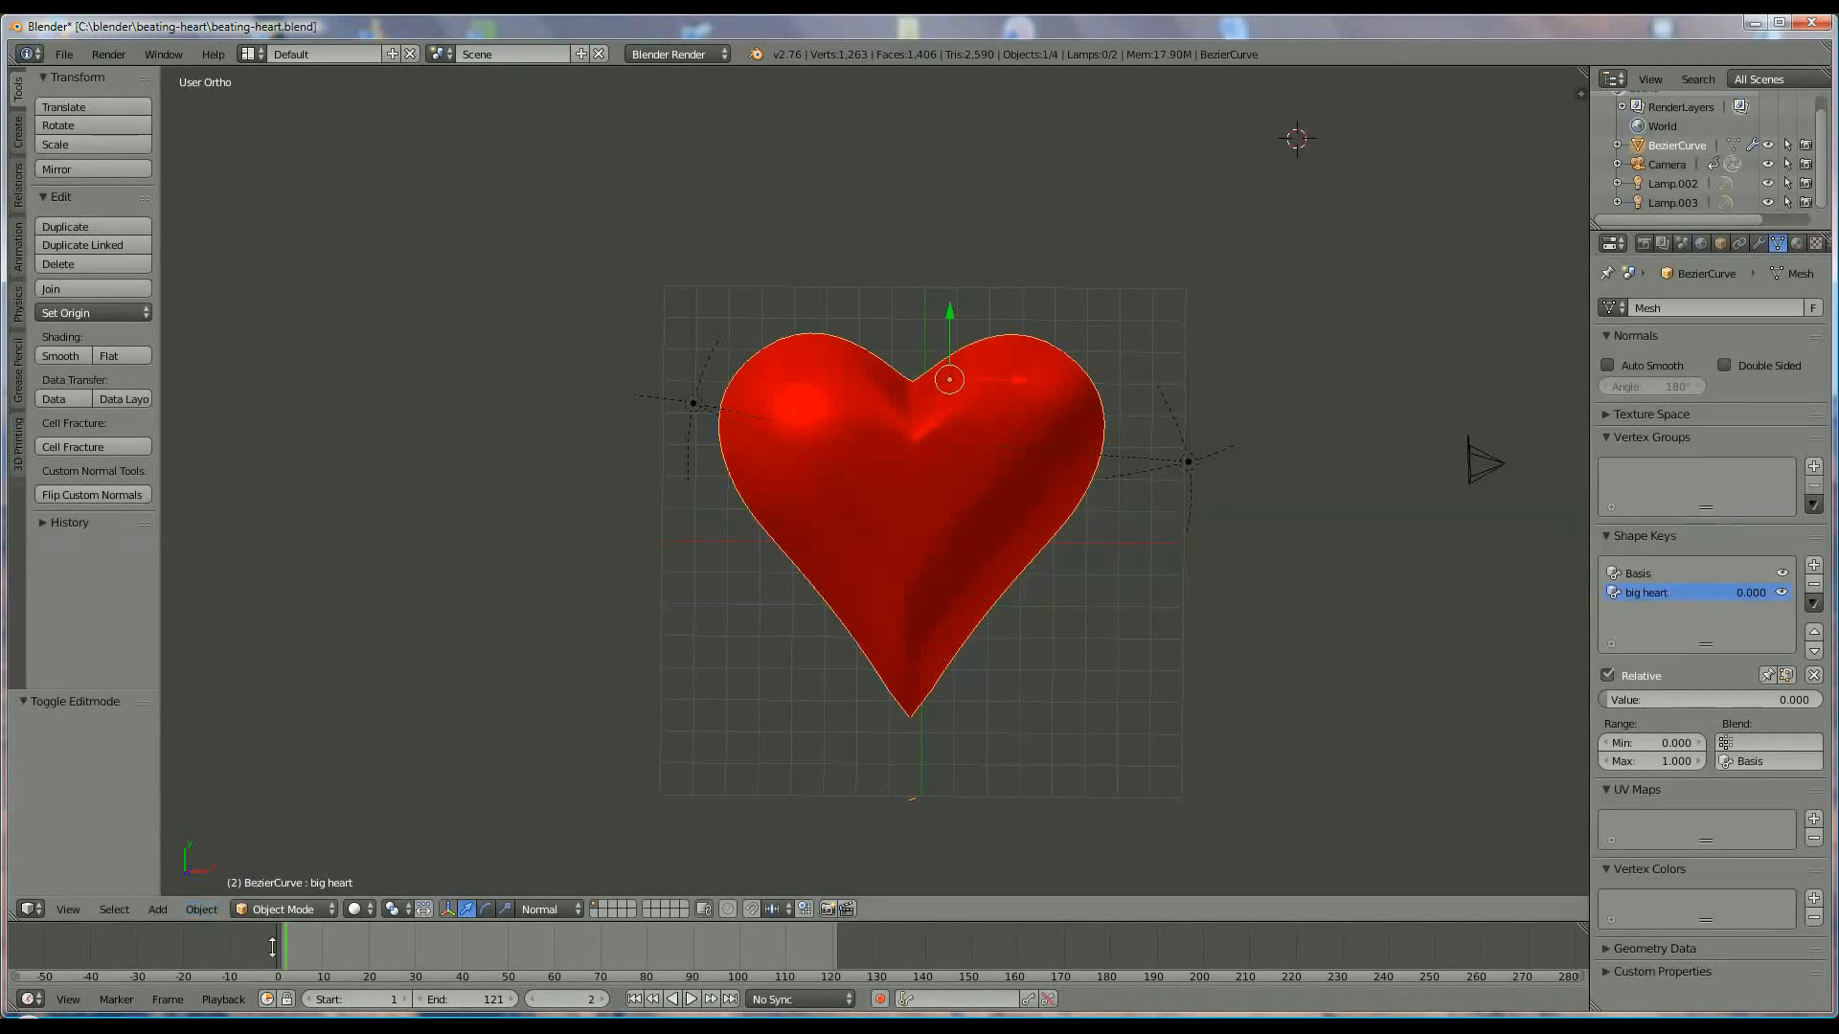
Step: Keyframe big heart at value 1 around frame 19 via Object > Animation > Insert Keyframe
click(202, 908)
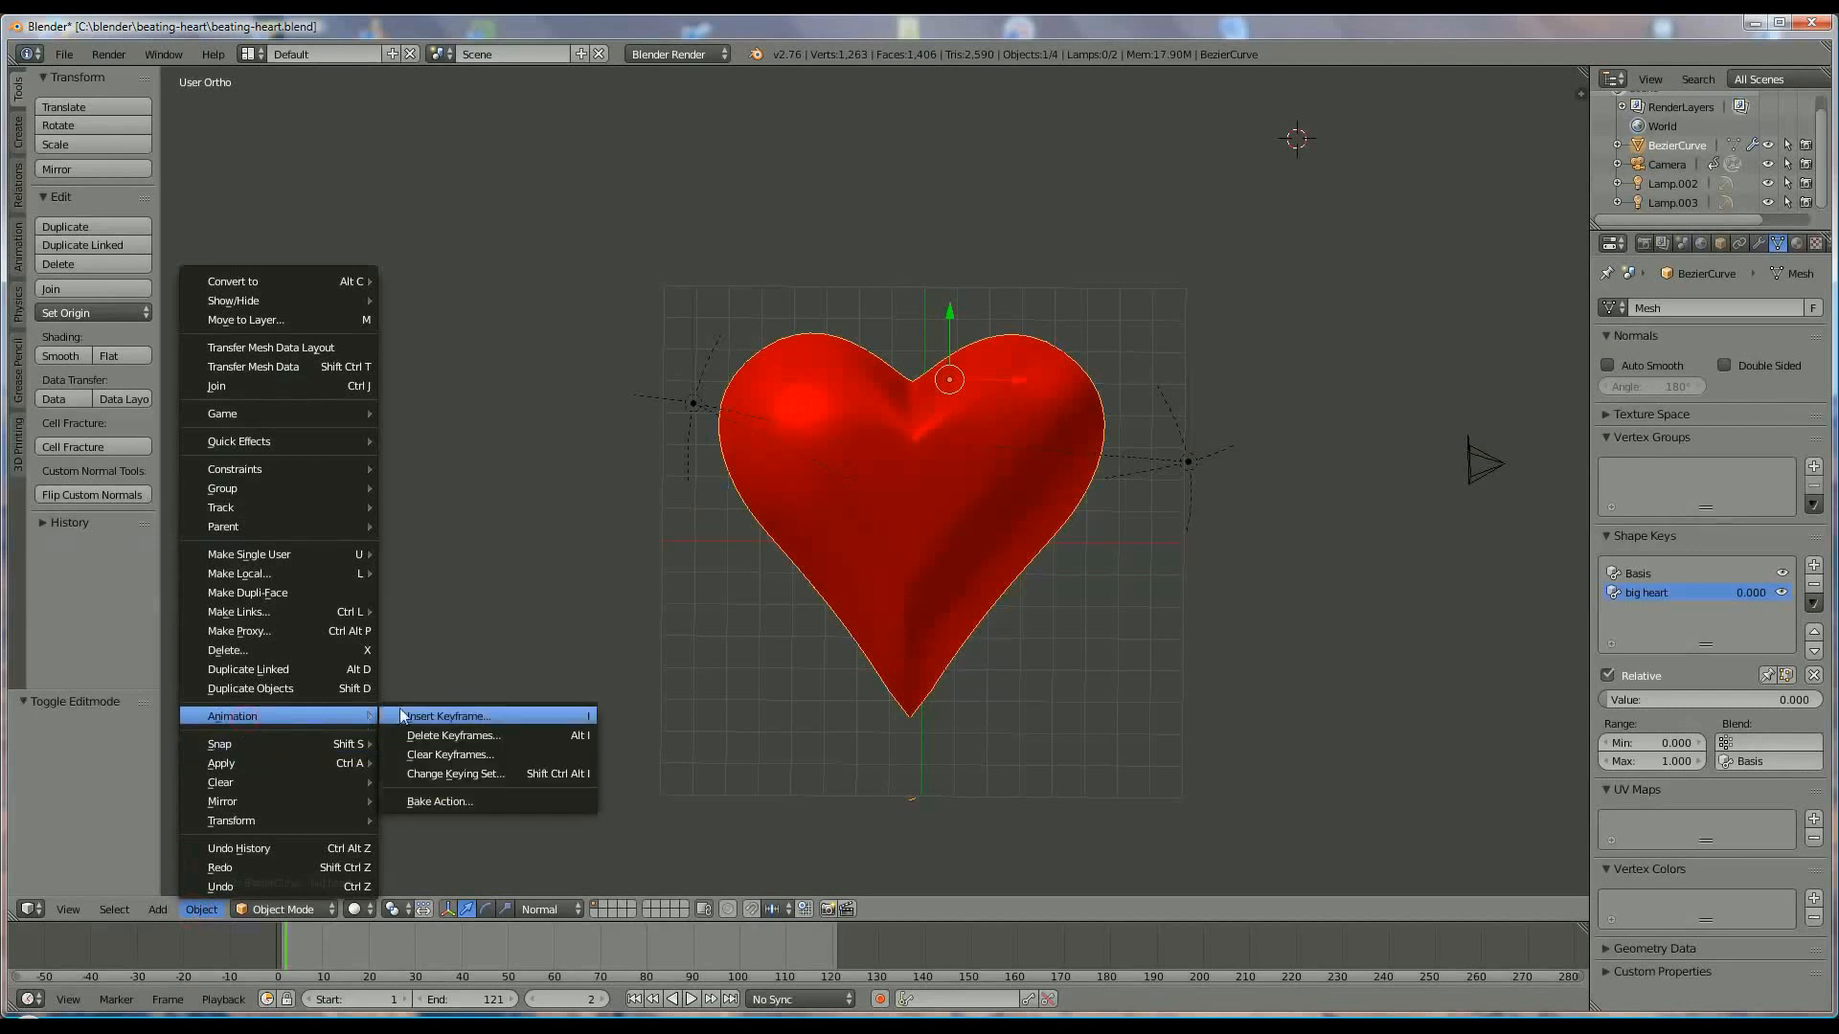
click(448, 715)
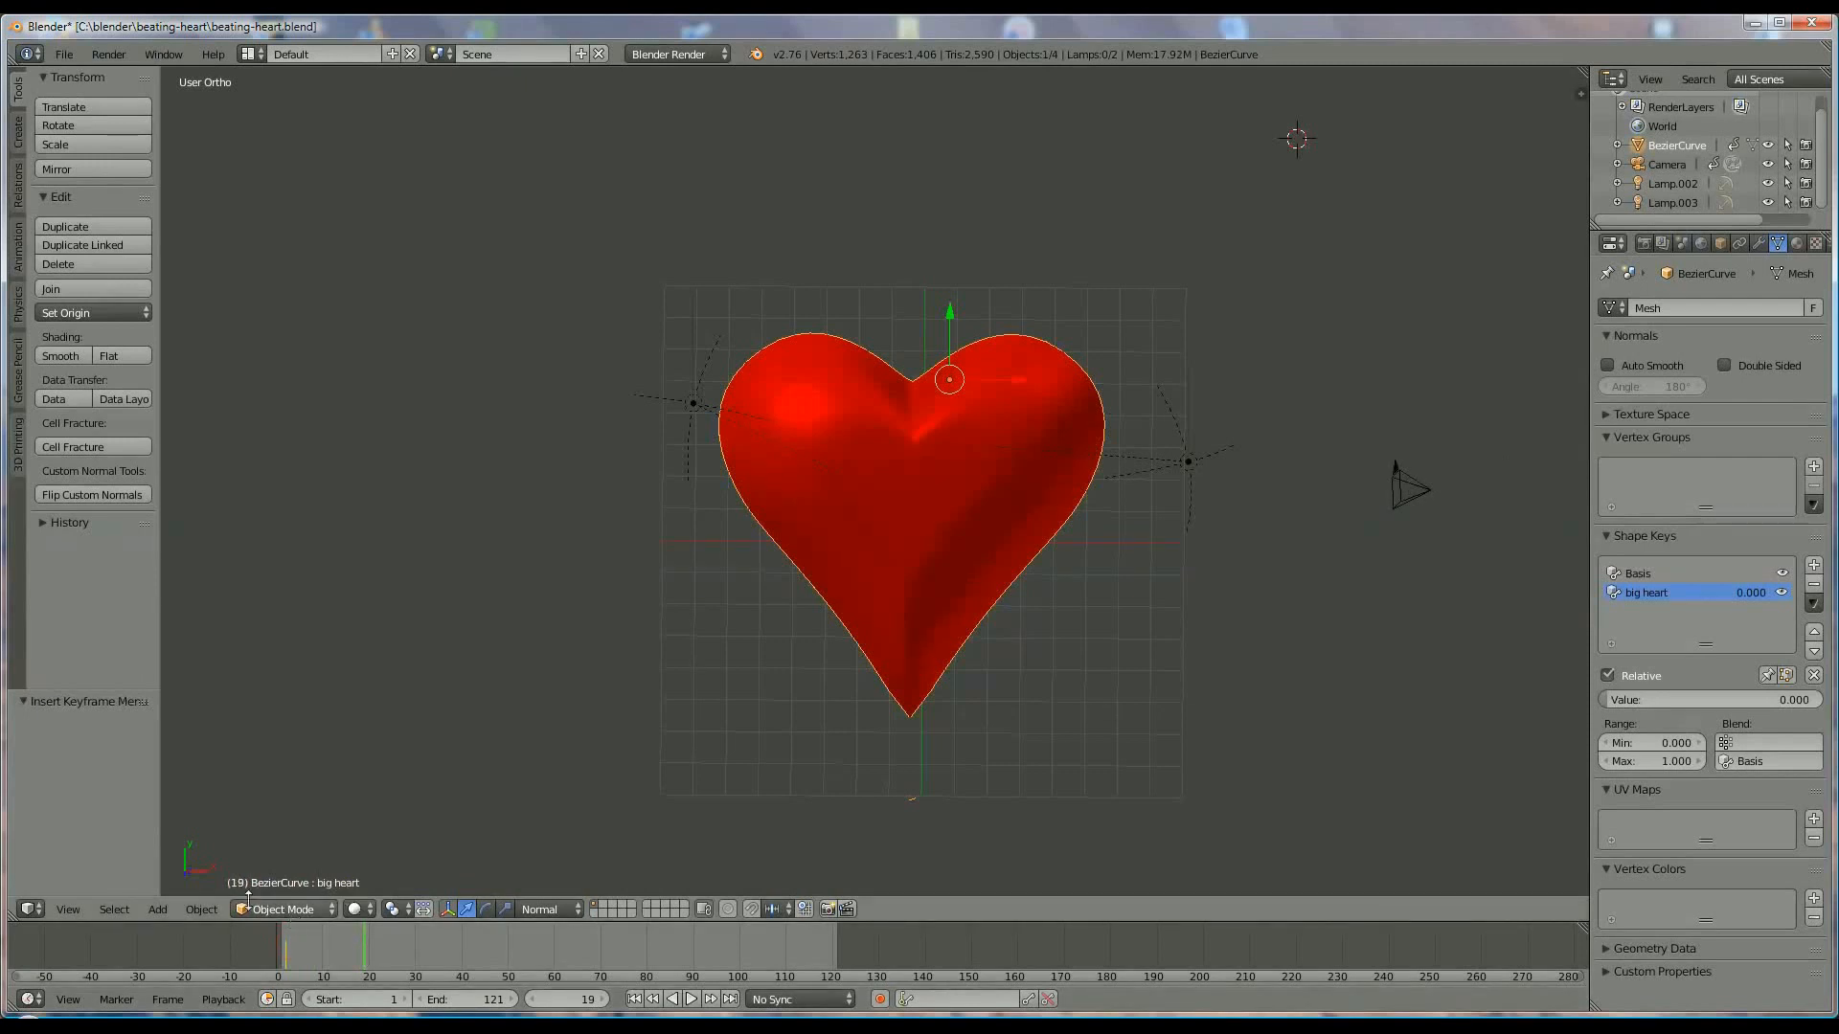
click(1706, 701)
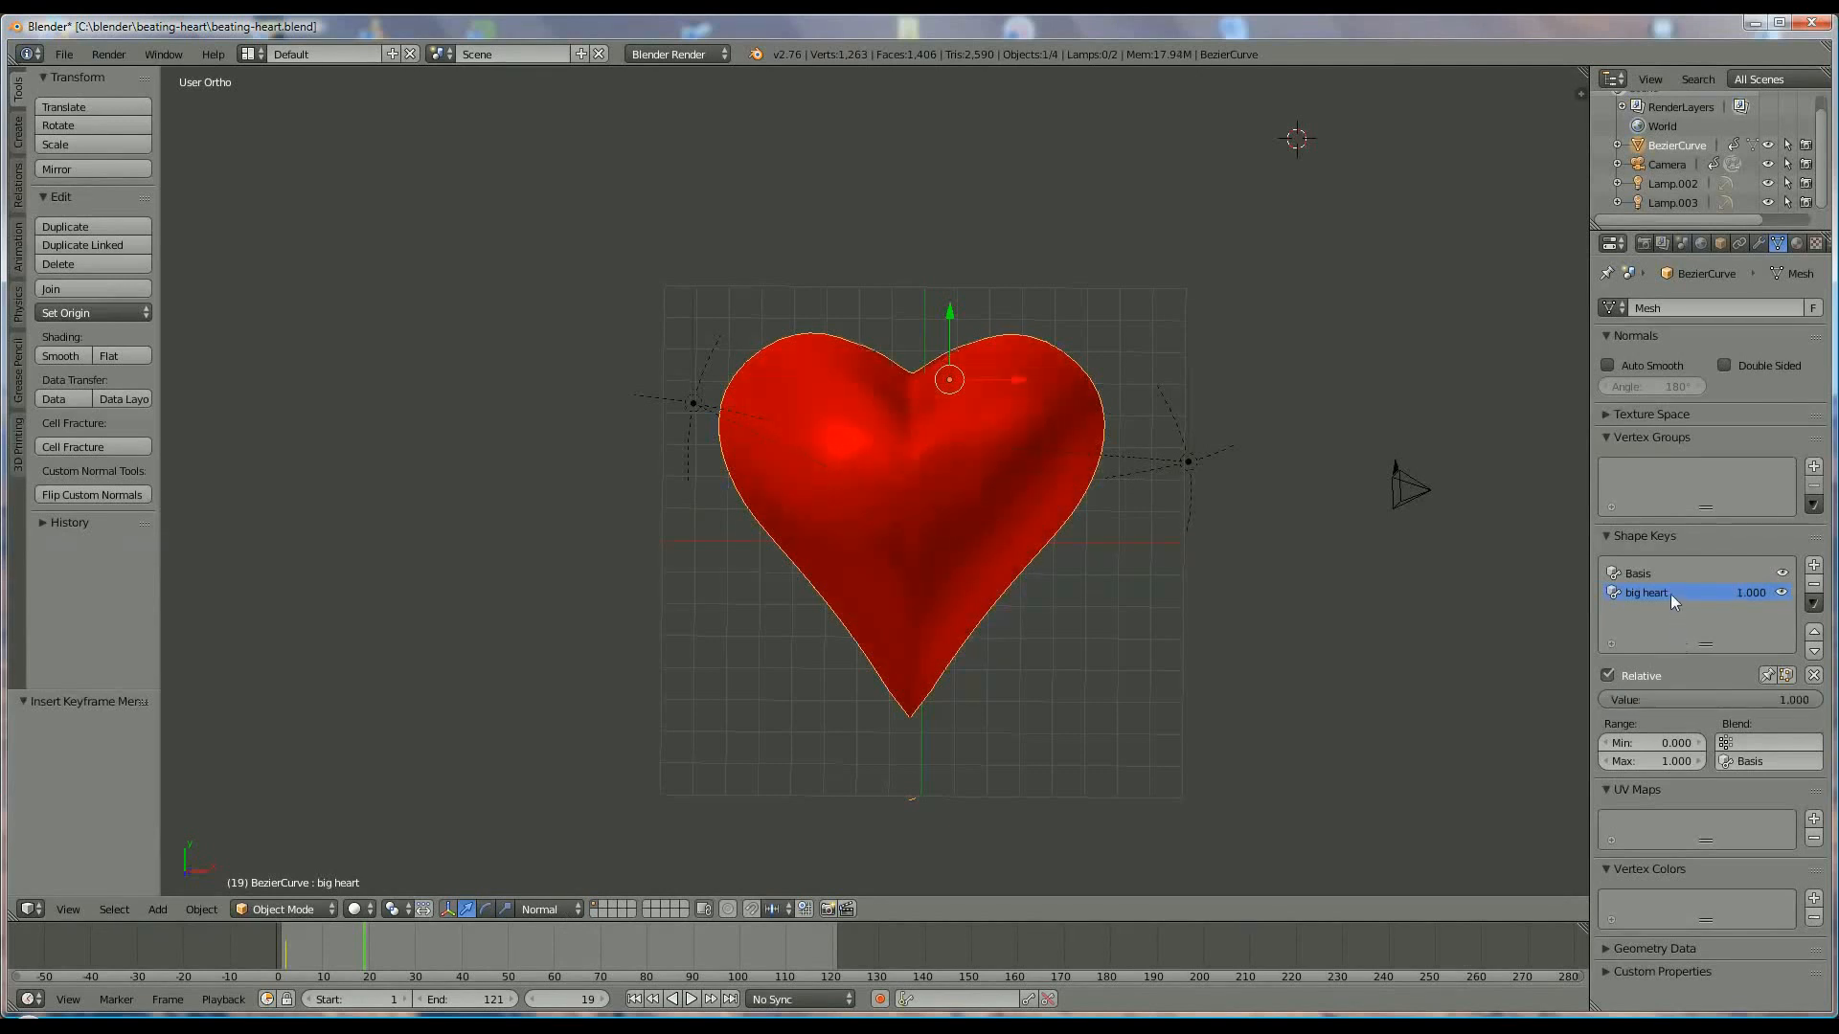
mouse_move(1690, 701)
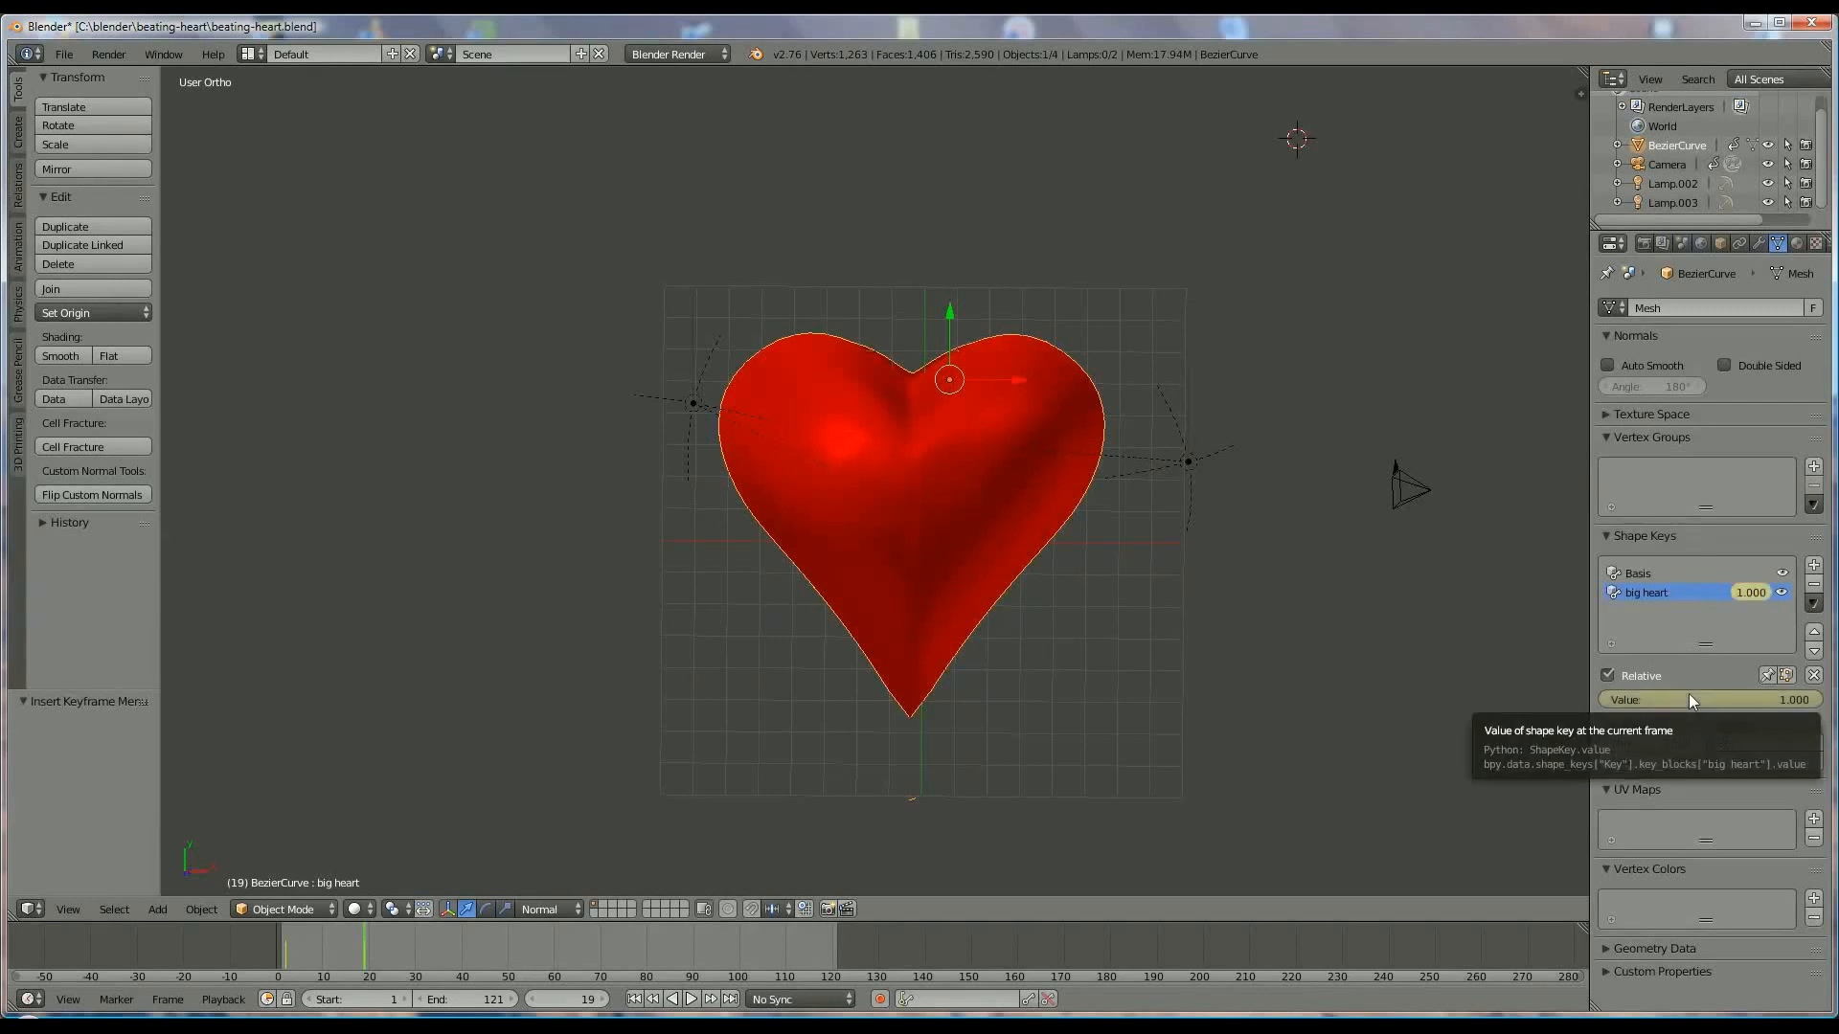
mouse_move(1709, 695)
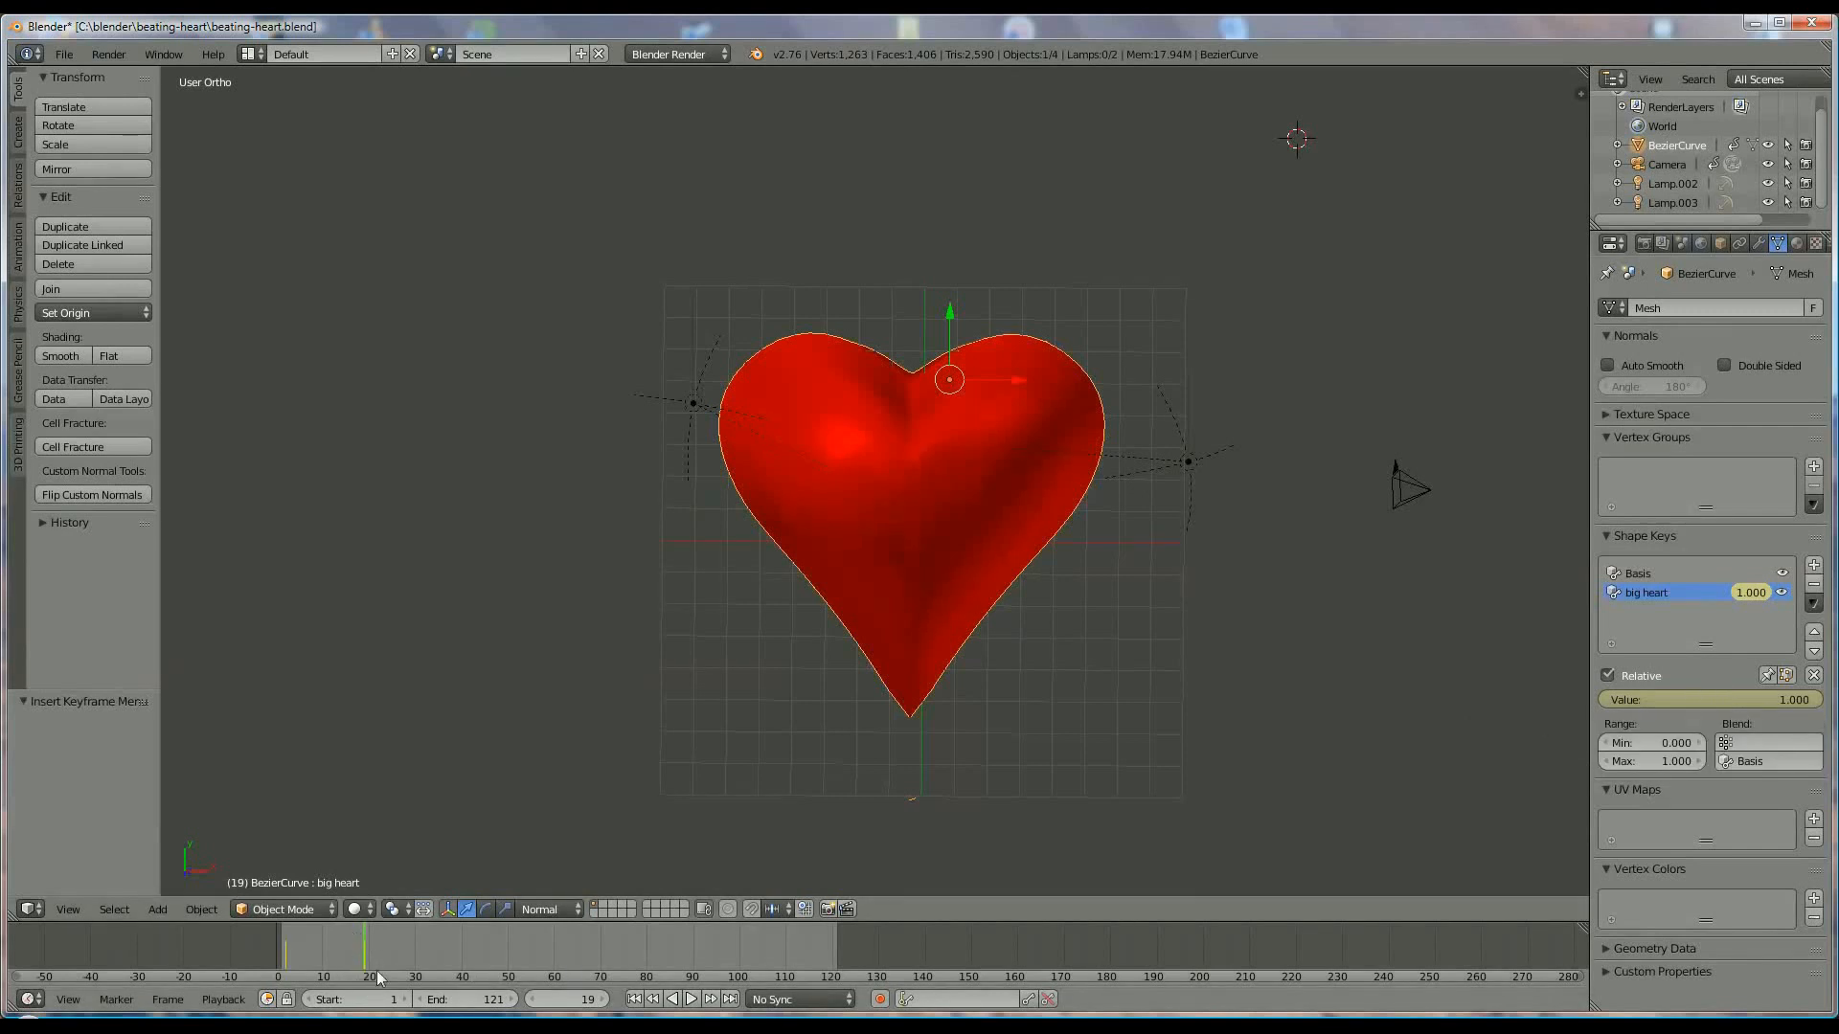
Step: Key big heart at value 0 on frame 1 so the heart swells from rest
click(691, 1000)
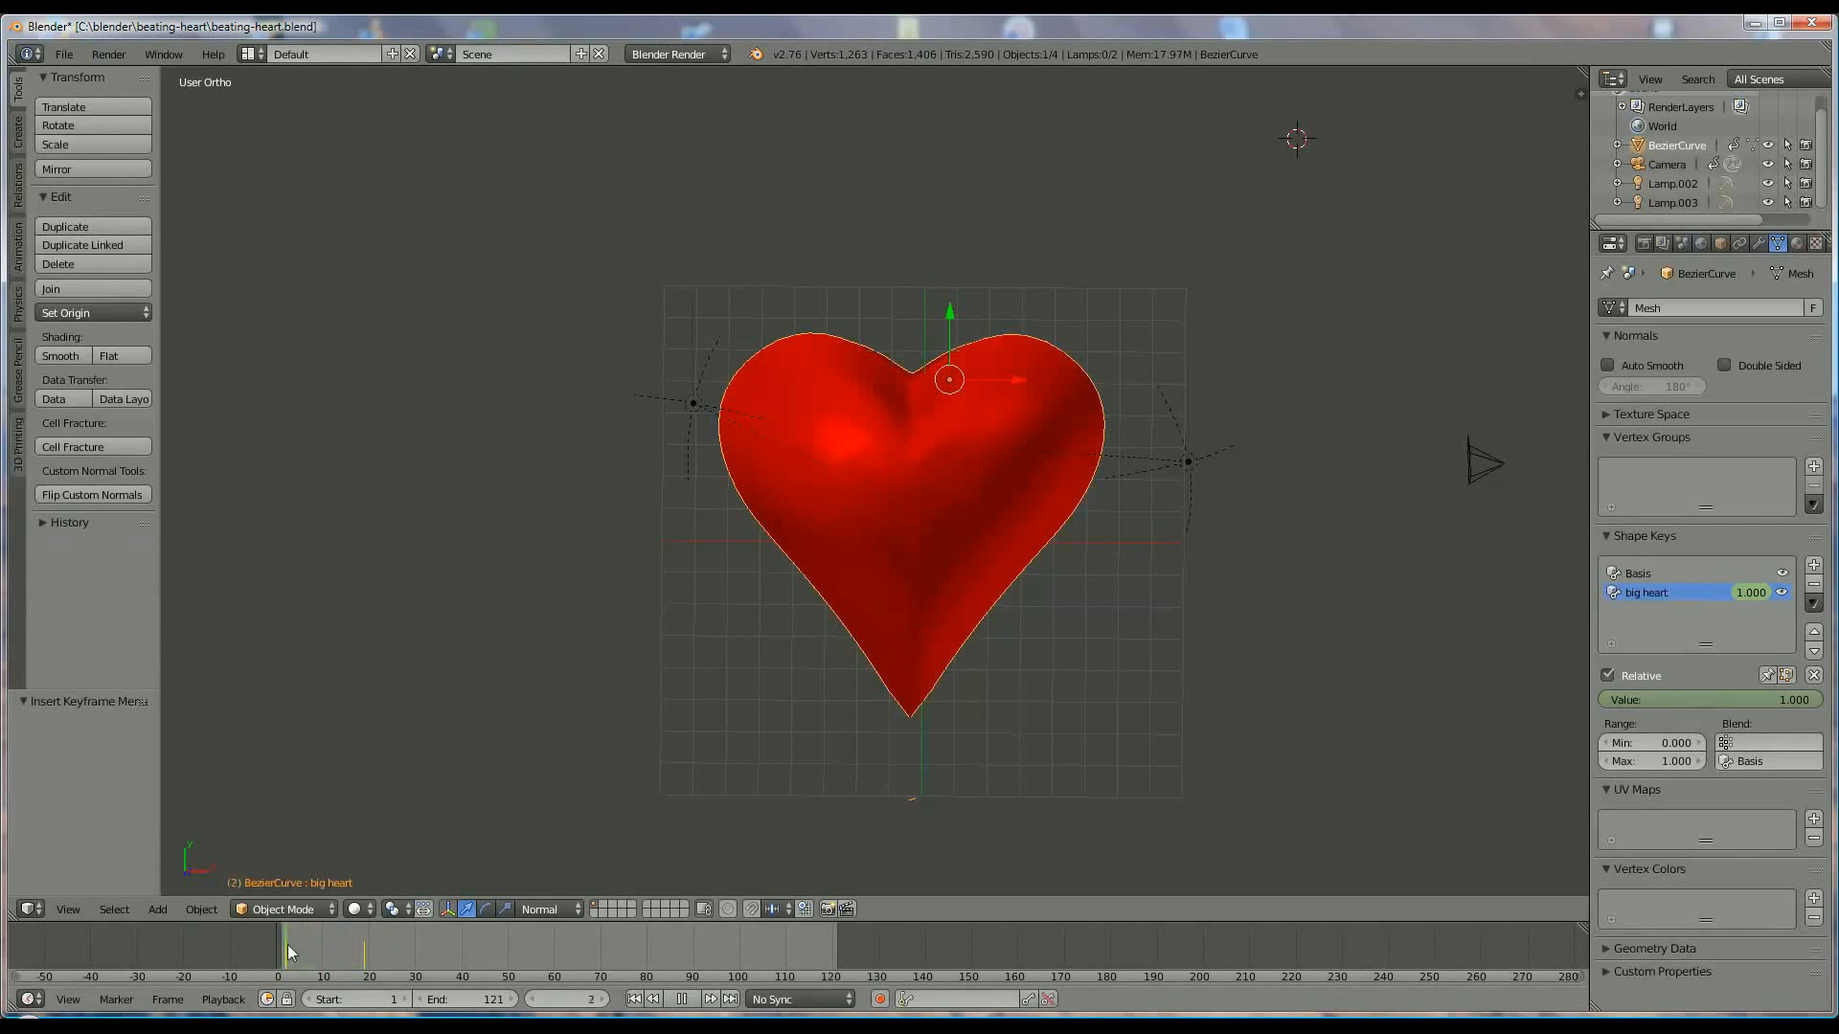
click(672, 1000)
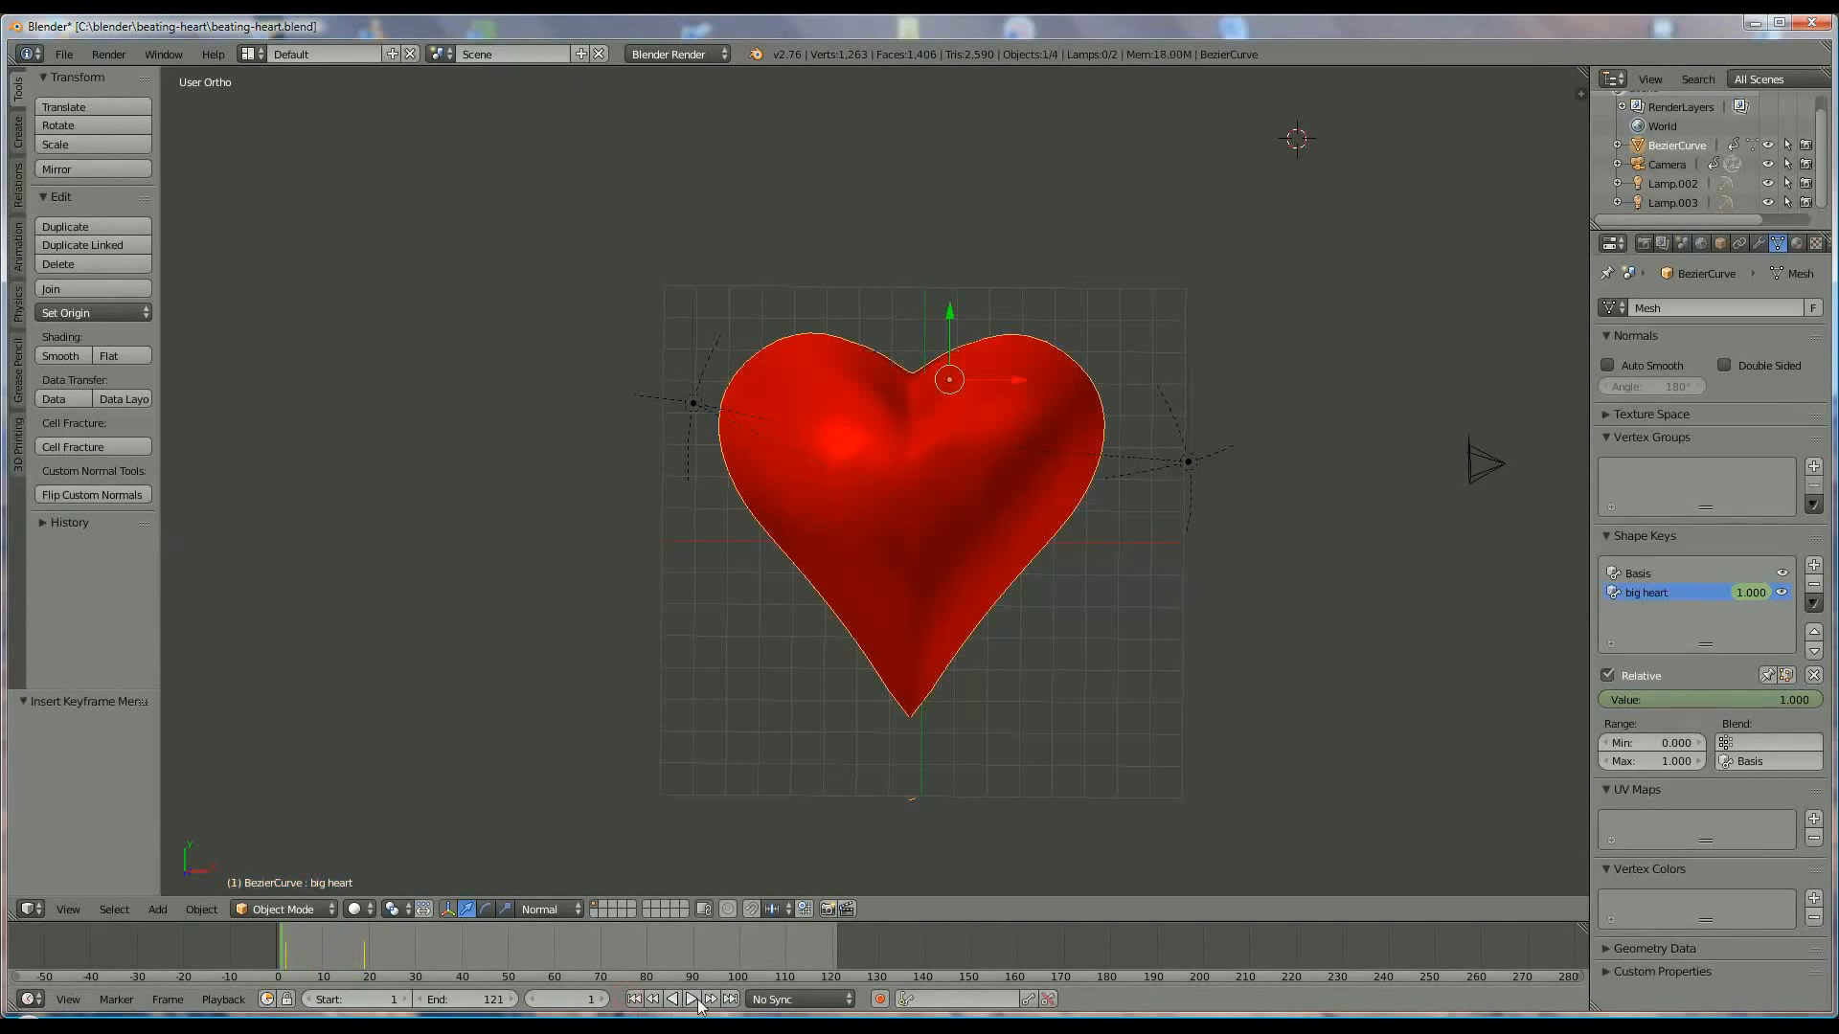
click(691, 1000)
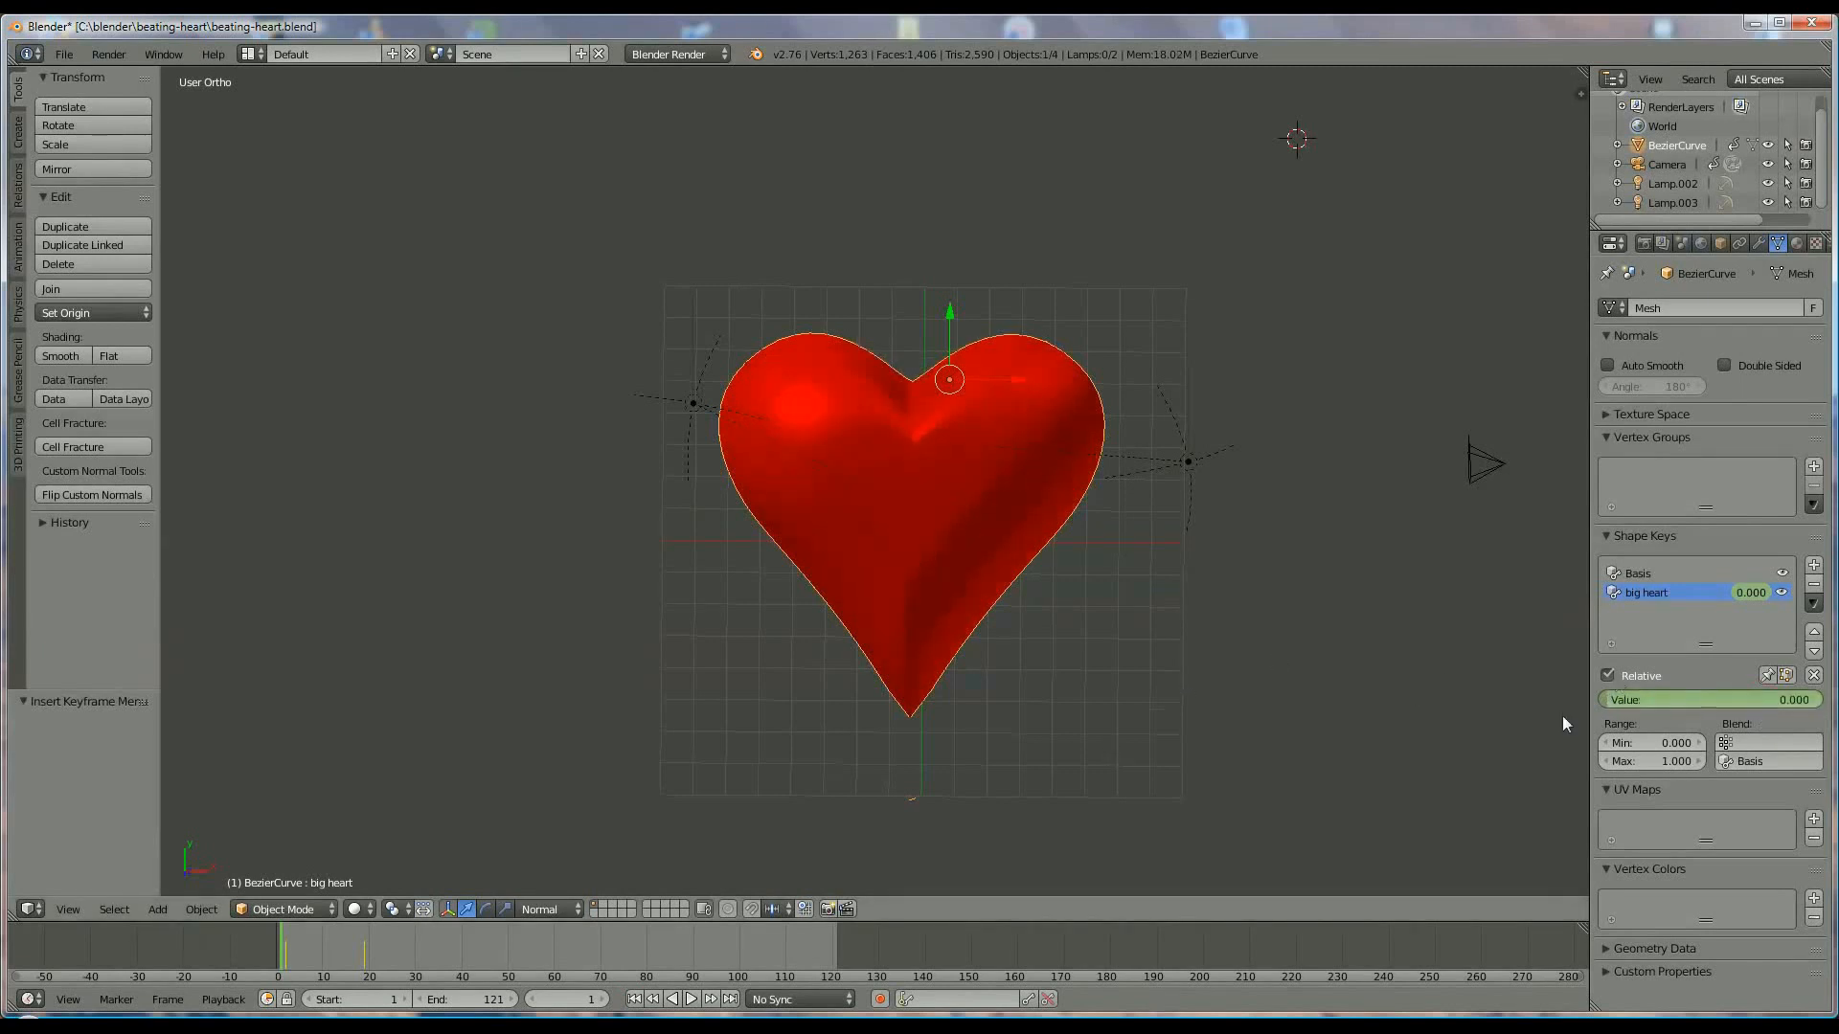
mouse_move(806, 908)
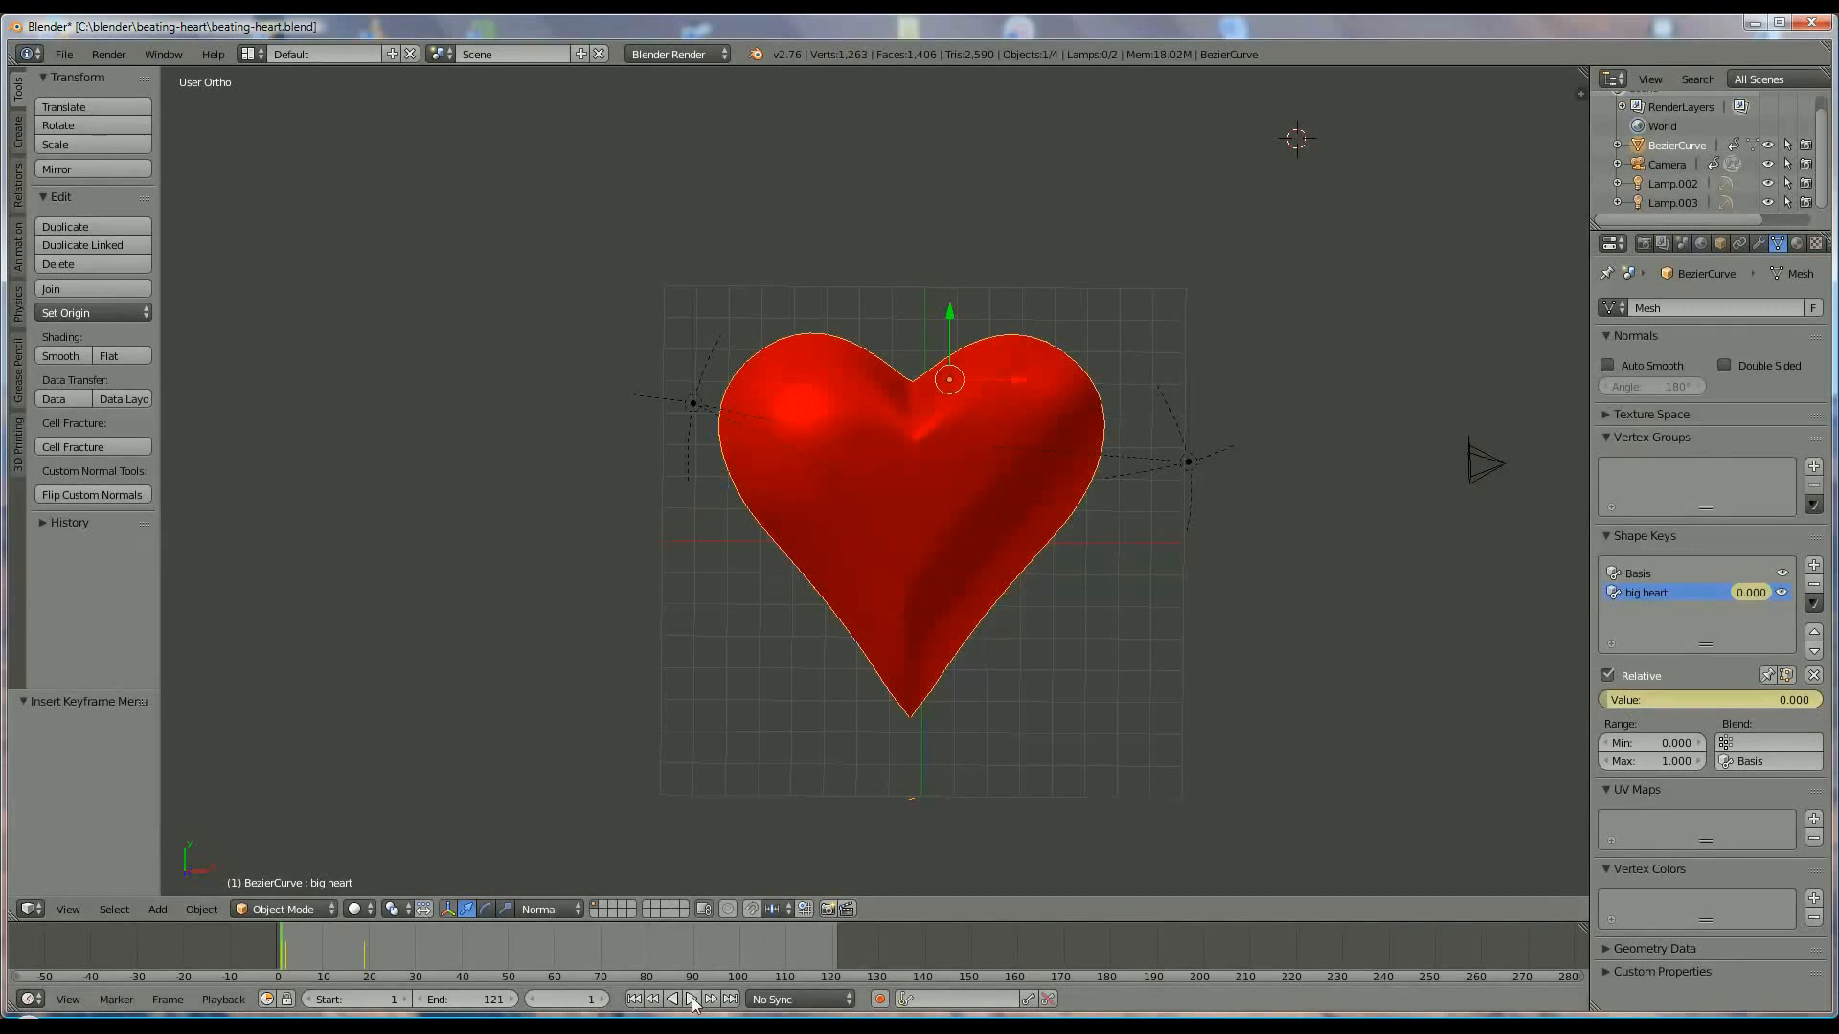
Step: Preview the first beat, then move to frame 40 and key big heart back at 0
click(692, 1000)
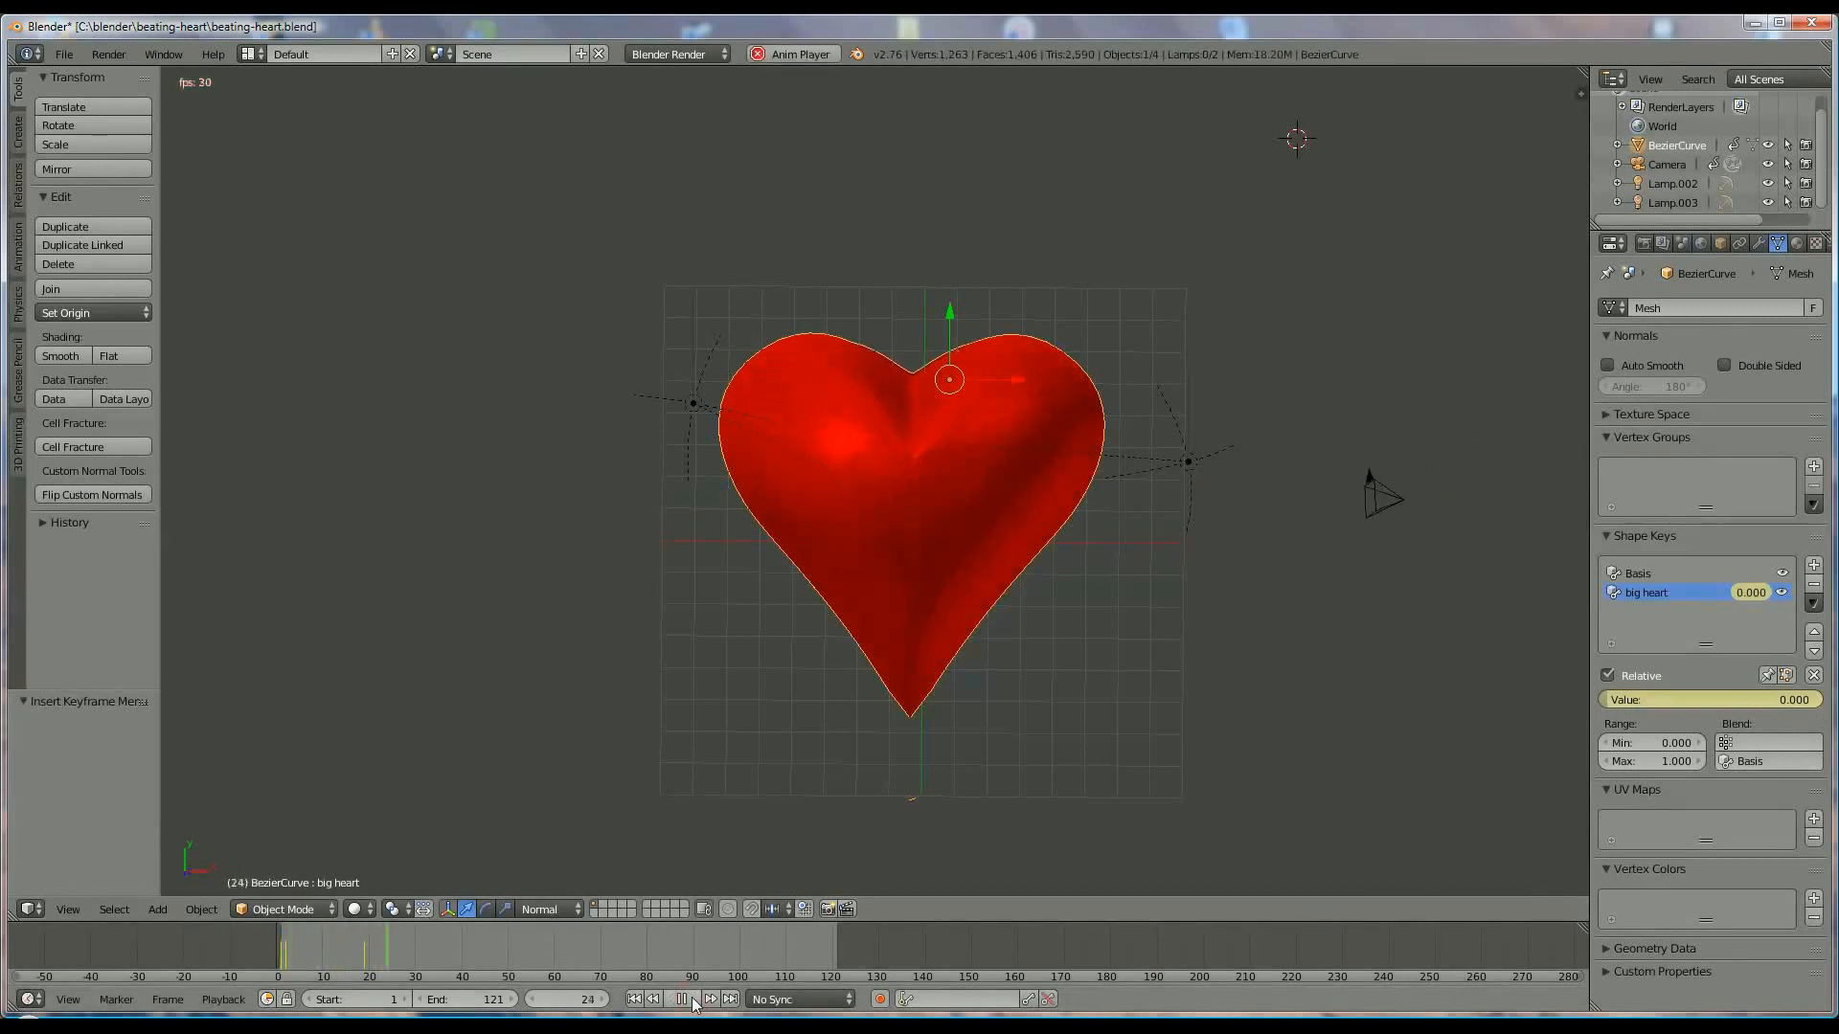
click(682, 999)
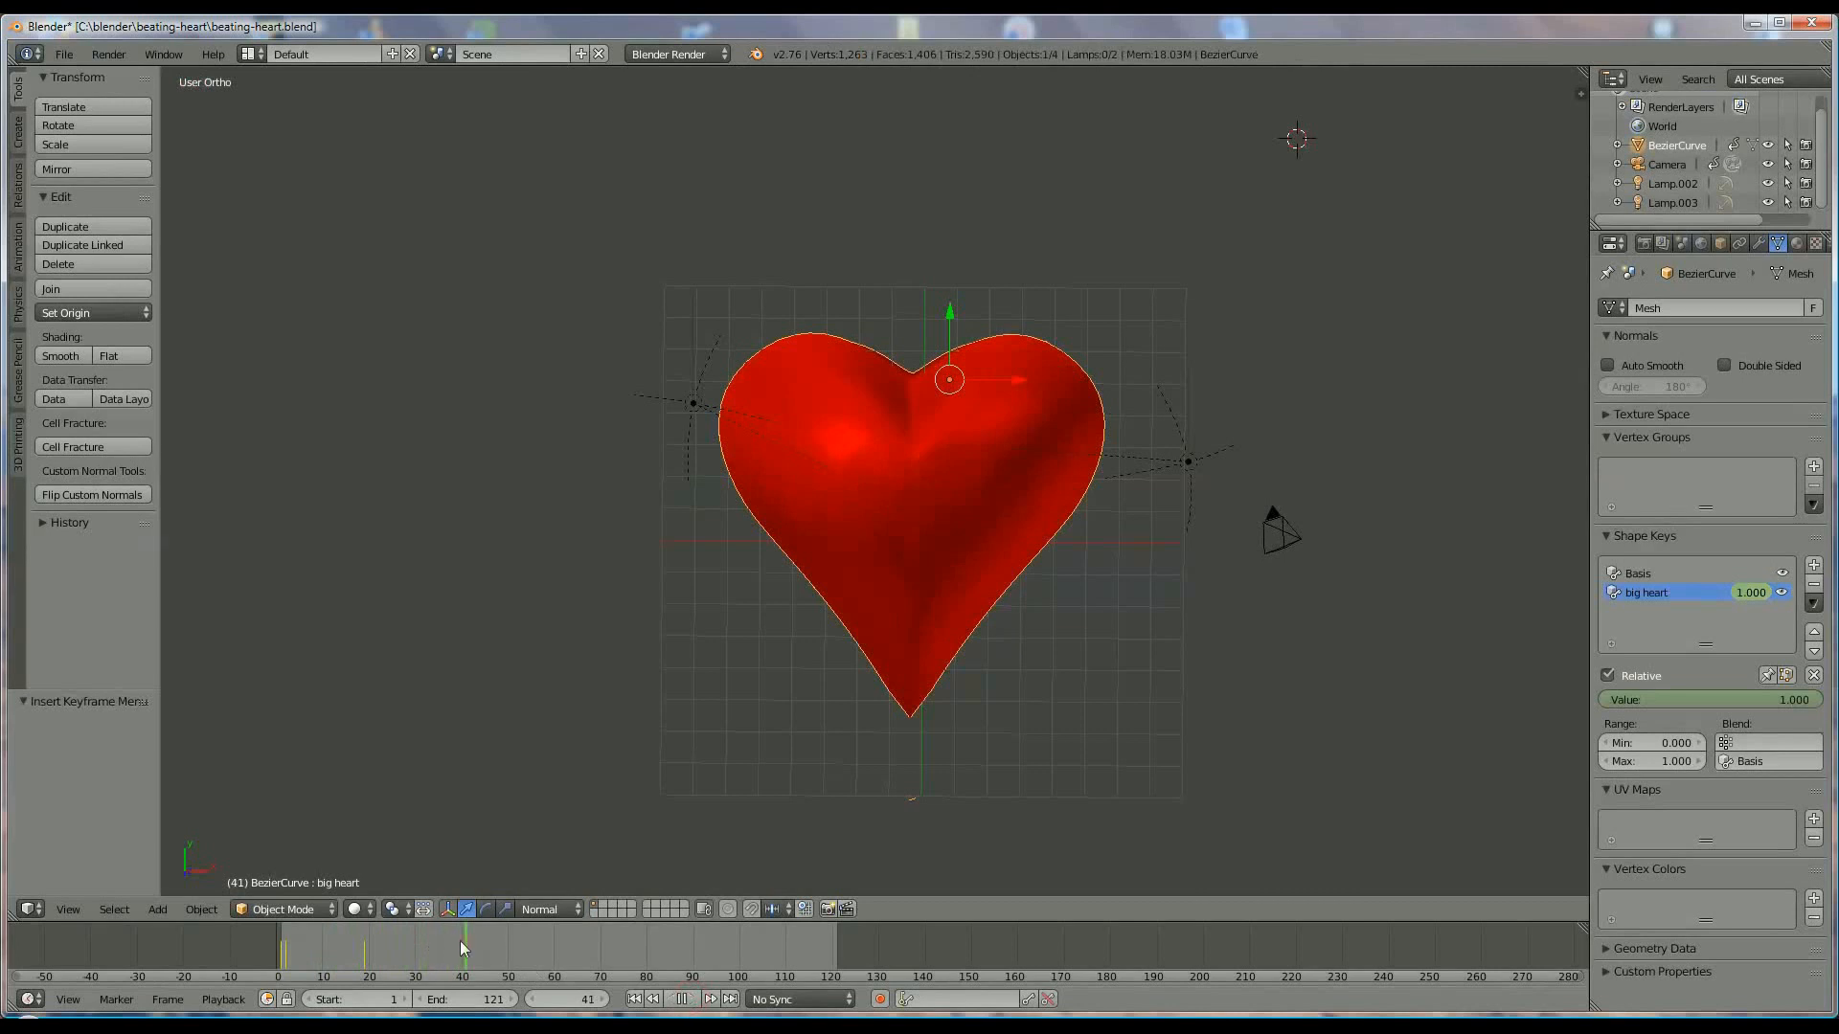
click(337, 947)
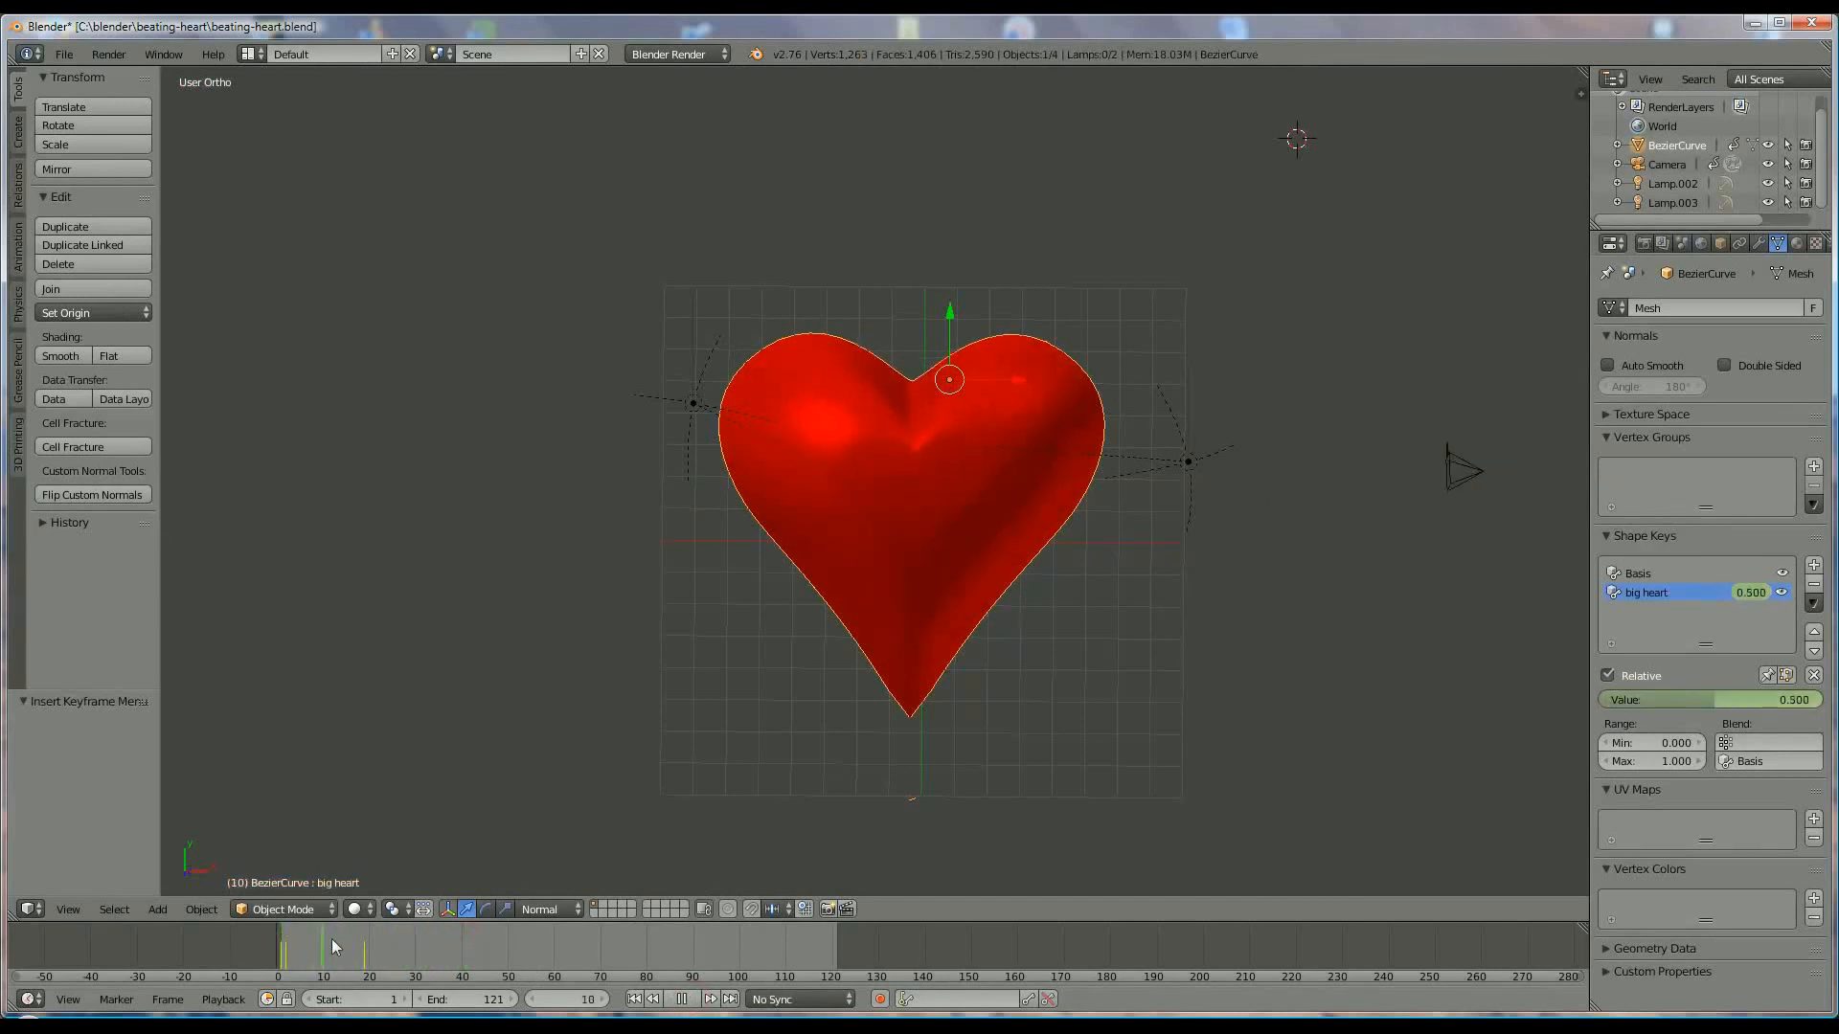
click(379, 960)
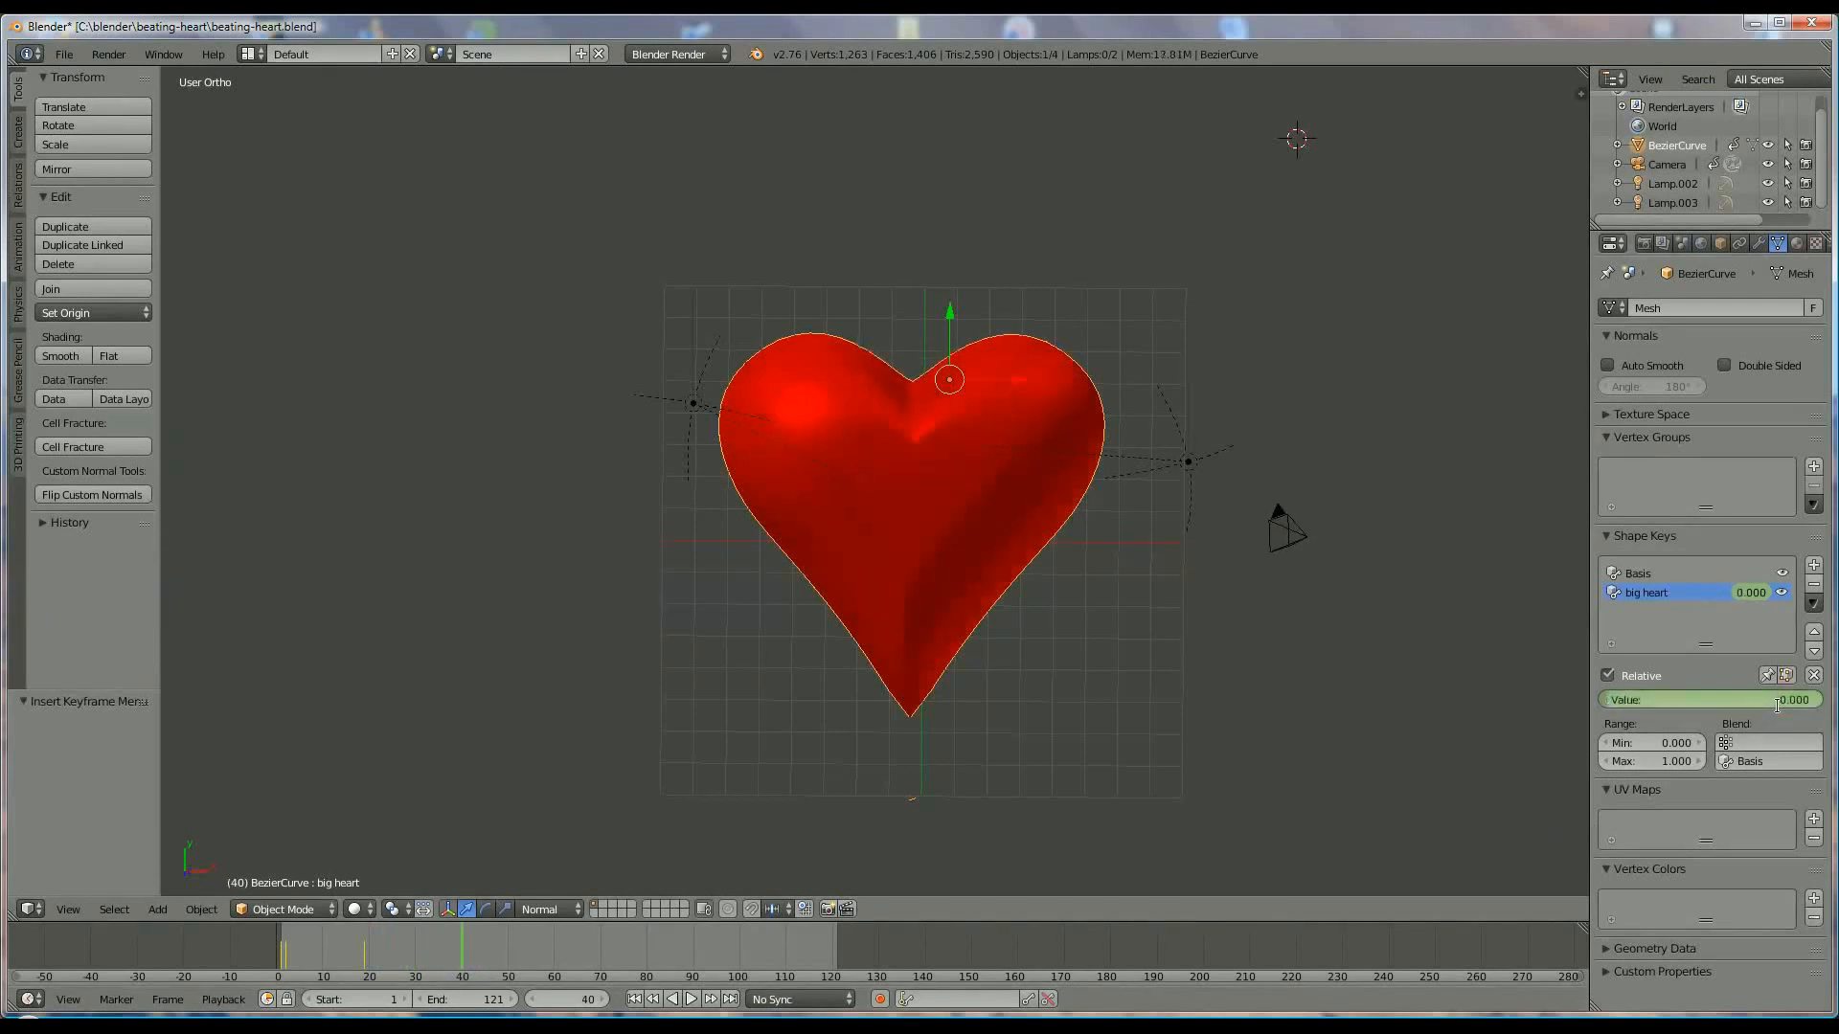
mouse_move(1741, 701)
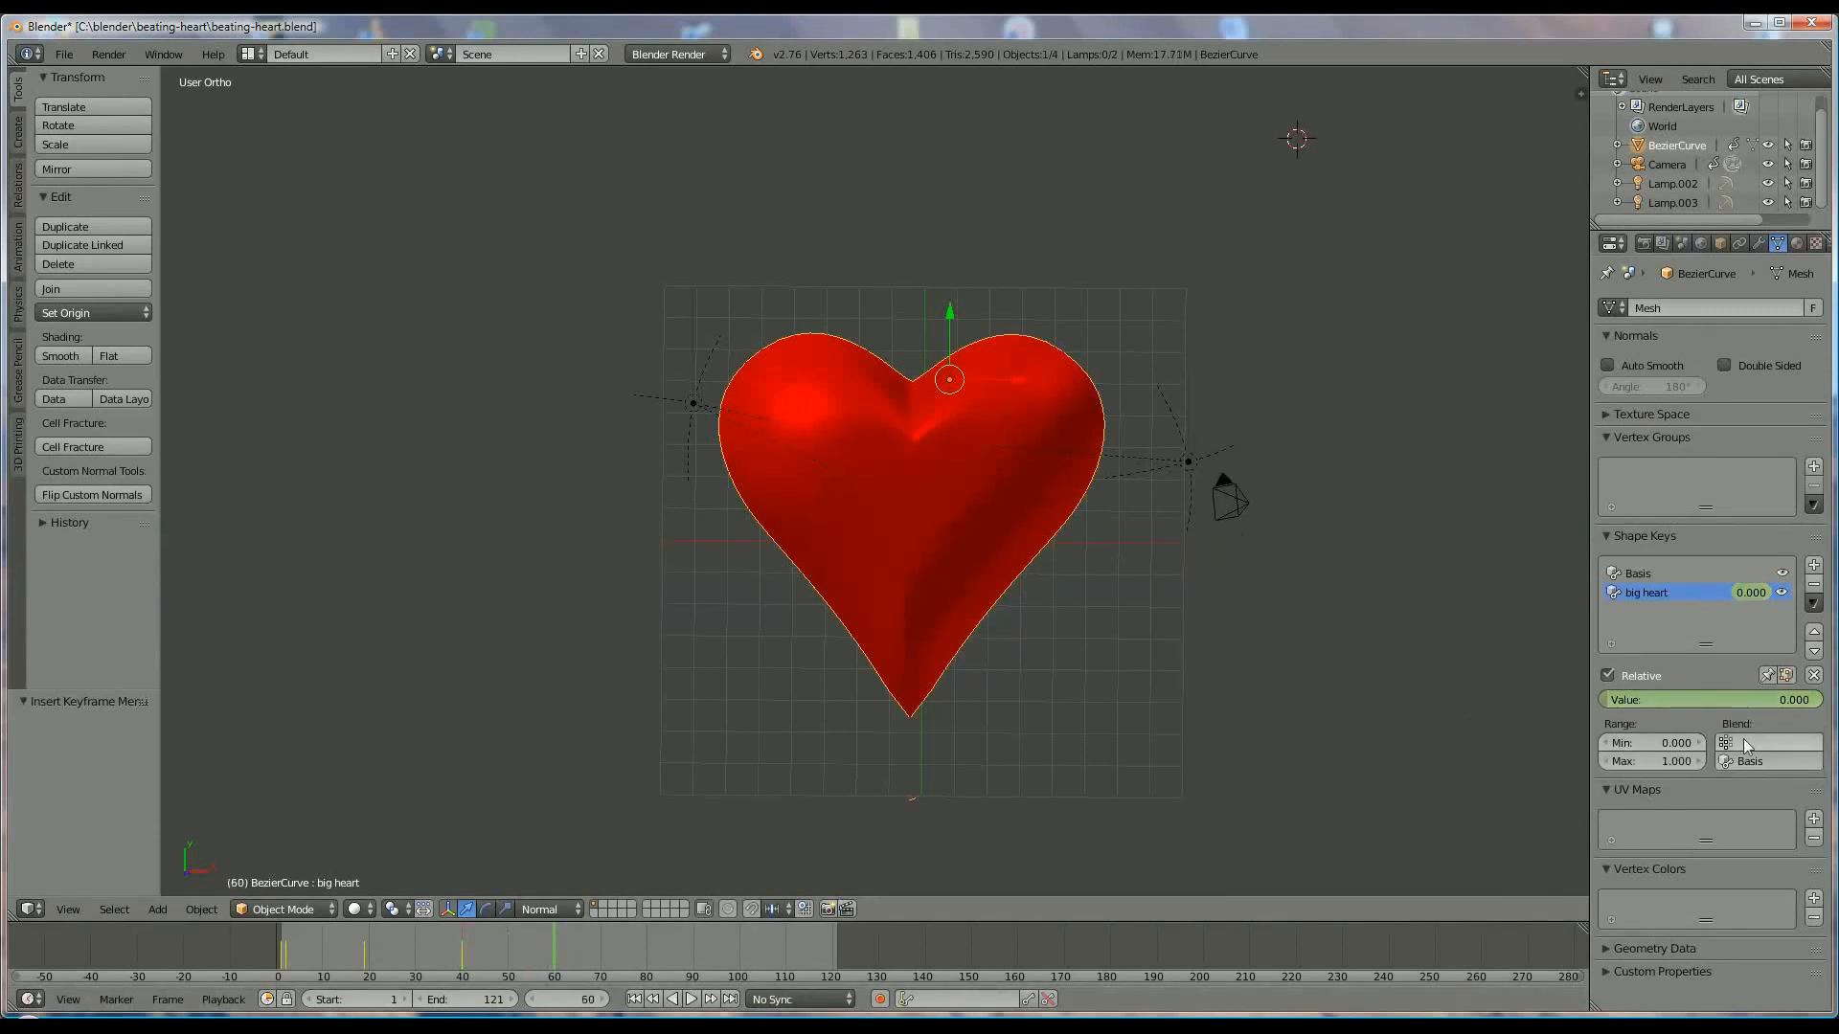
Step: Key big heart alternating 1 and 0 at frames 60, 80, 100 and 120 to repeat the beat
click(1706, 699)
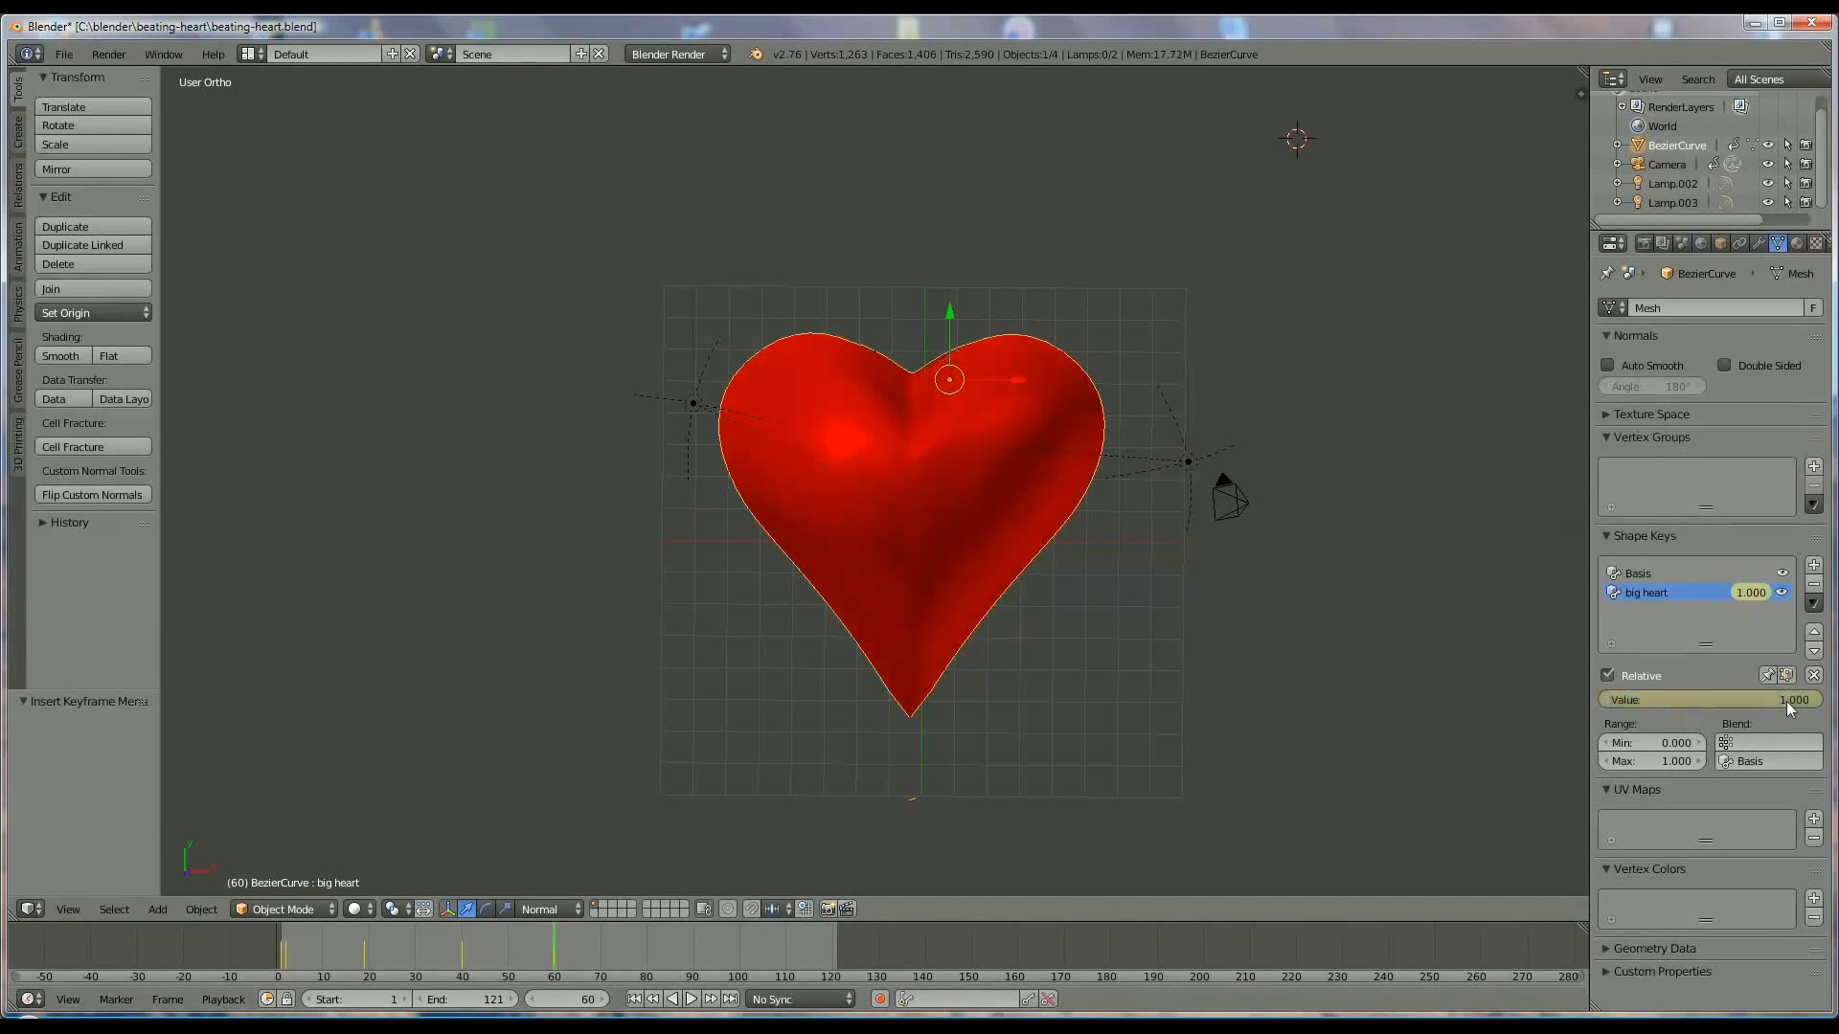
click(692, 1000)
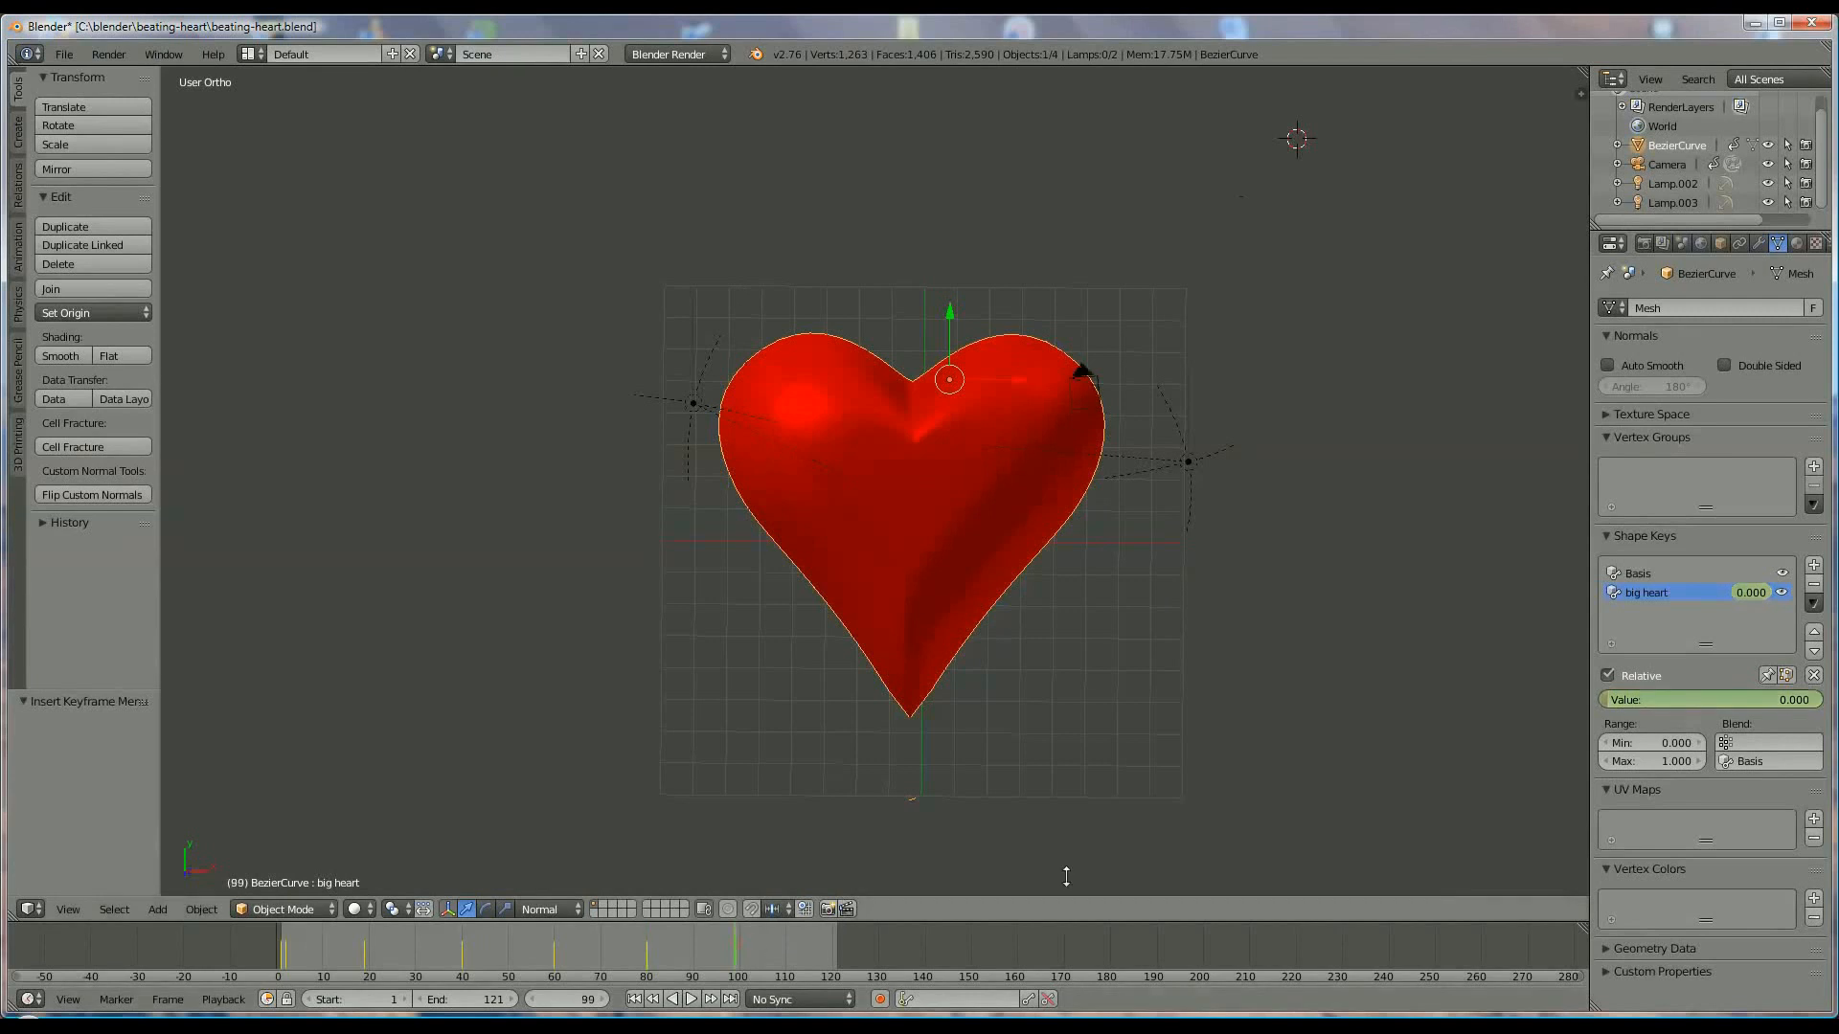
click(1708, 700)
text(1.000)
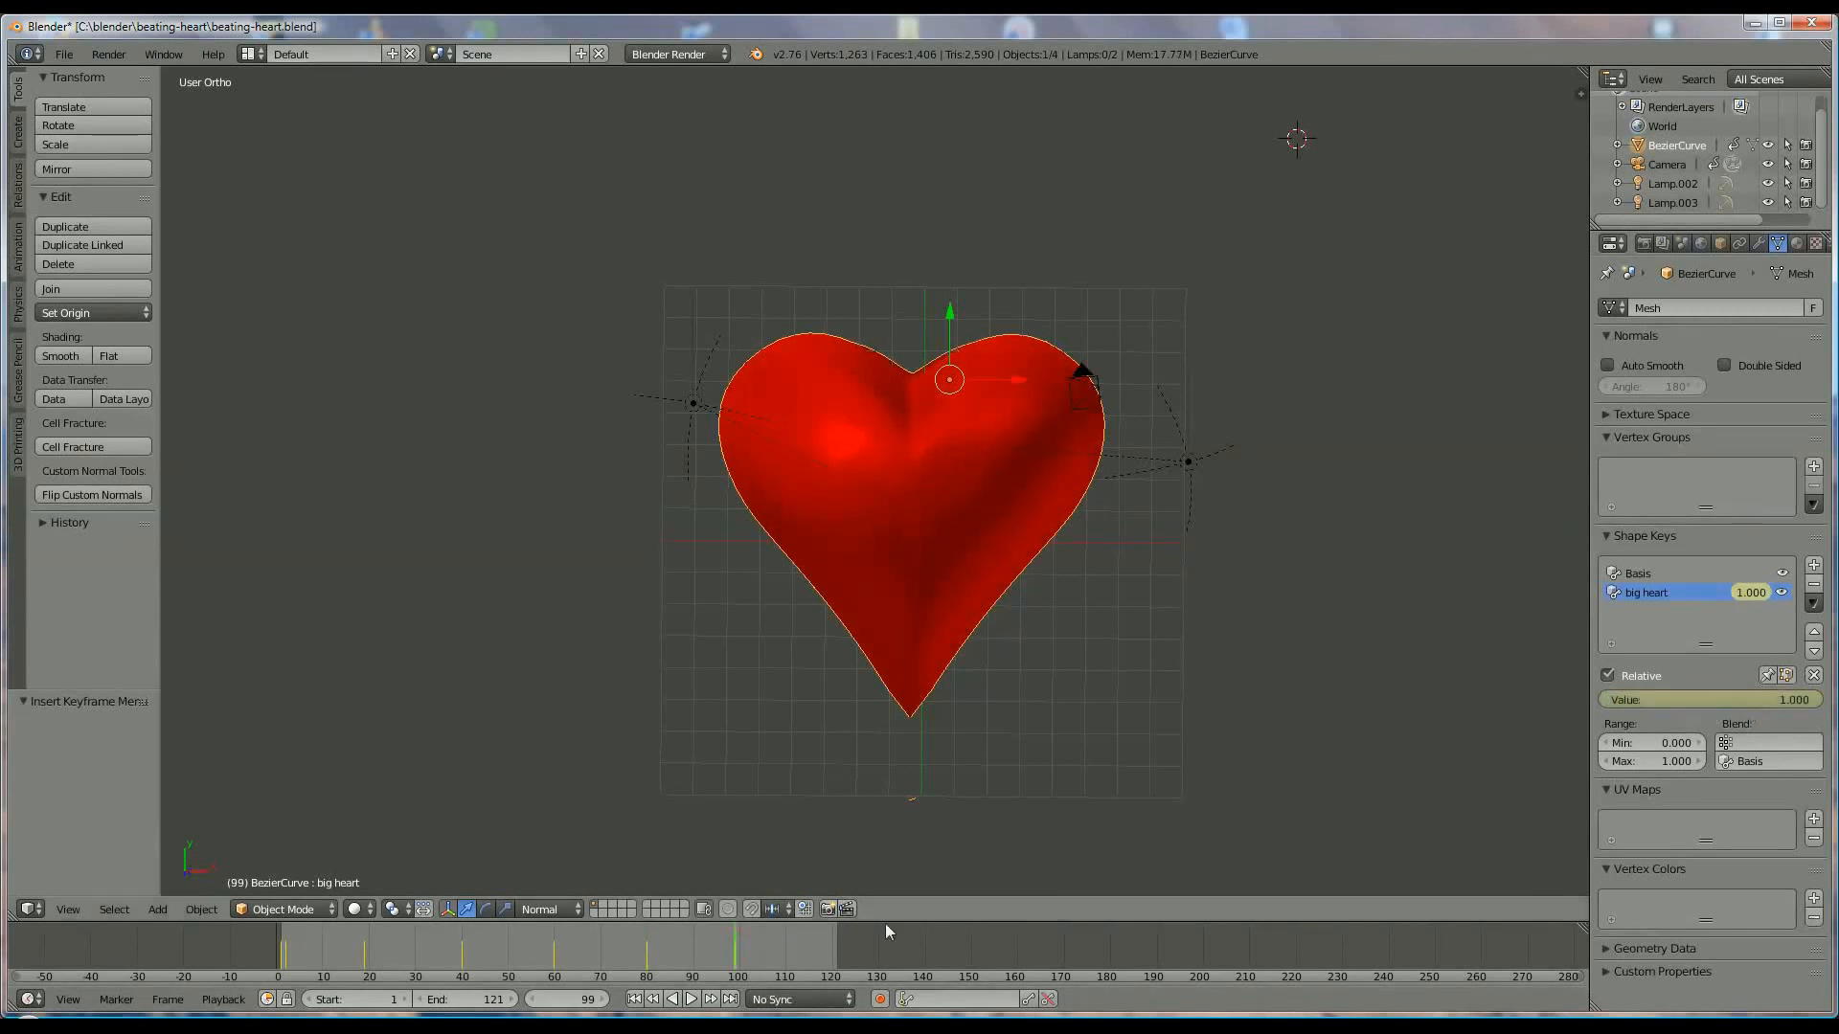
click(1706, 699)
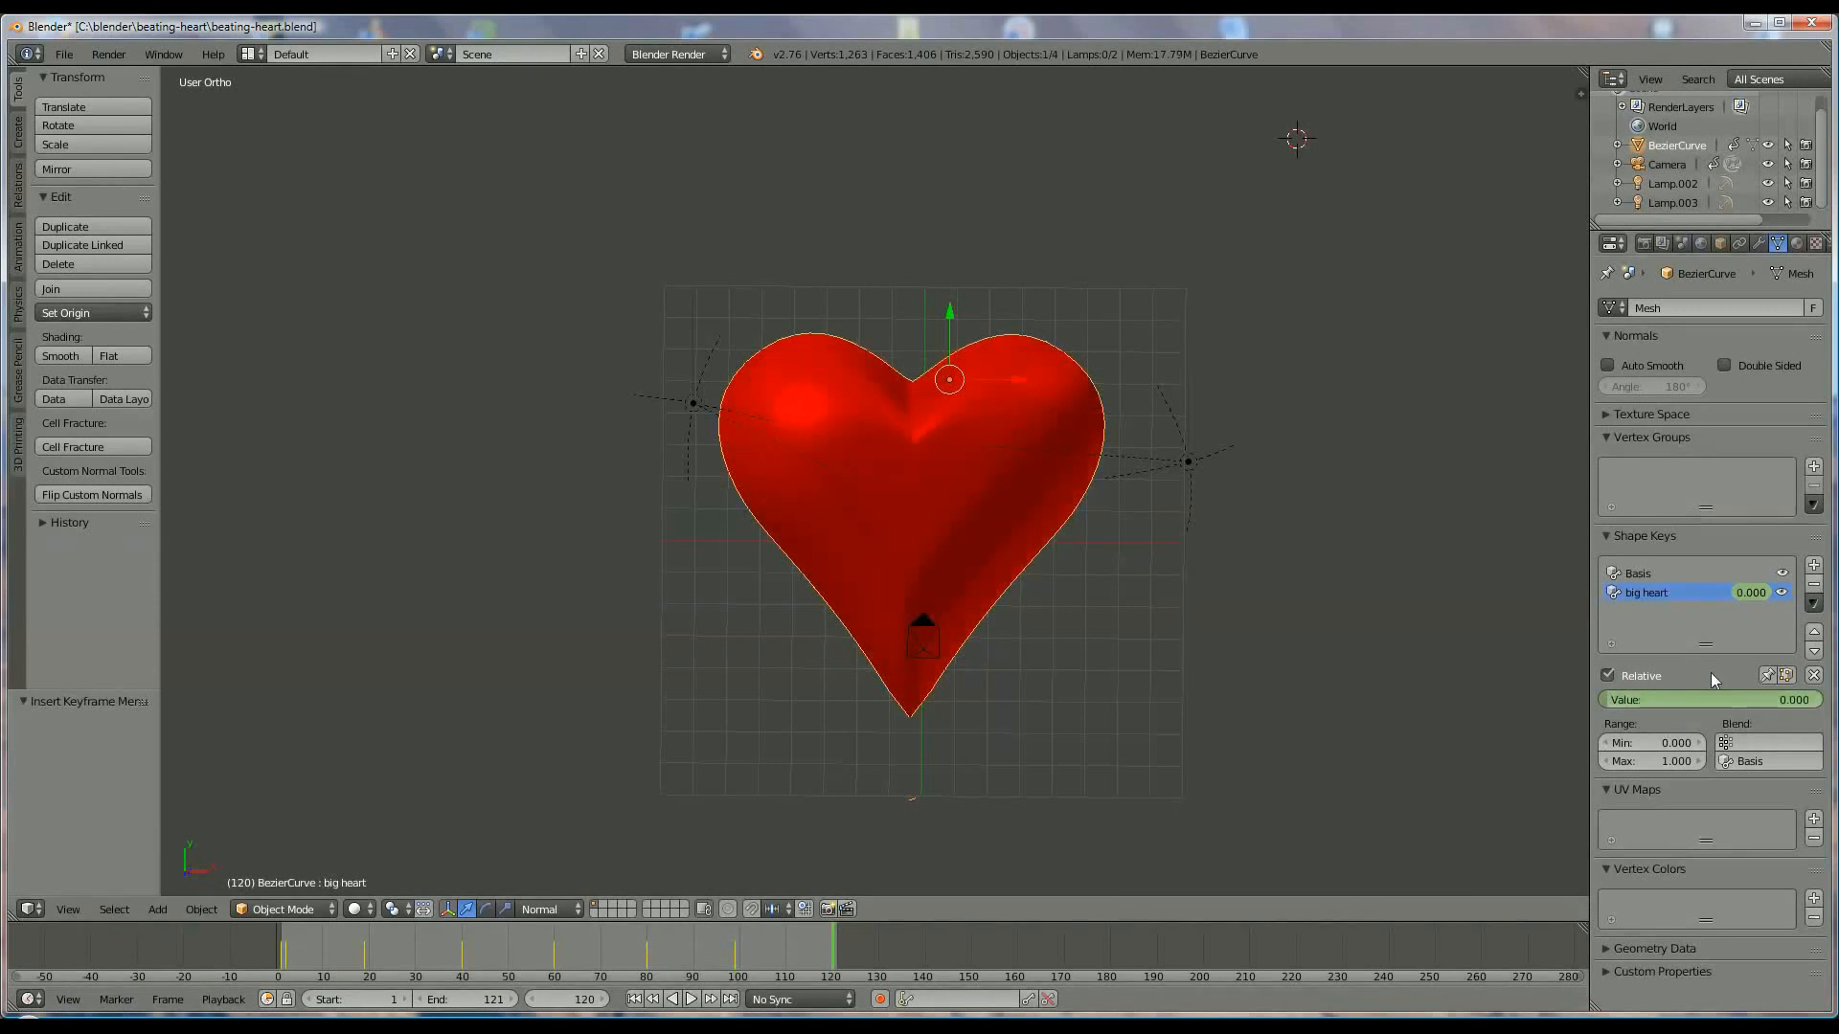
mouse_move(1720, 701)
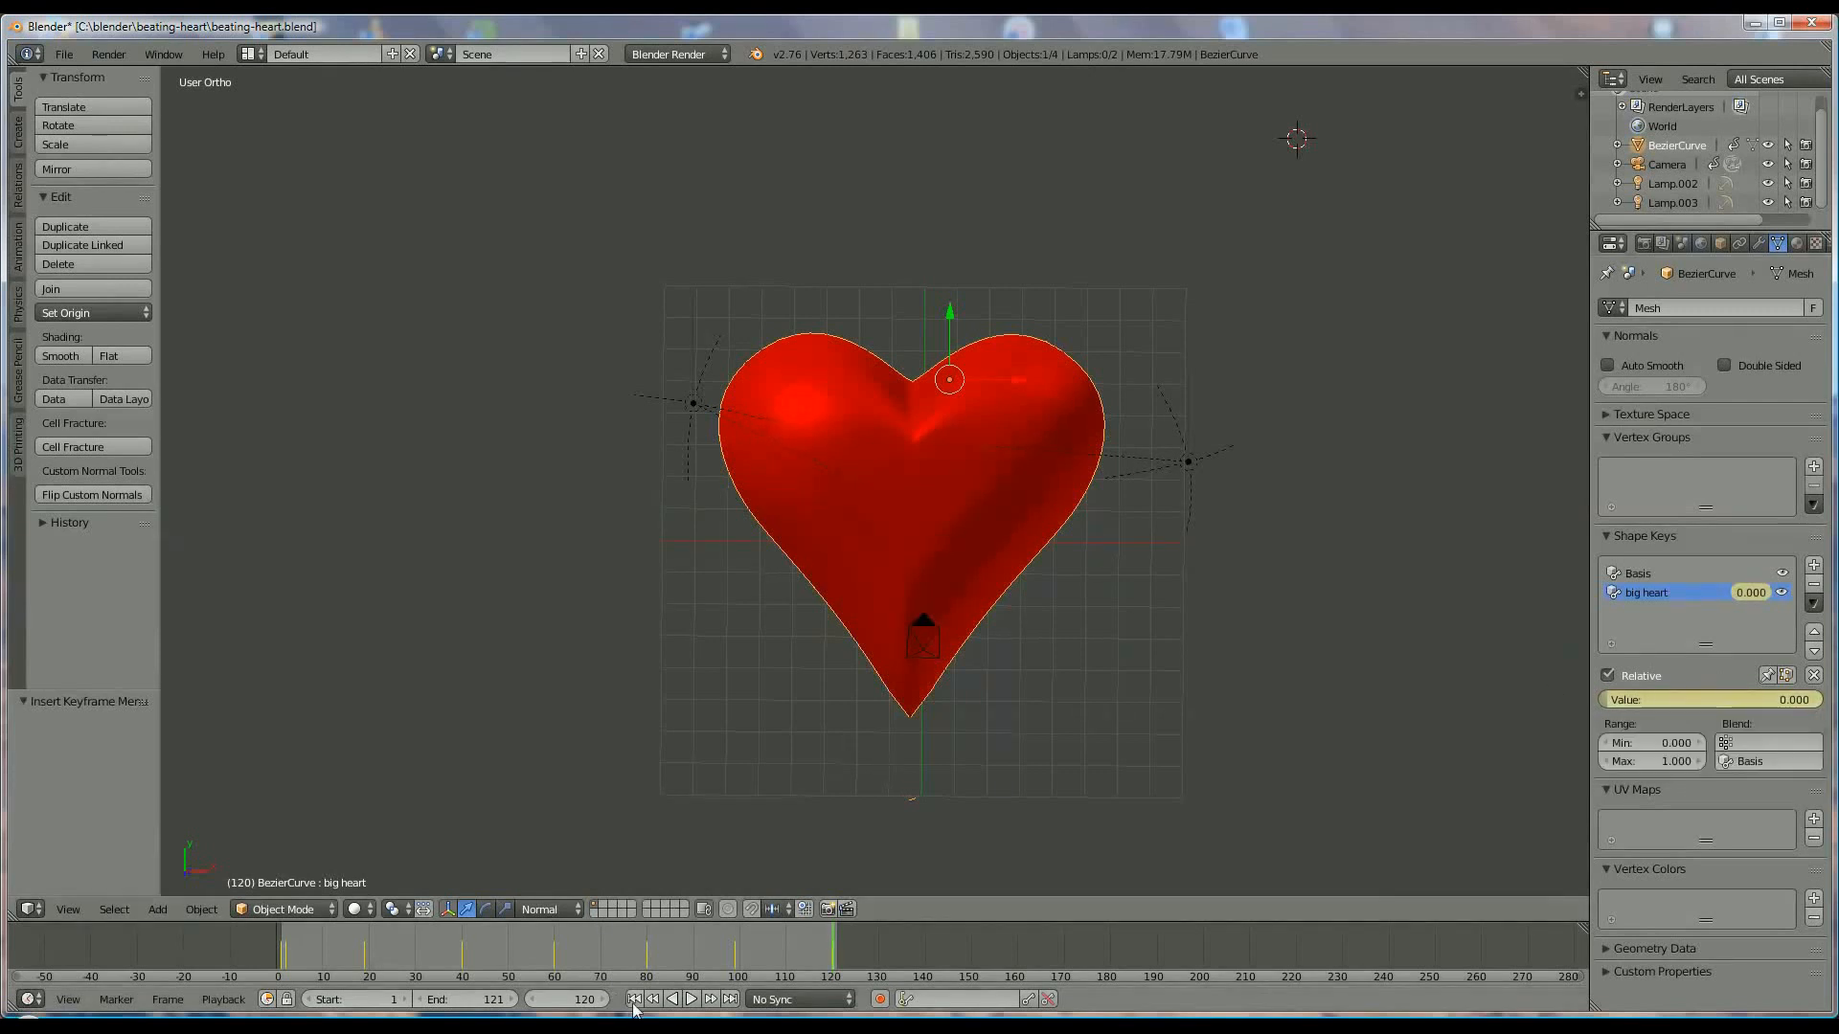
Step: Play back the beating heart and view it from above with the camera's circular path visible
click(692, 1000)
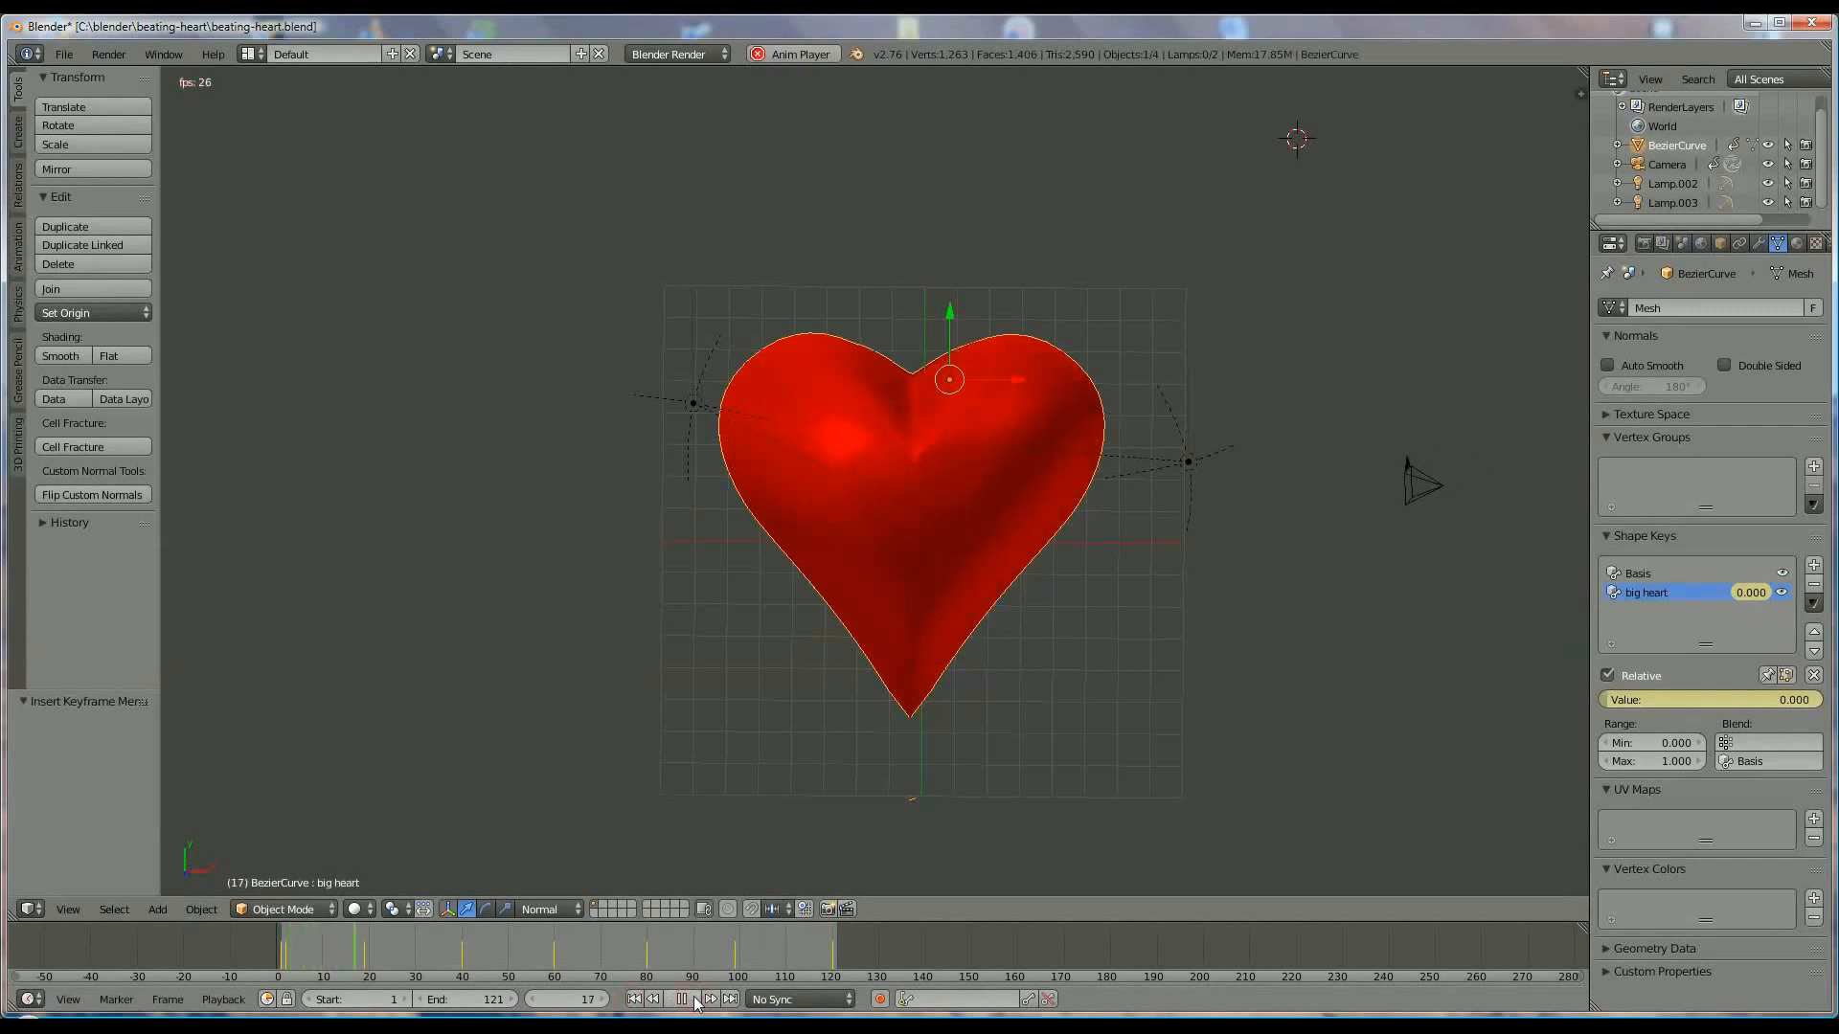
click(682, 999)
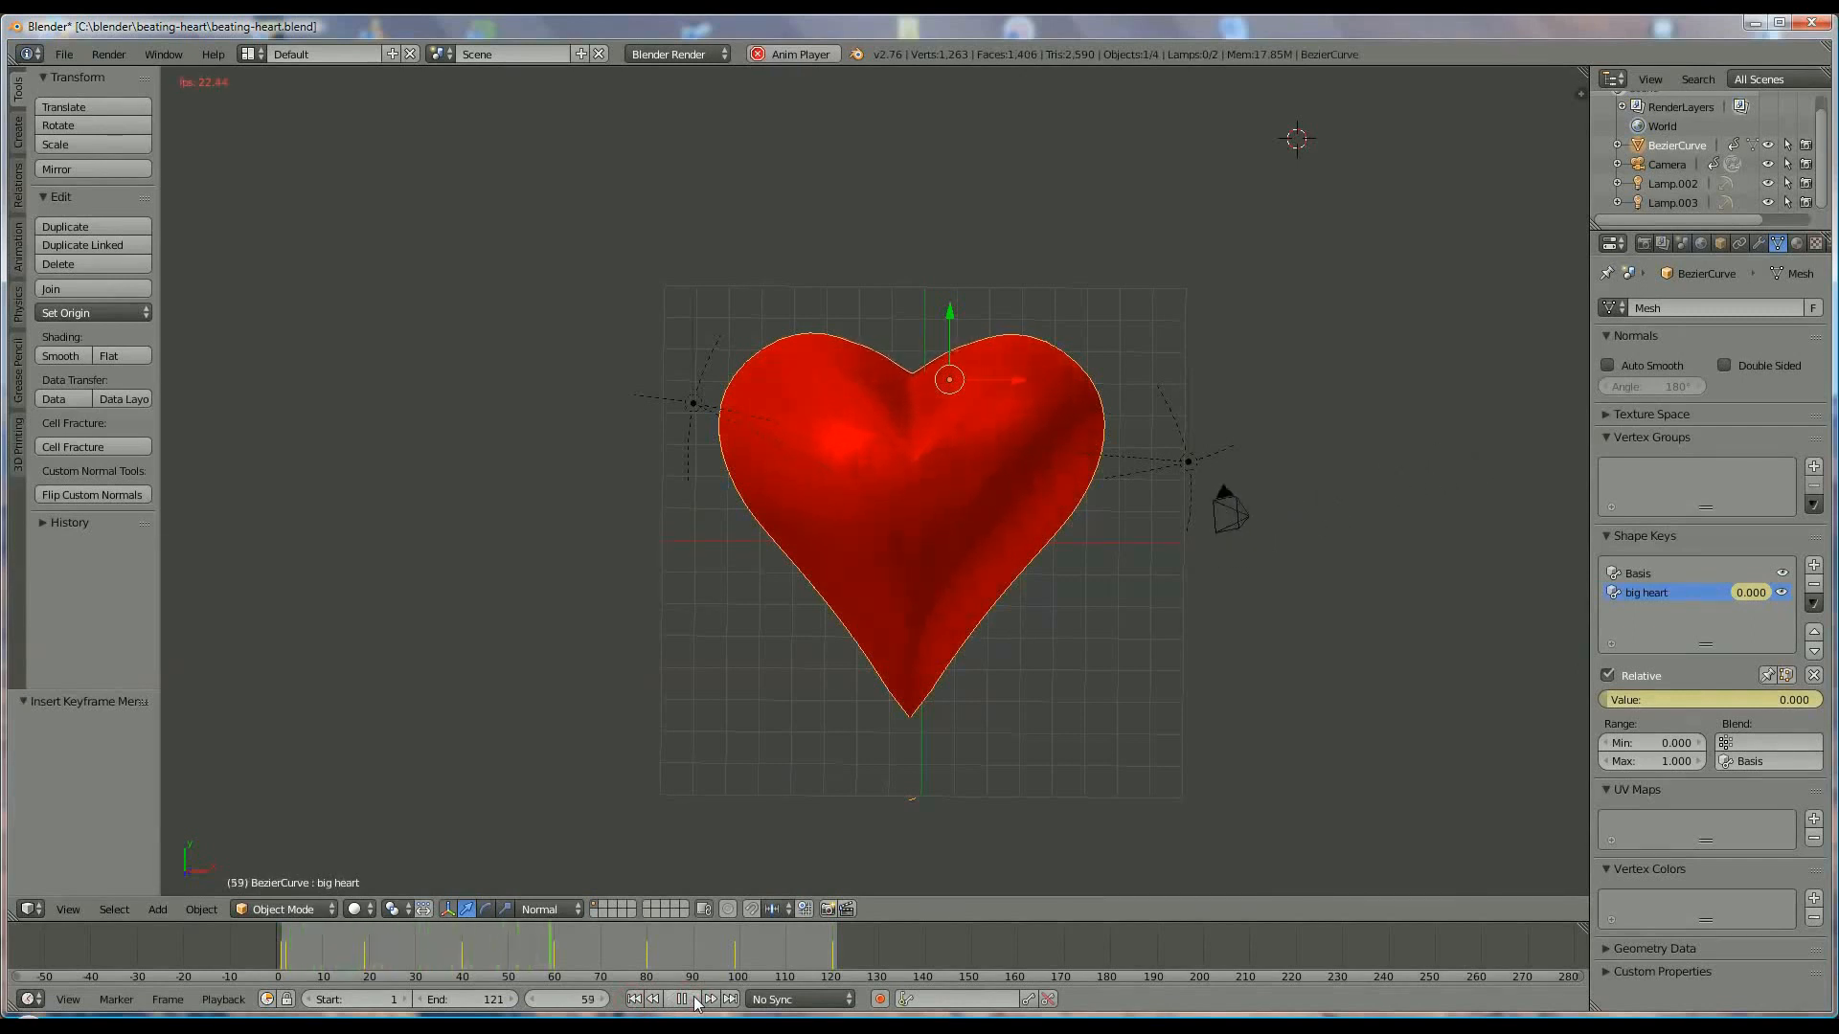
click(680, 1000)
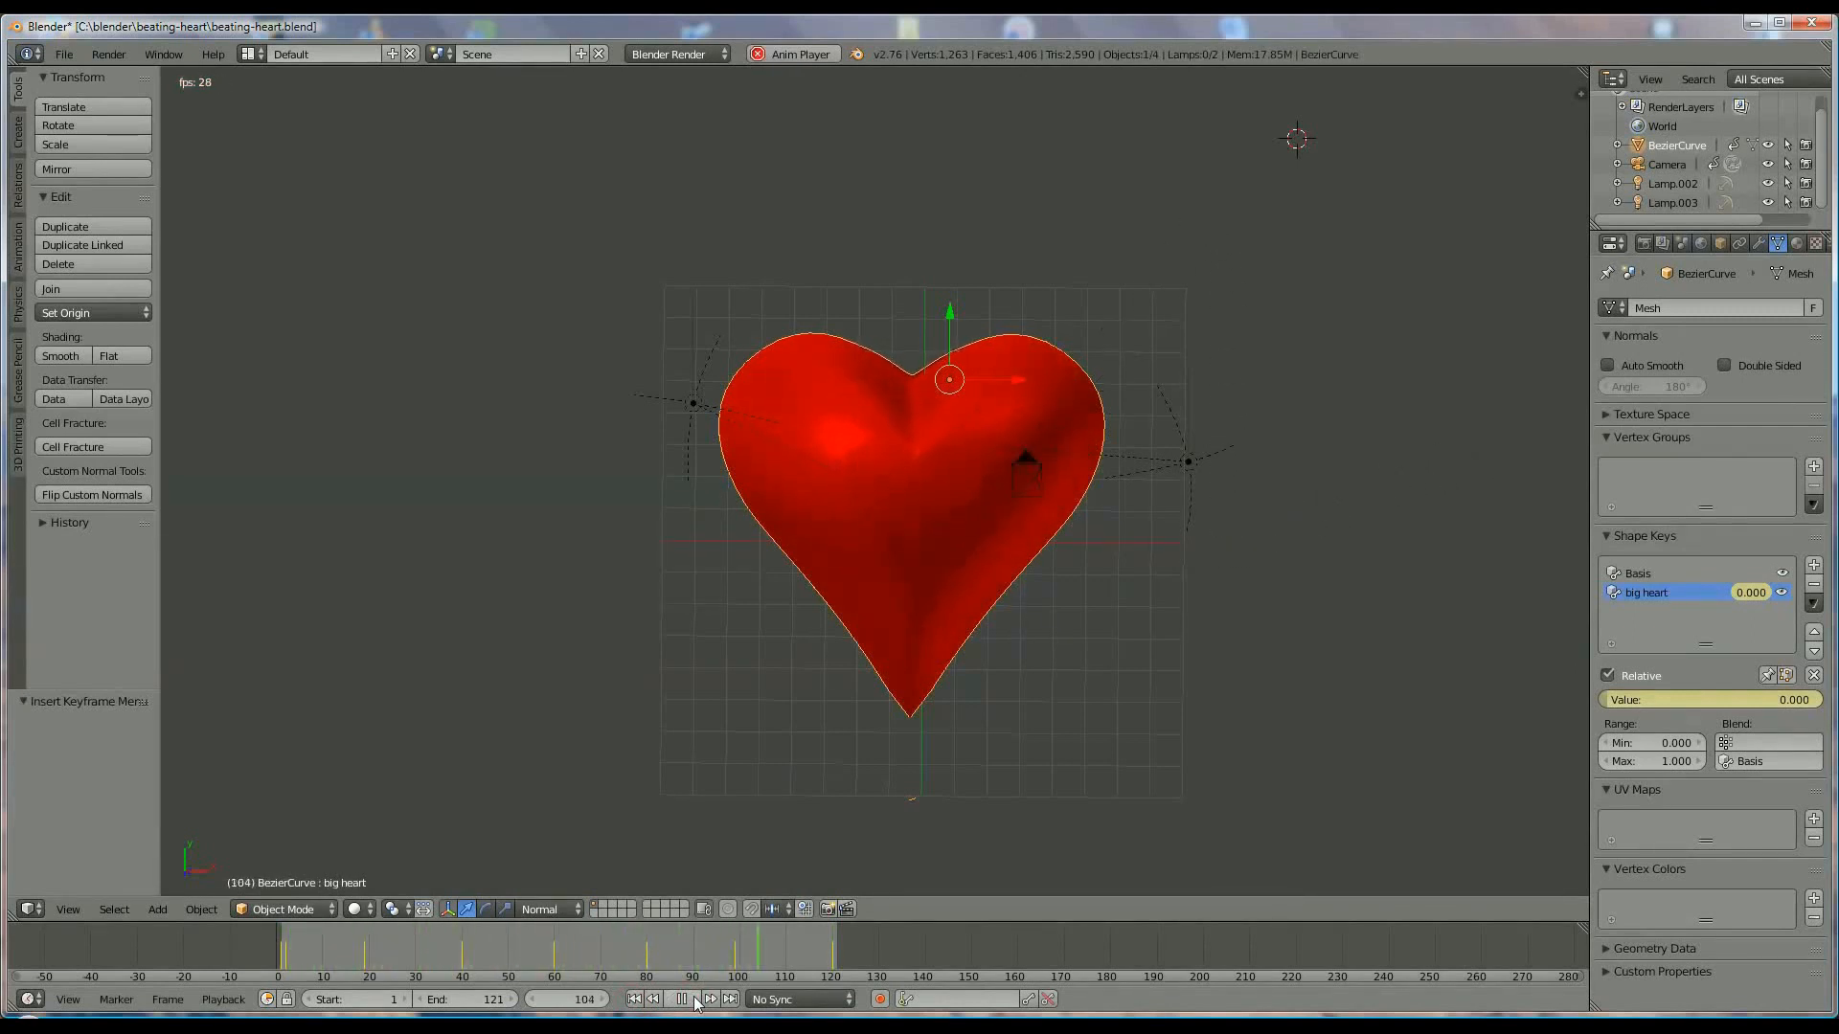
click(680, 1000)
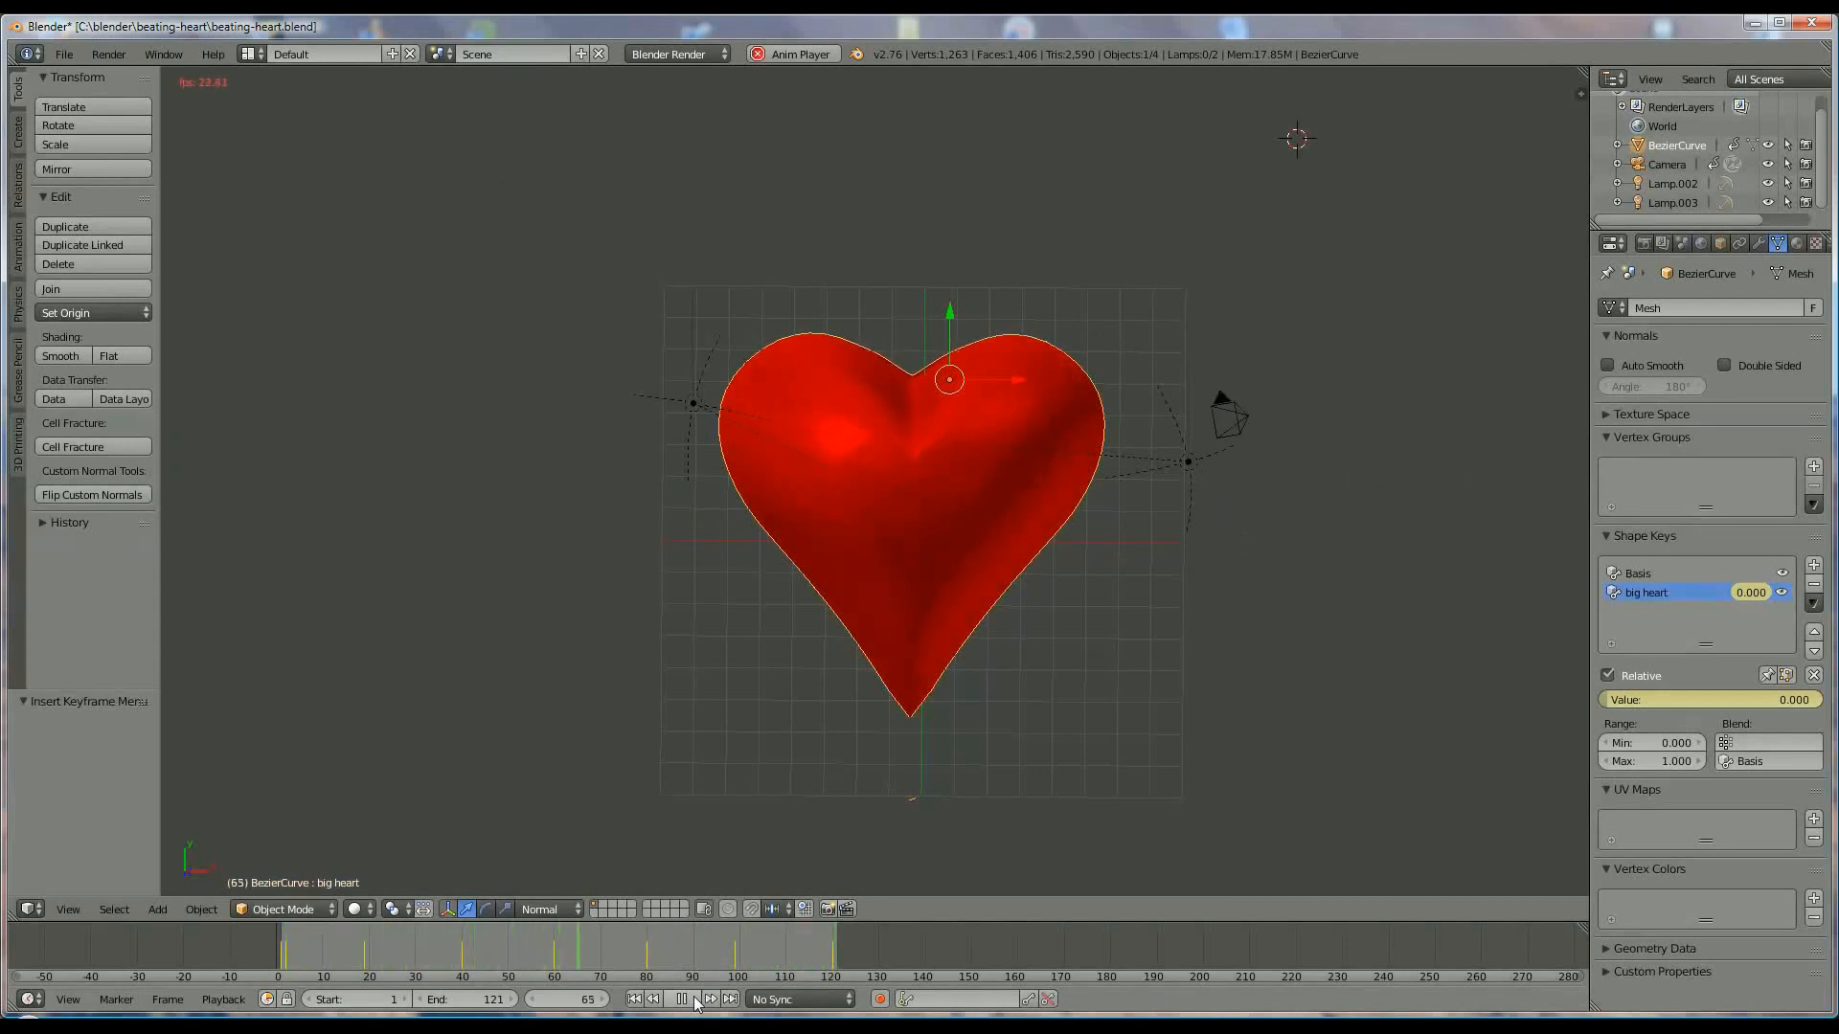
click(679, 999)
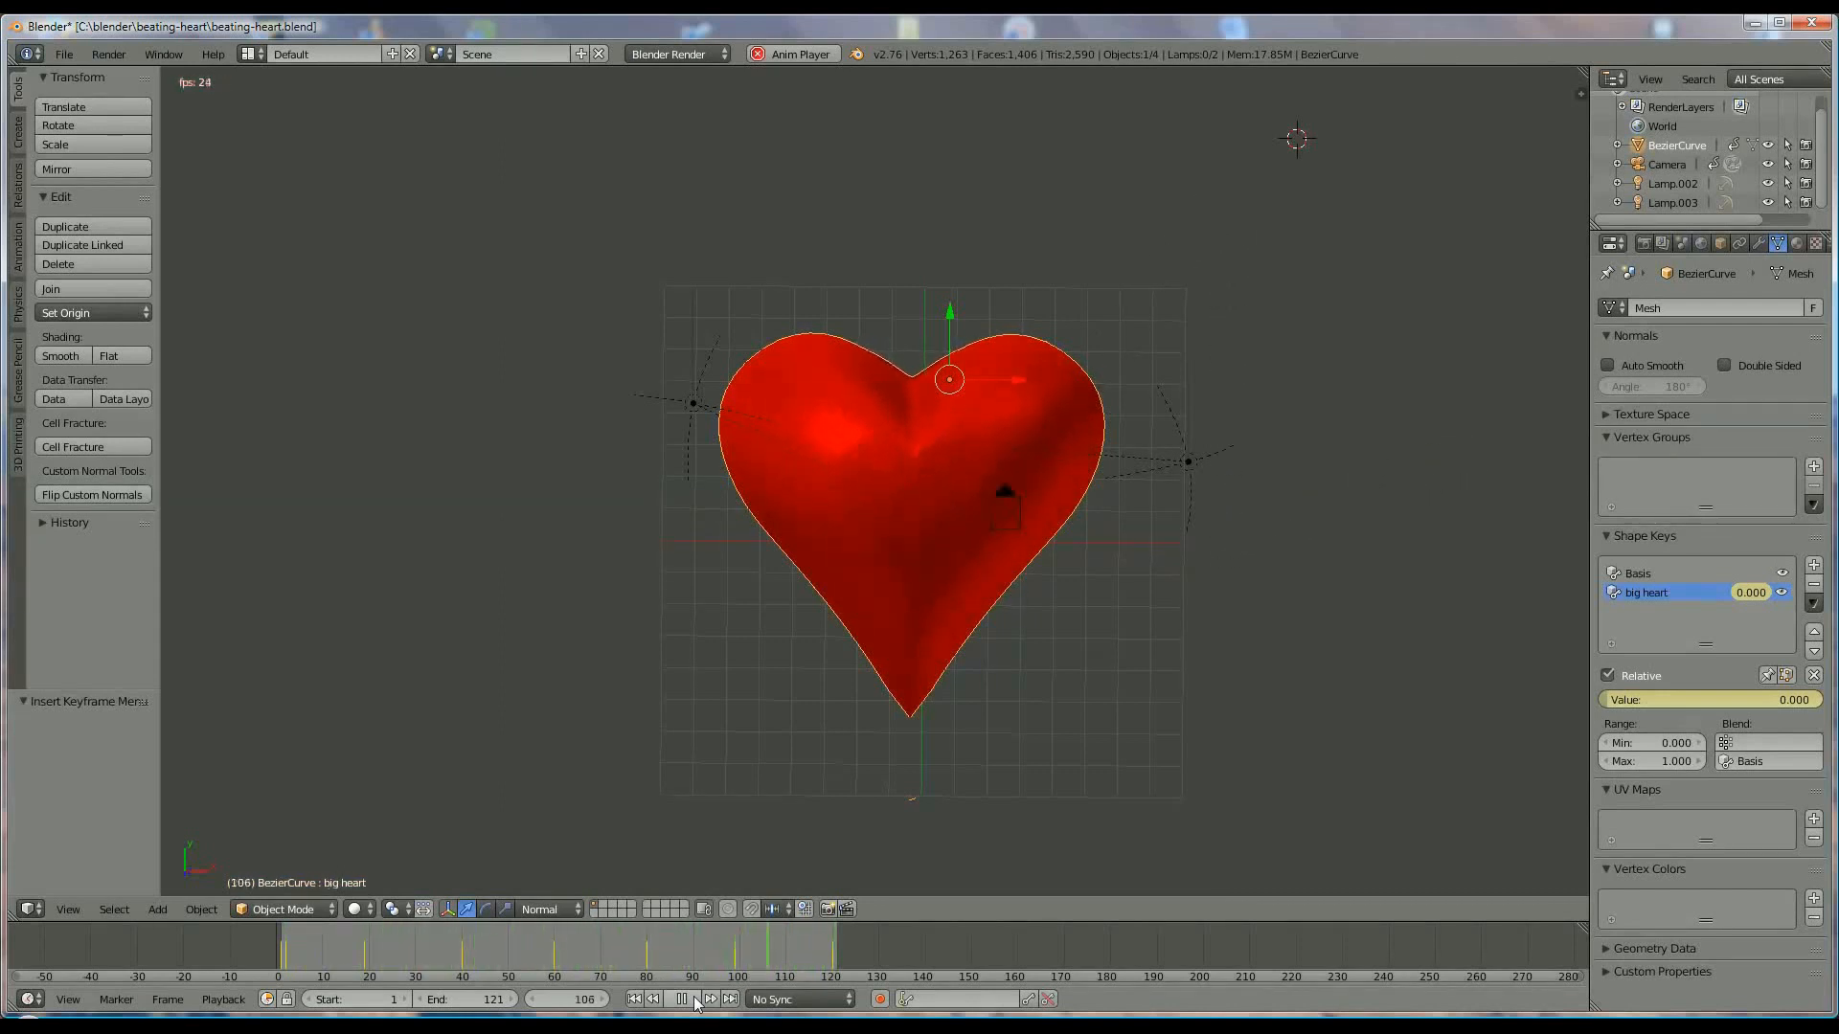
click(679, 1000)
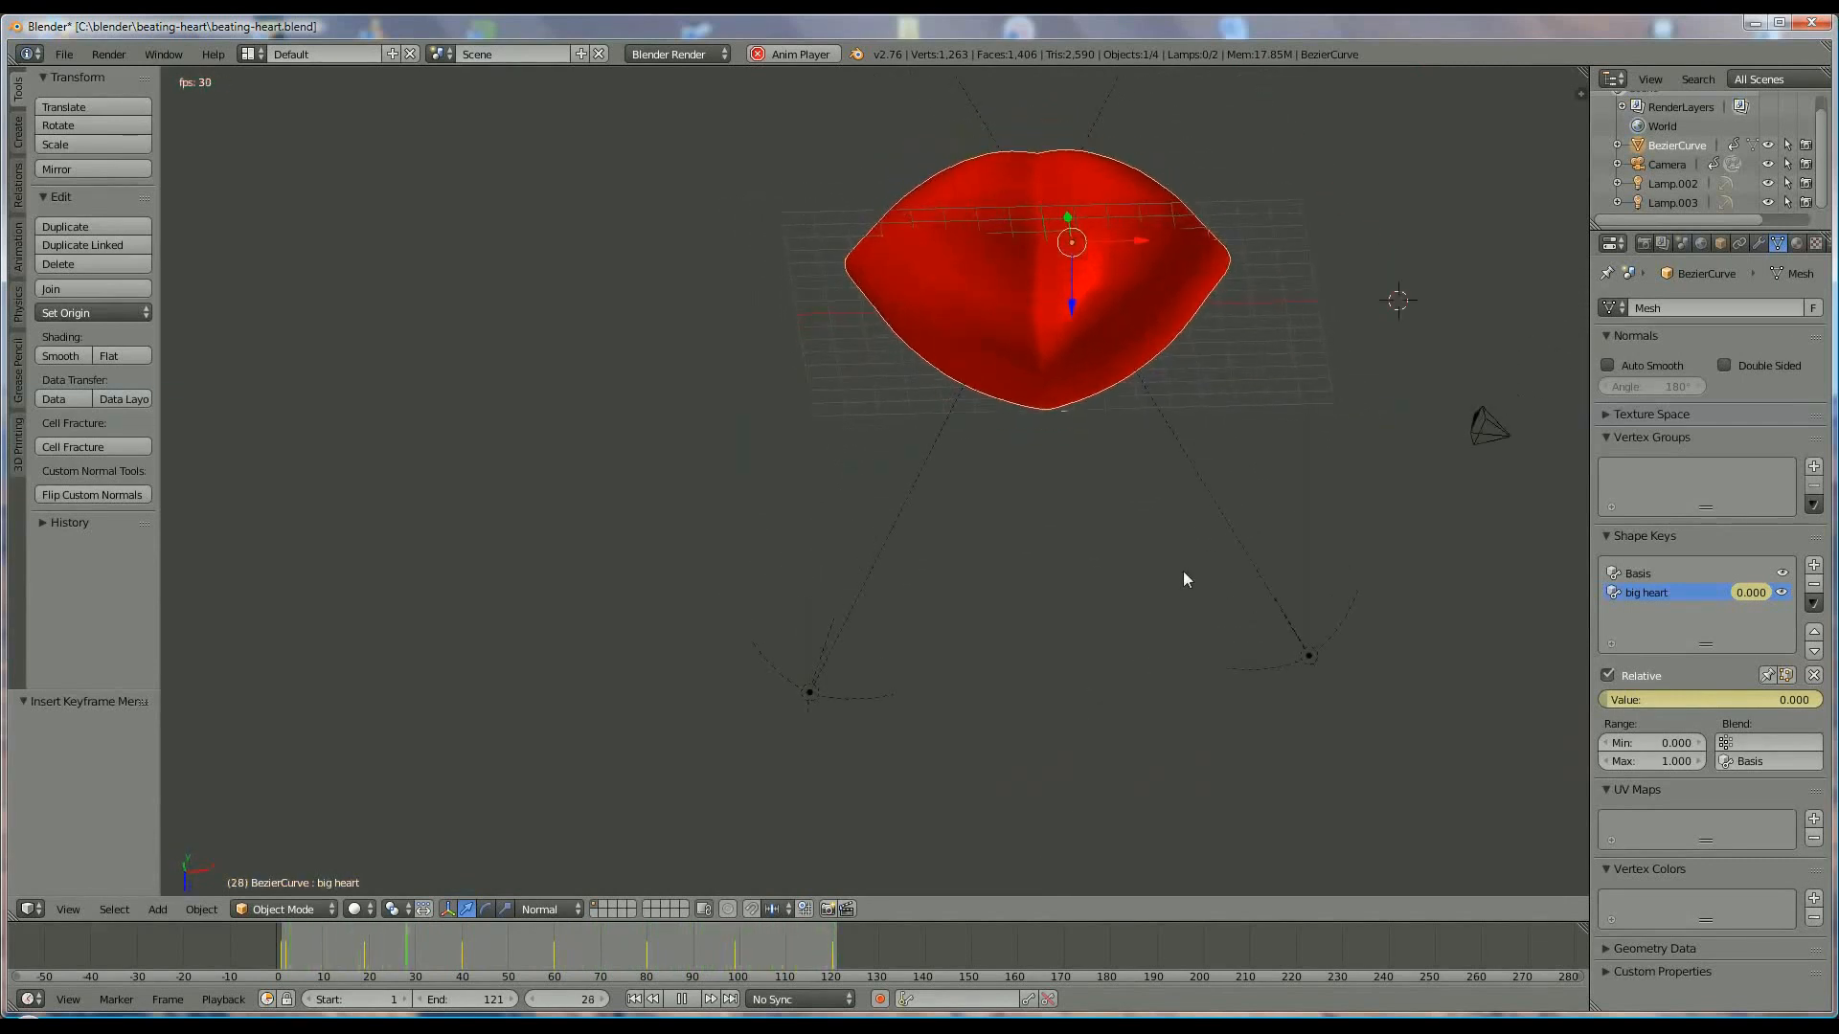
click(691, 999)
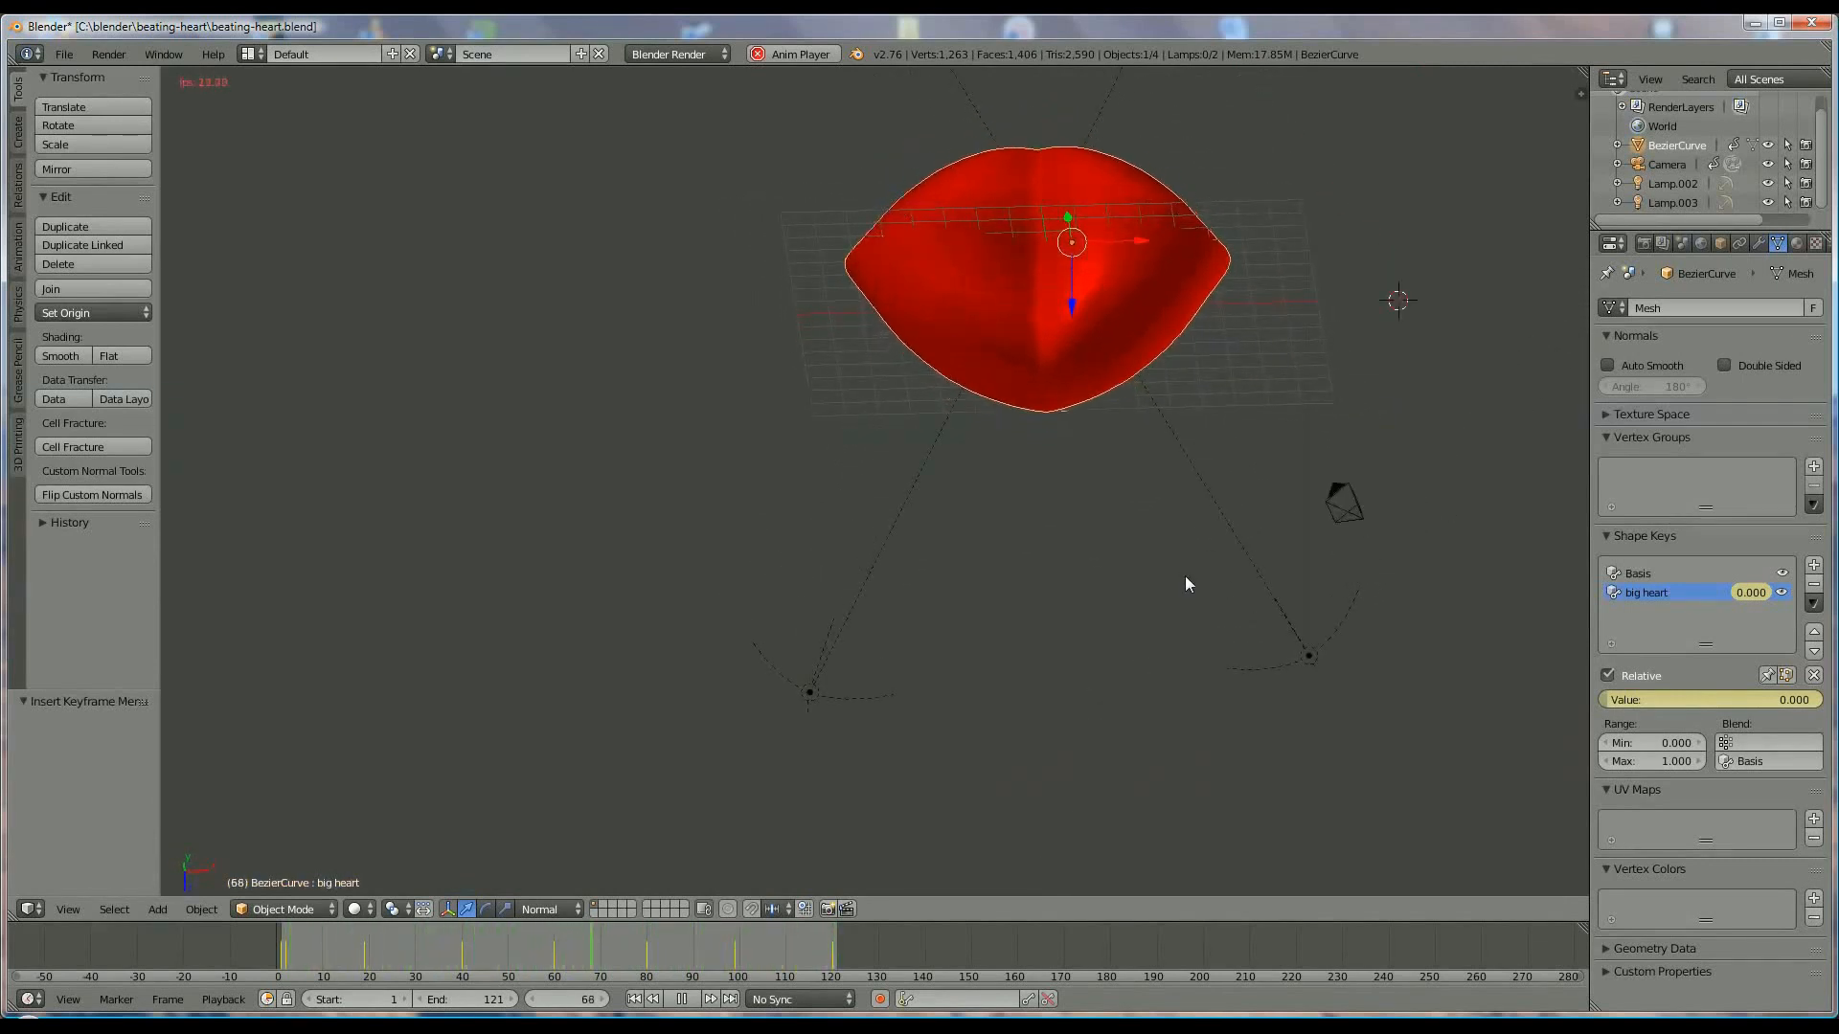